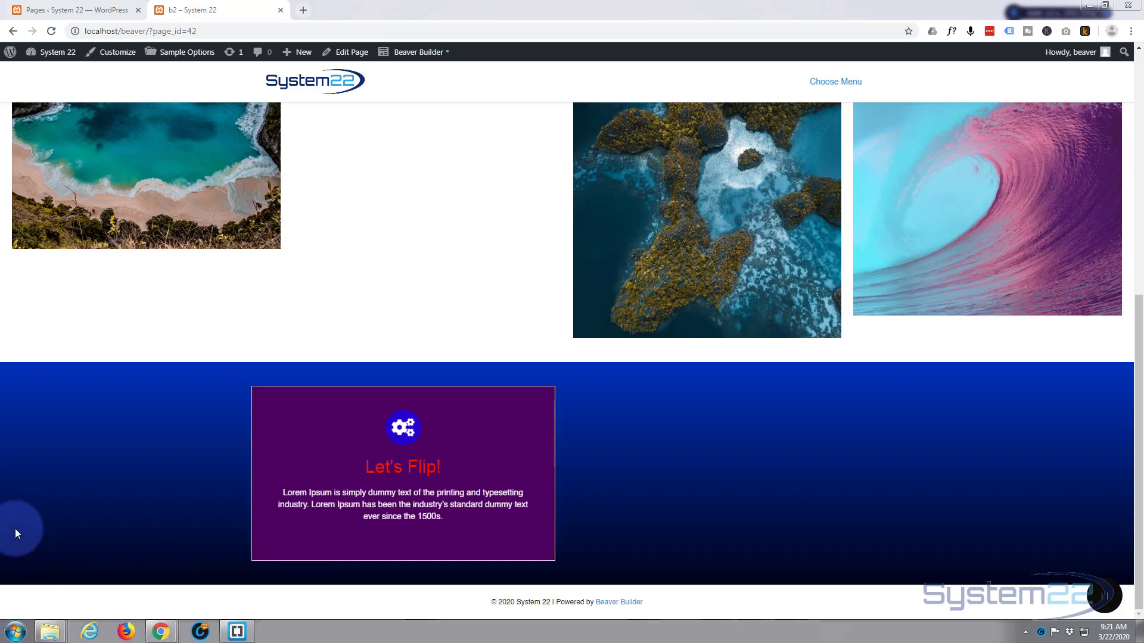
{"action": "mouse_move", "coordinate": [99, 489]}
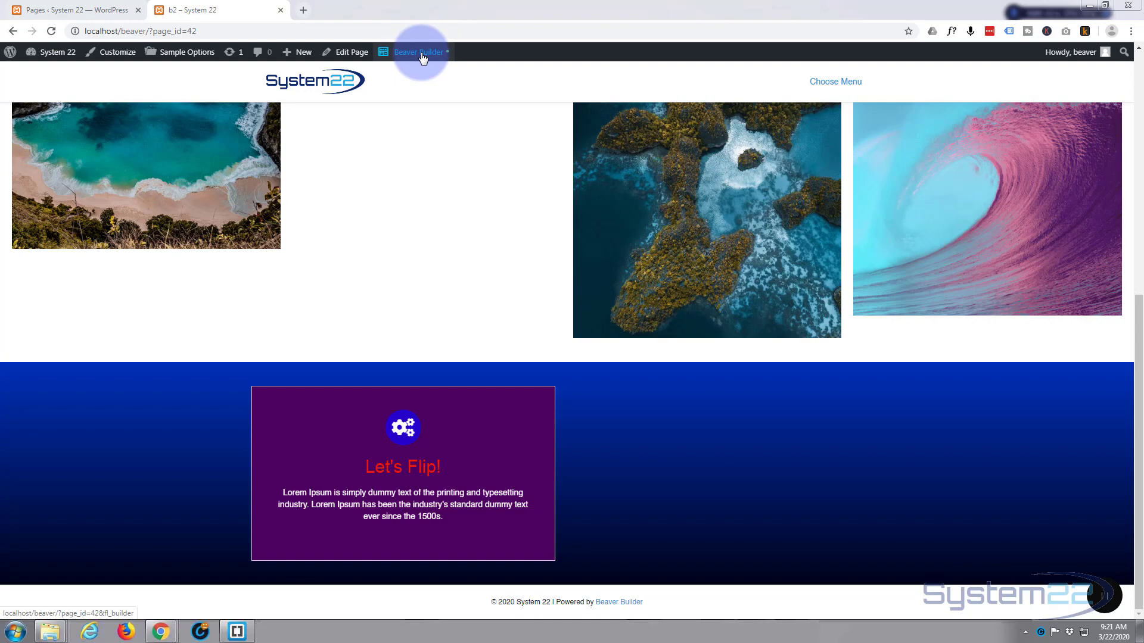
Step: Open the page in Beaver Builder and switch the module library to the UABB Modules group
{"action": "left_click", "coordinate": [418, 52]}
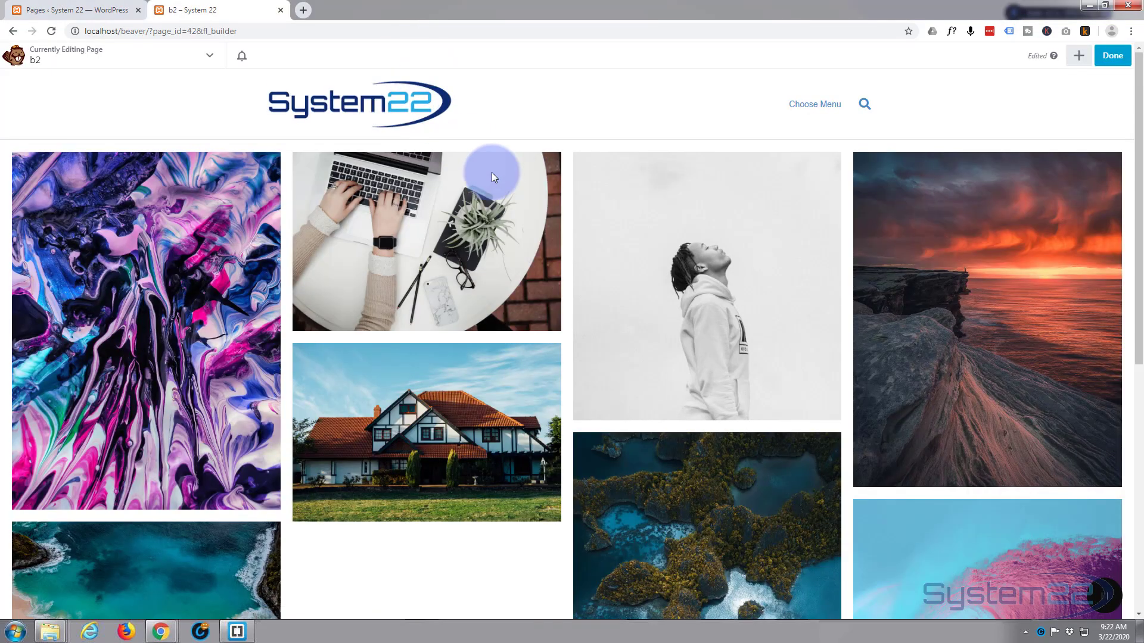
{"action": "scroll", "scroll_direction": "down", "scroll_amount": 3}
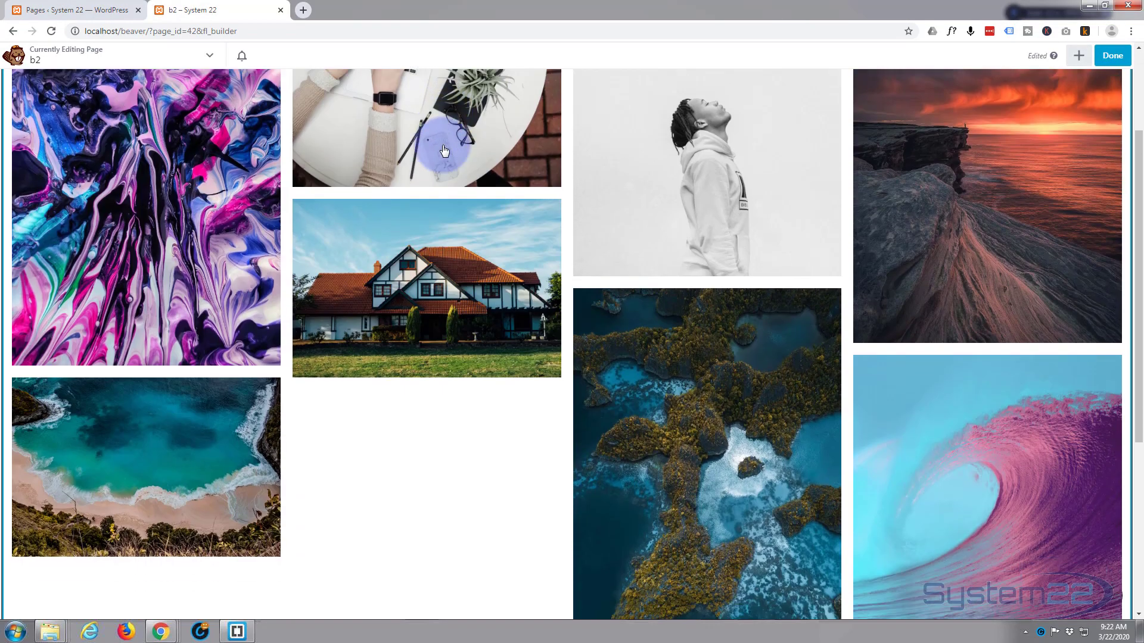
{"action": "scroll", "scroll_direction": "down", "scroll_amount": 3}
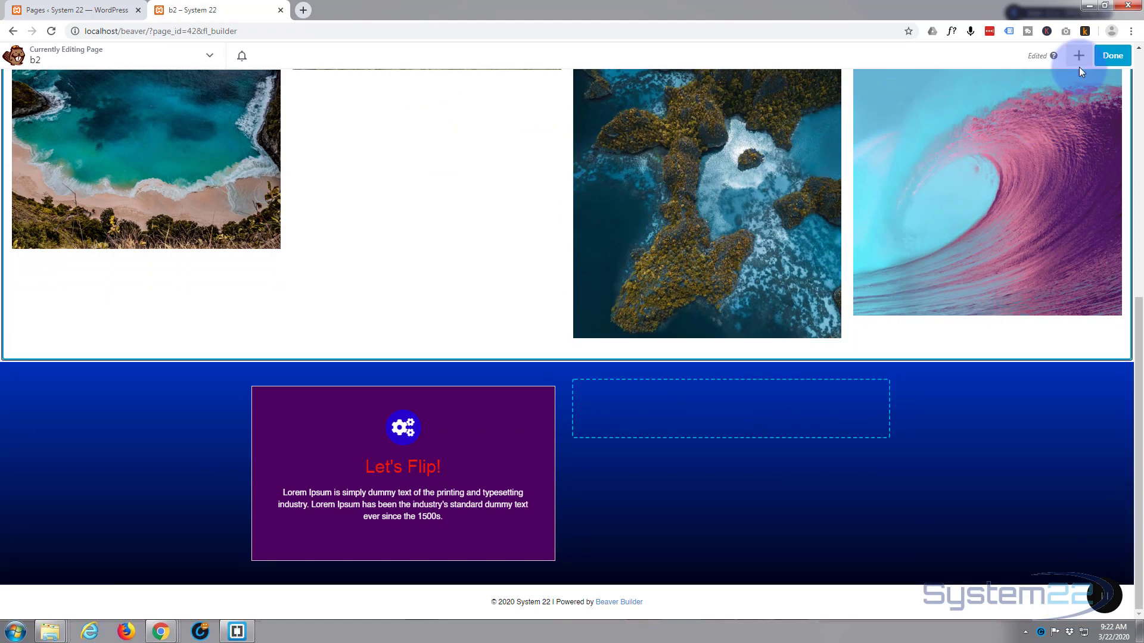
{"action": "left_click", "coordinate": [1079, 56]}
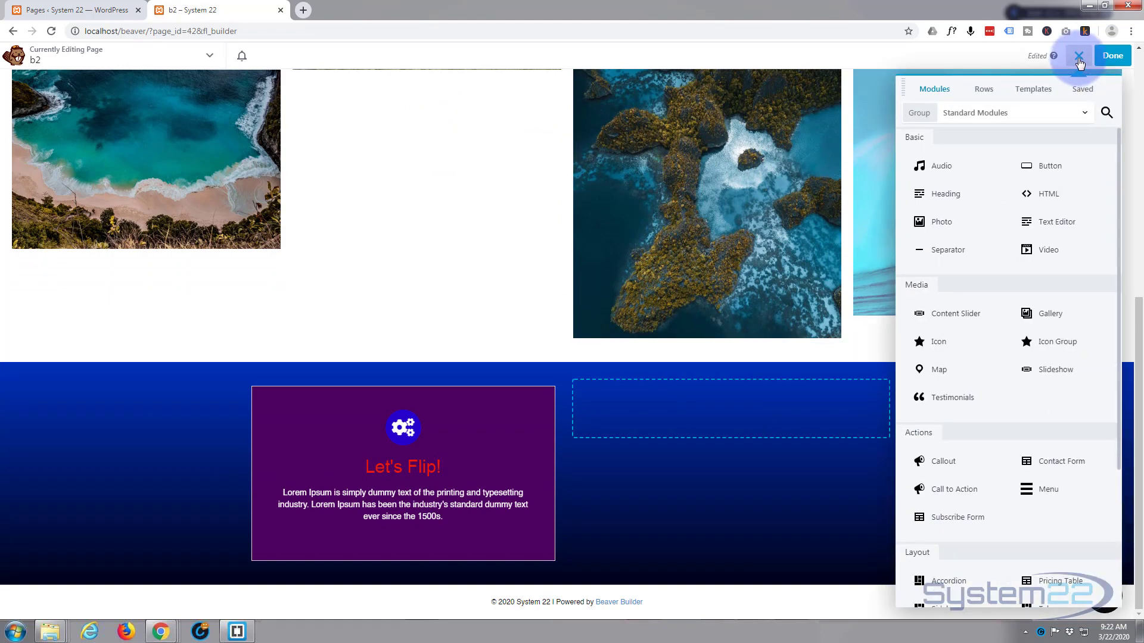
{"action": "mouse_move", "coordinate": [955, 250]}
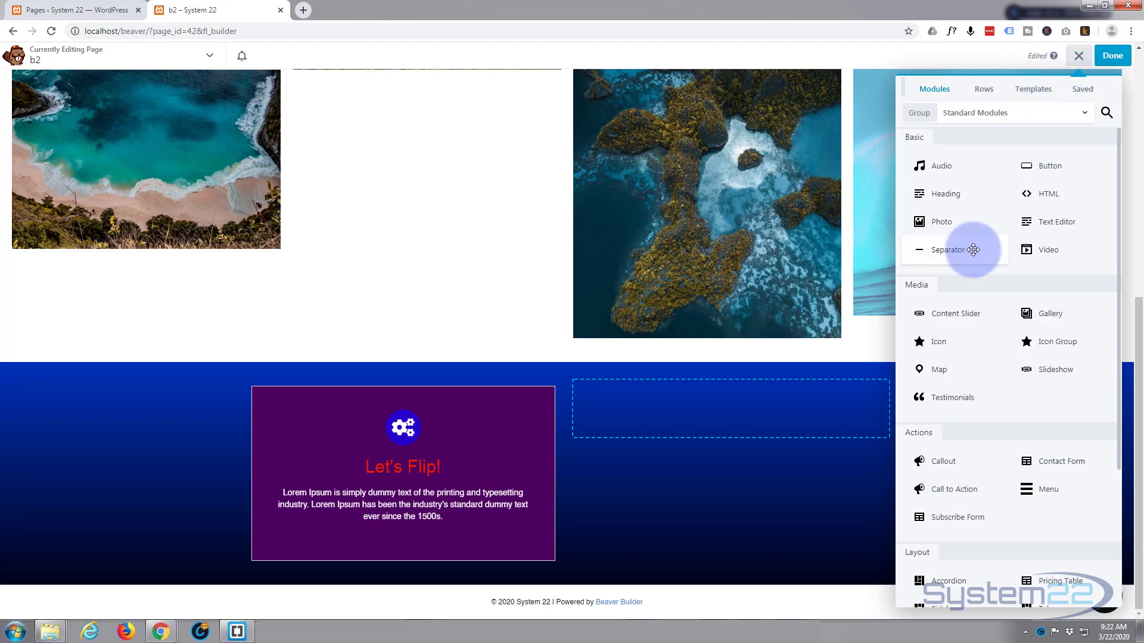
{"action": "scroll", "scroll_direction": "down", "scroll_amount": 3}
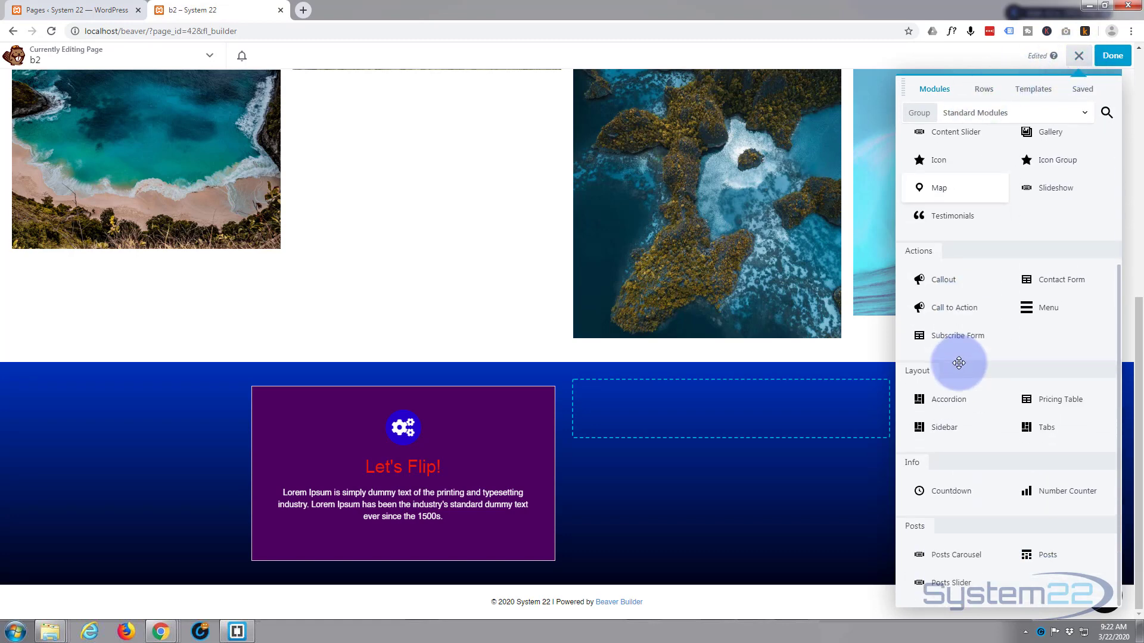
{"action": "scroll", "scroll_direction": "up", "scroll_amount": 3}
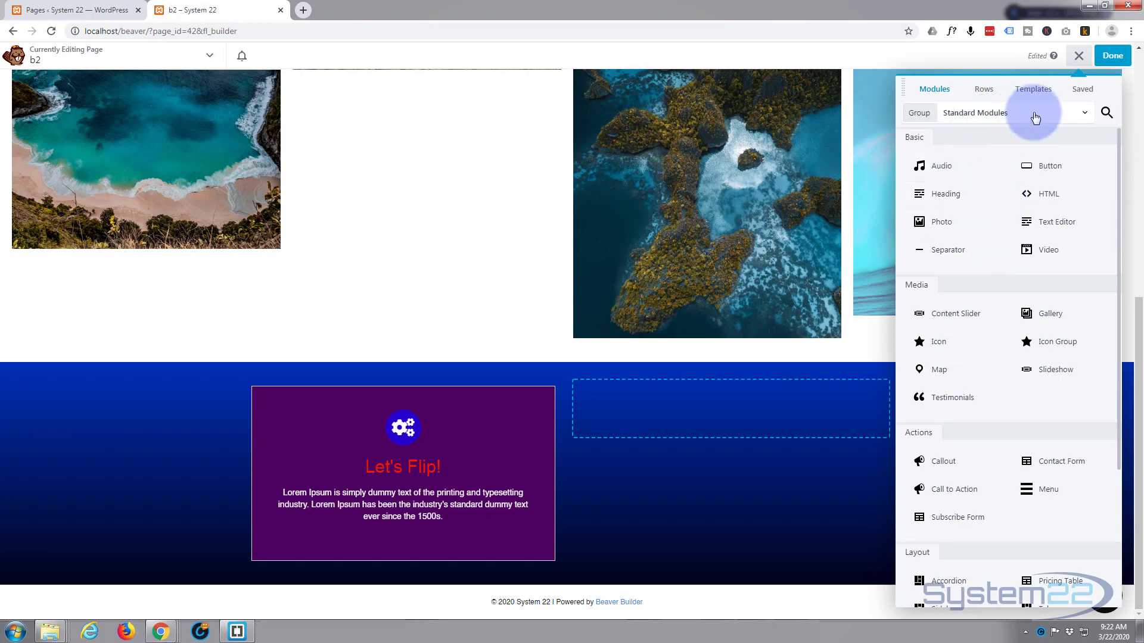
{"action": "mouse_move", "coordinate": [1082, 116]}
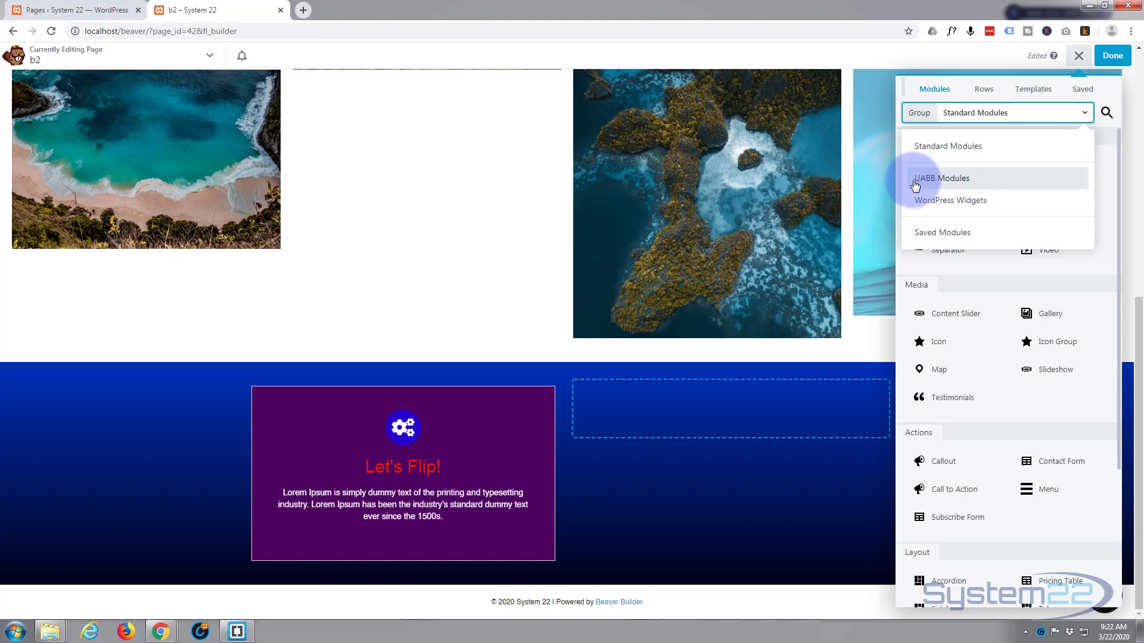
{"action": "mouse_move", "coordinate": [956, 182]}
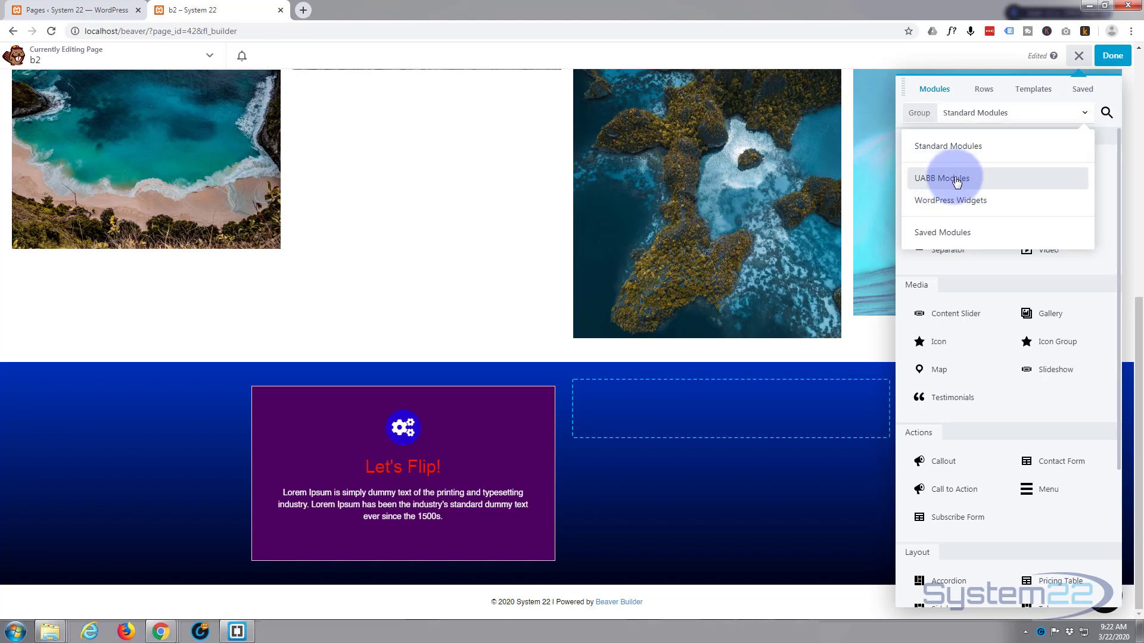
{"action": "left_click", "coordinate": [942, 178]}
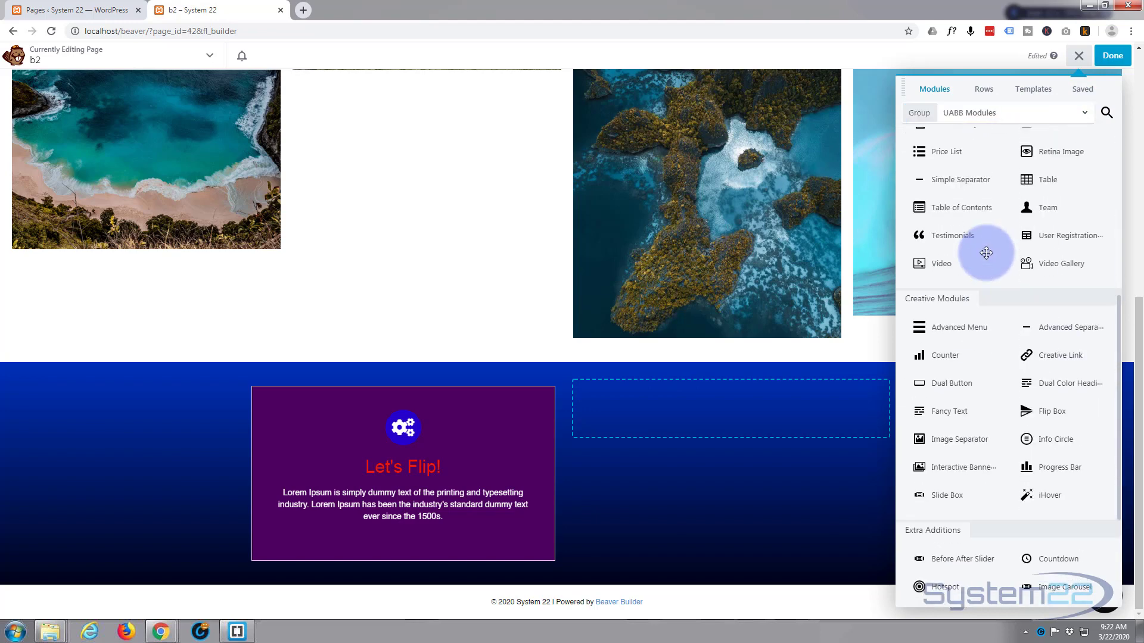
{"action": "scroll", "scroll_direction": "down", "scroll_amount": 3}
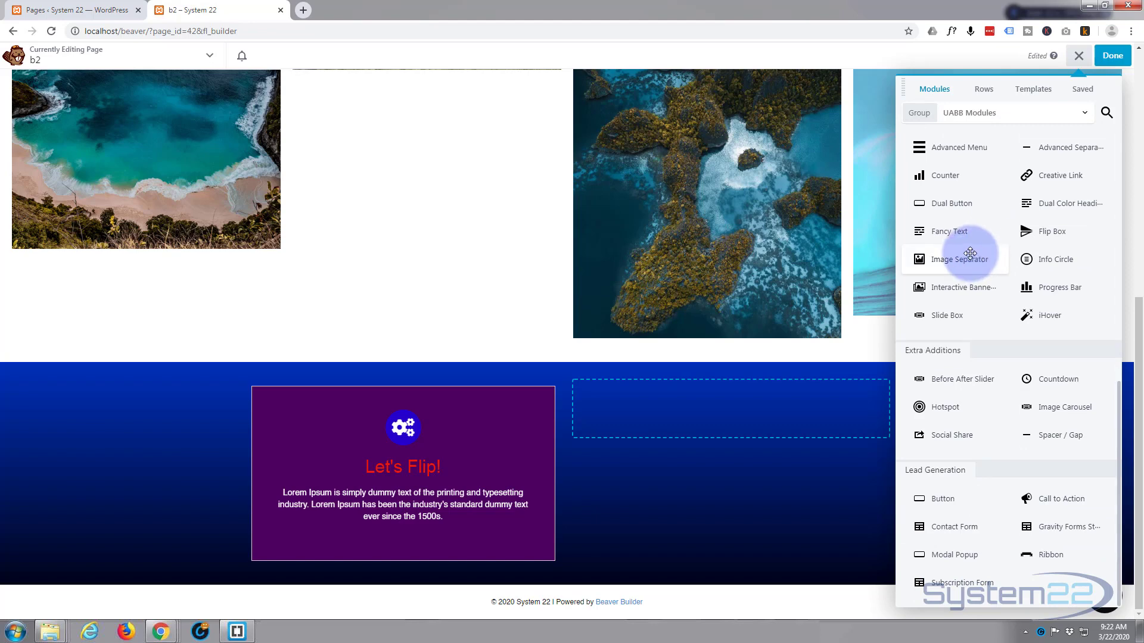
{"action": "mouse_move", "coordinate": [1050, 231]}
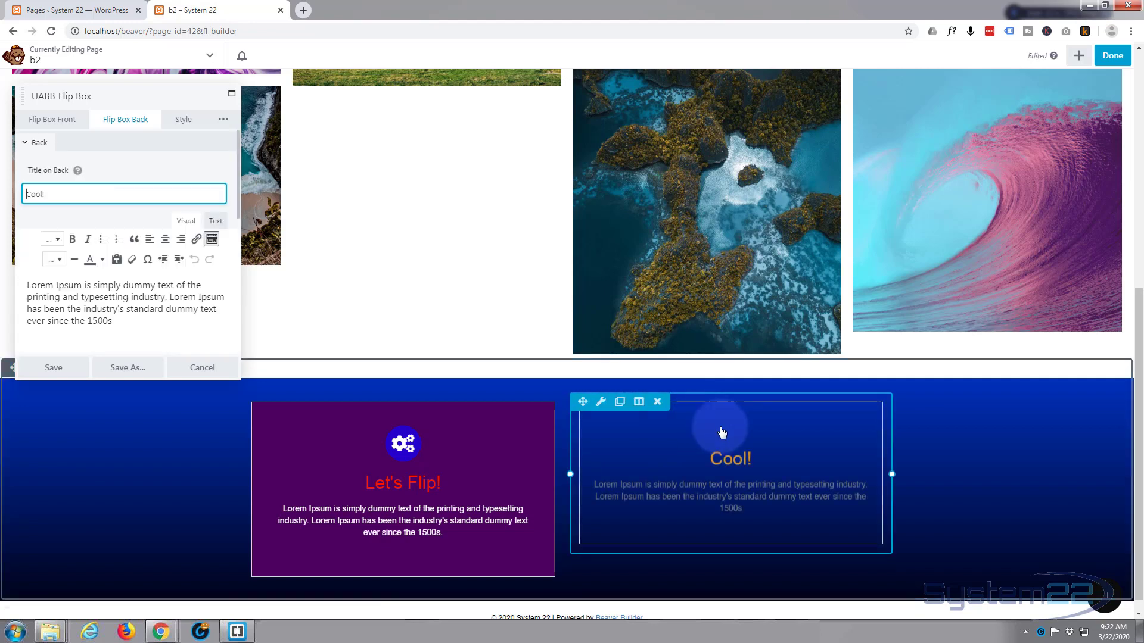
{"action": "mouse_move", "coordinate": [698, 488]}
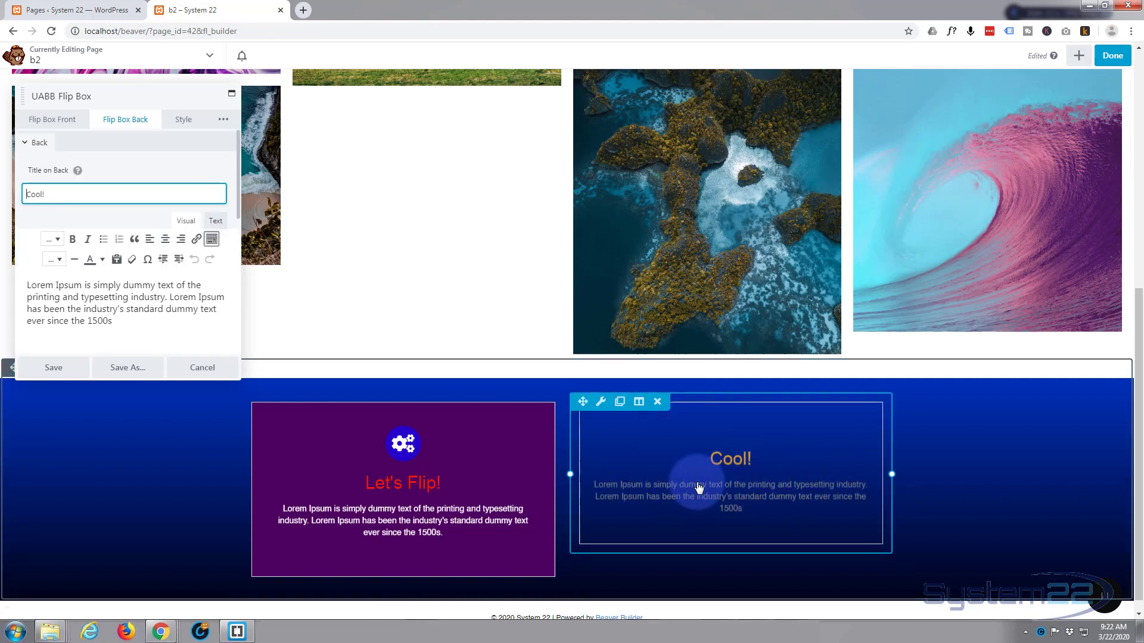
{"action": "mouse_move", "coordinate": [1070, 504]}
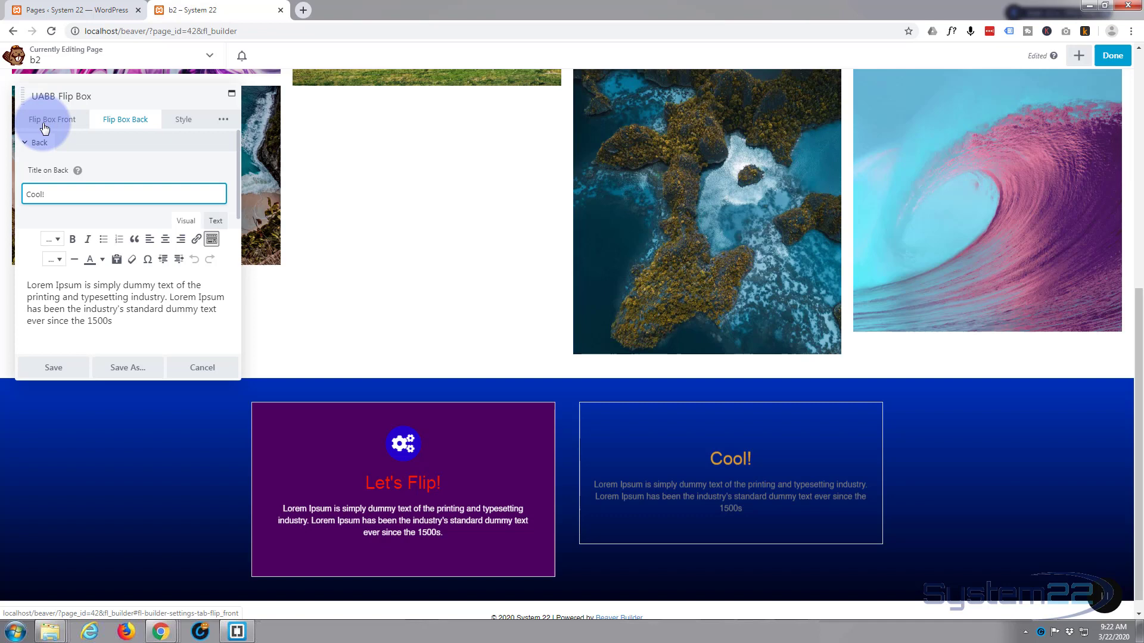
{"action": "mouse_move", "coordinate": [125, 119]}
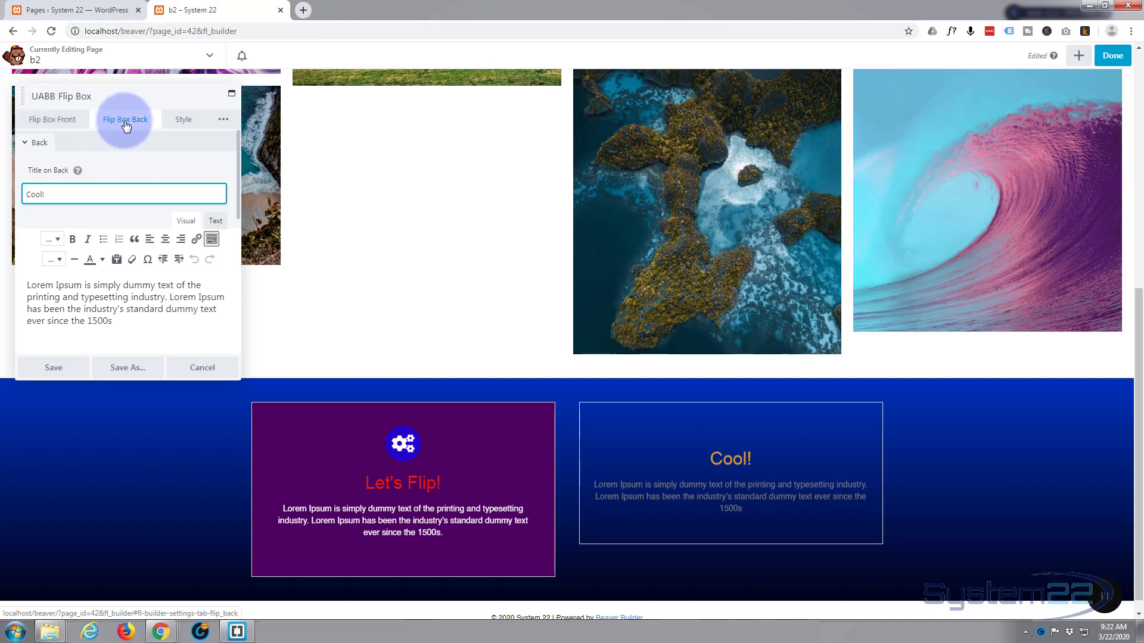
{"action": "mouse_move", "coordinate": [119, 149]}
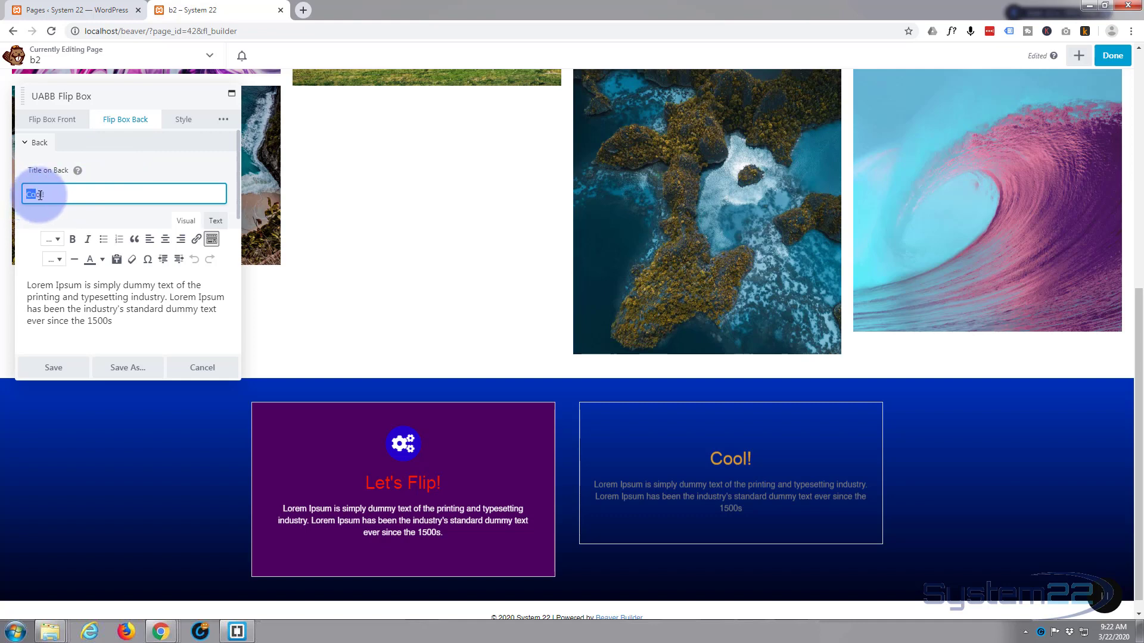
Step: Set the new Flip Box's Title on Back to 'Cool!', then go to its front settings
{"action": "type", "text": "Cool!"}
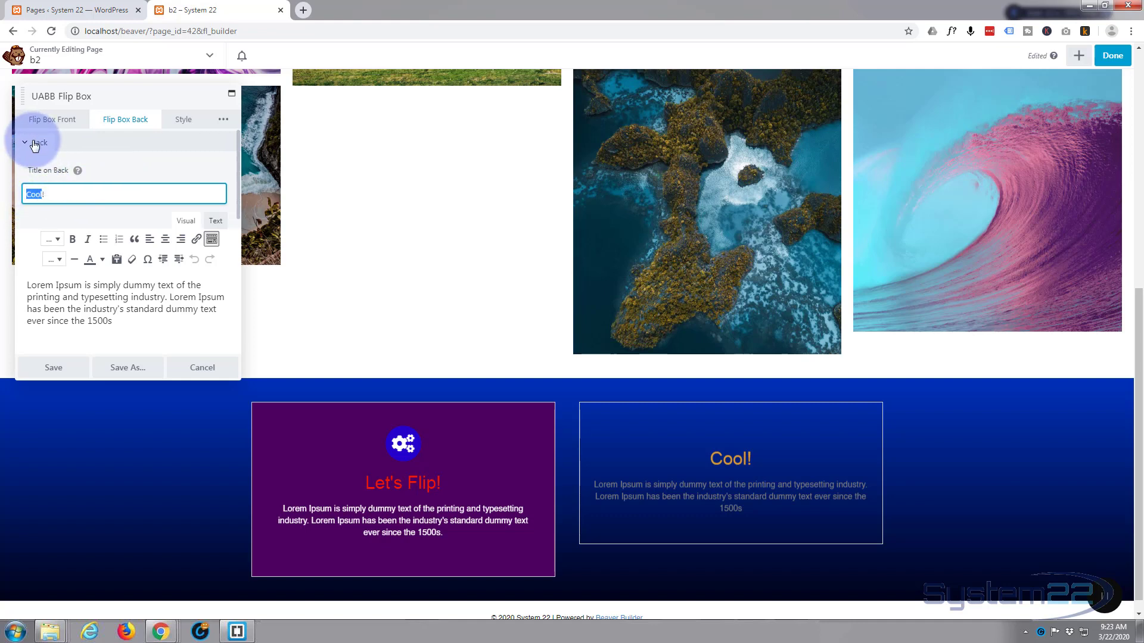
{"action": "left_click", "coordinate": [50, 120]}
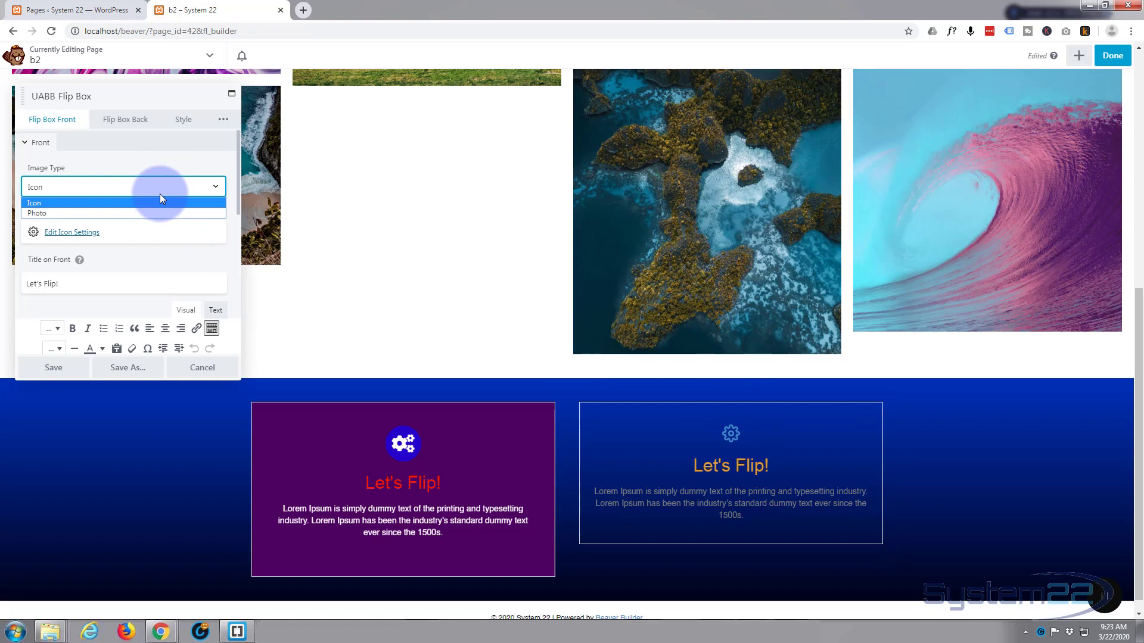
{"action": "mouse_move", "coordinate": [40, 213]}
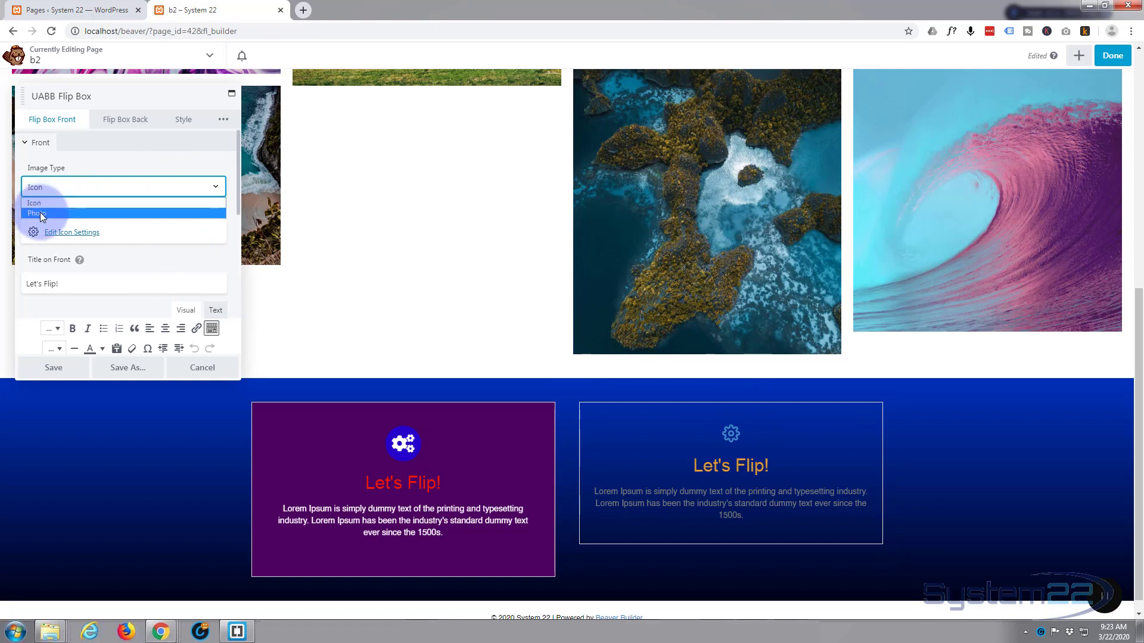
{"action": "mouse_move", "coordinate": [60, 235]}
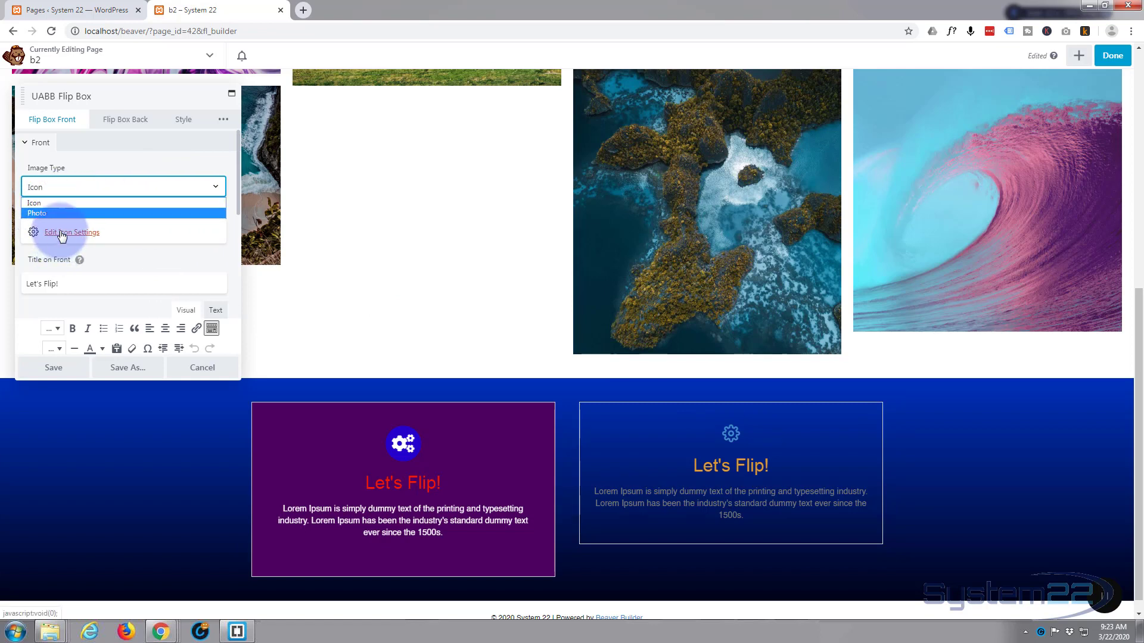
Step: Replace the front gear icon with the circled 'i' icon from Ultimate-Icons
{"action": "left_click", "coordinate": [71, 232]}
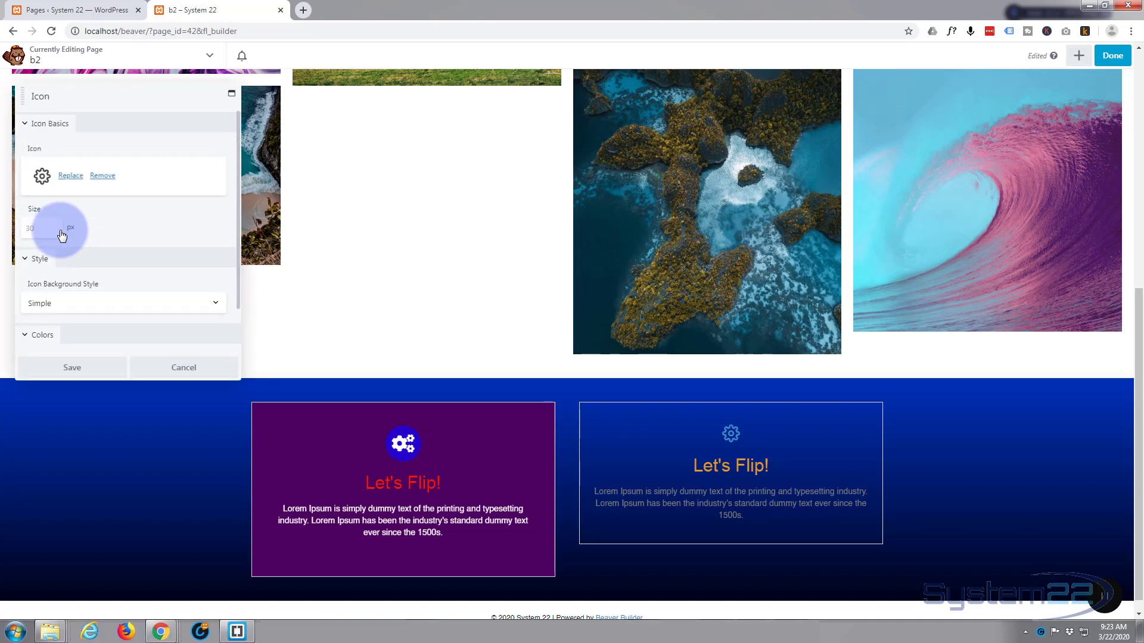
{"action": "left_click", "coordinate": [72, 367]}
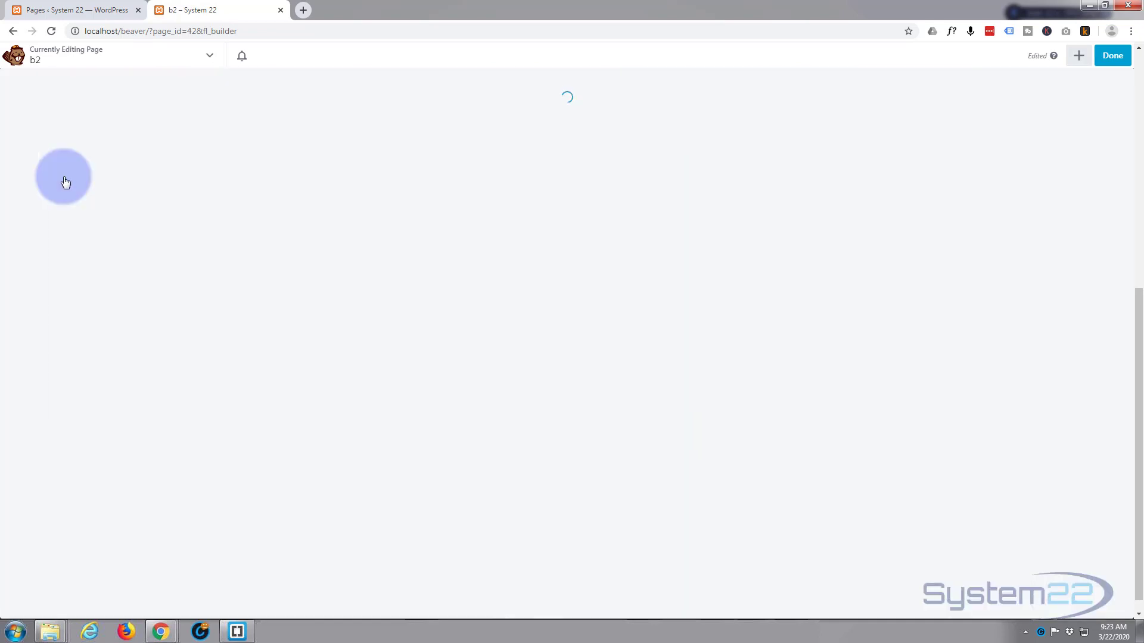
{"action": "left_click", "coordinate": [62, 176]}
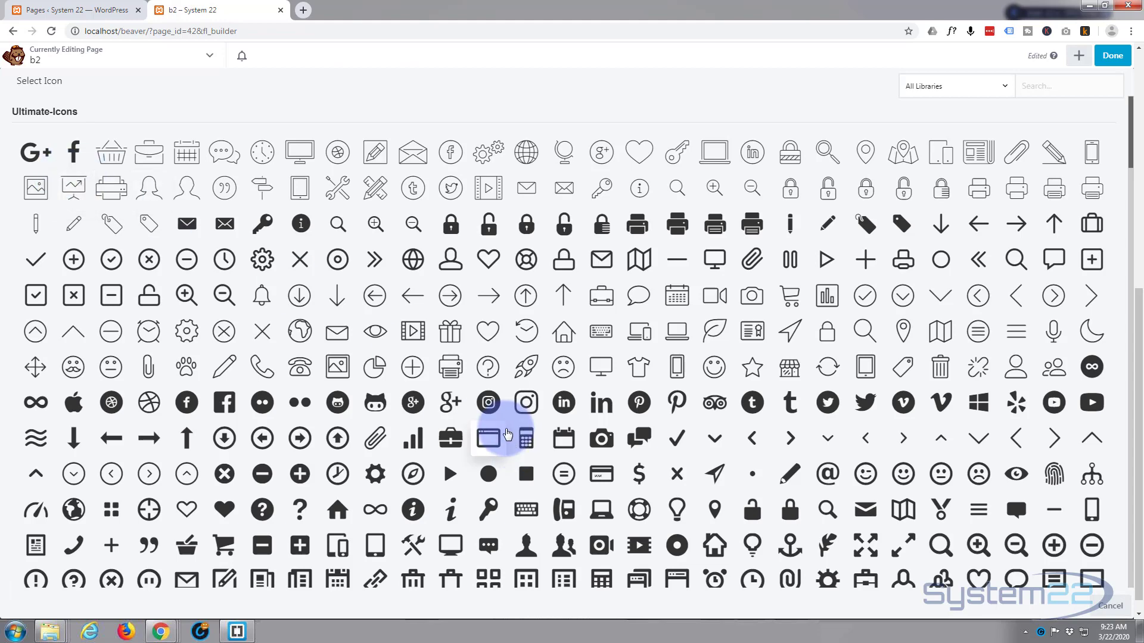
{"action": "scroll", "scroll_direction": "down", "scroll_amount": 3}
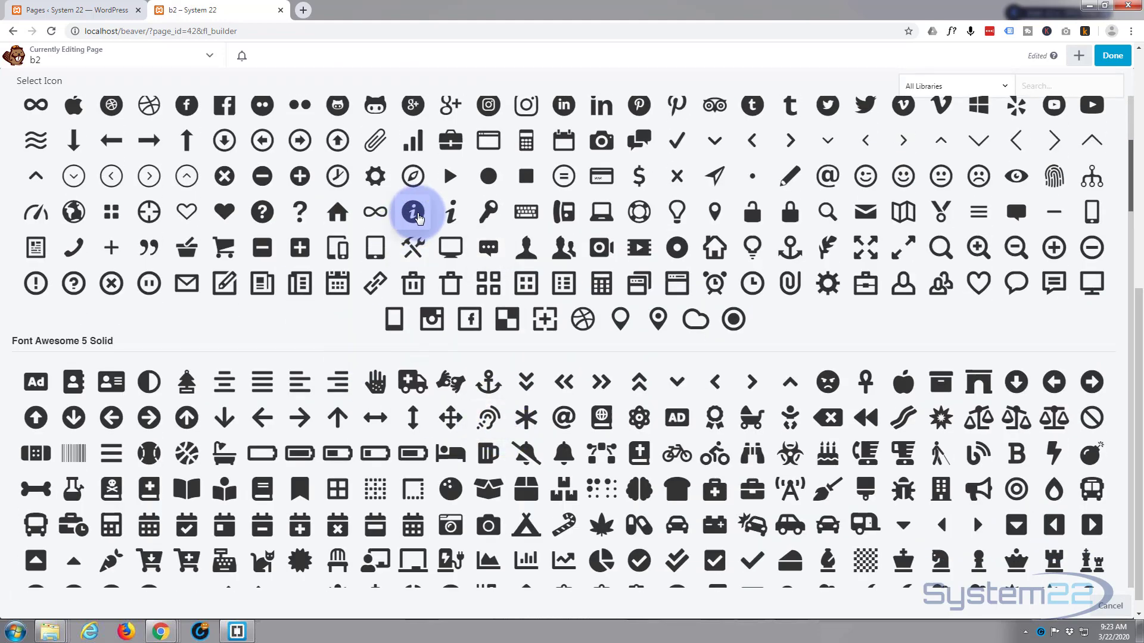
{"action": "left_click", "coordinate": [414, 212]}
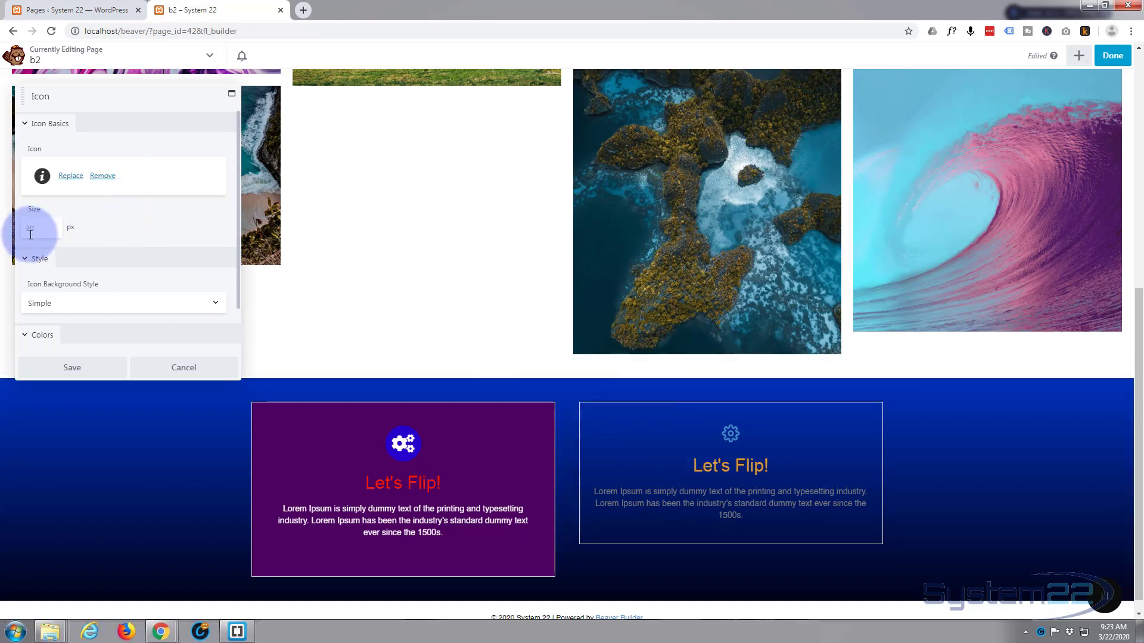
Step: Set the front info icon size to 50 px with a Circle Background style
{"action": "left_click", "coordinate": [33, 227]}
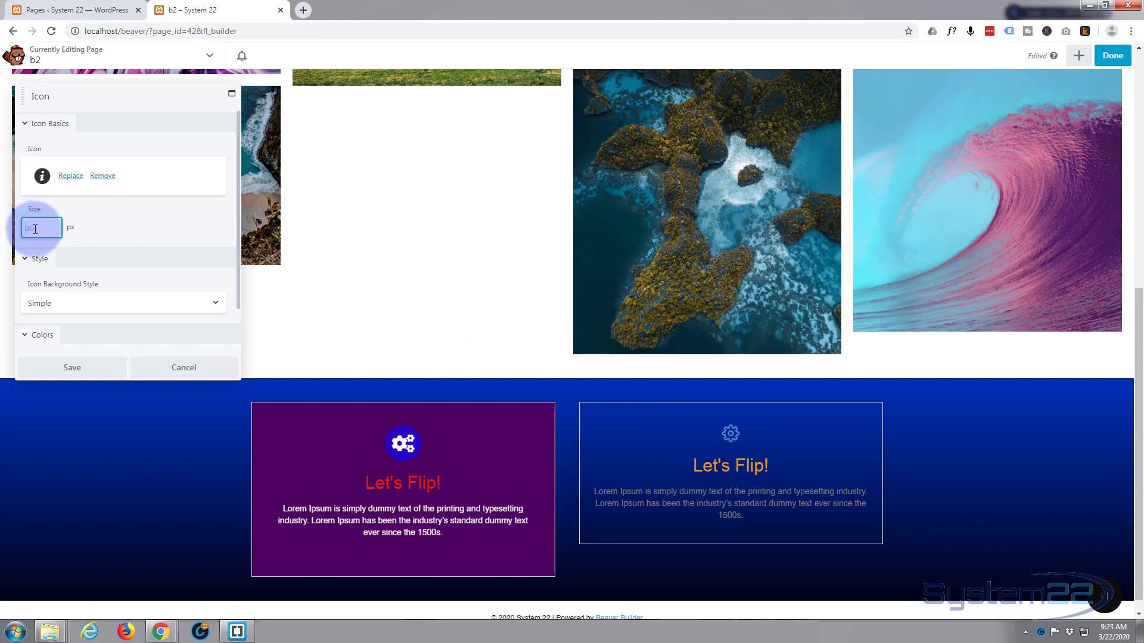
{"action": "type", "text": "50"}
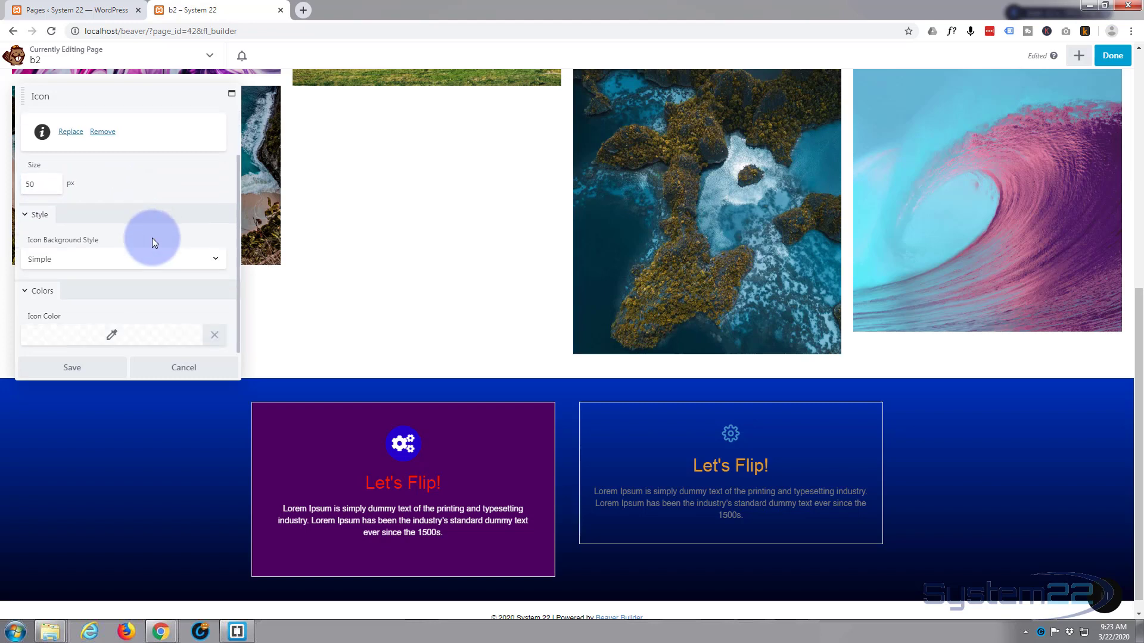
{"action": "mouse_move", "coordinate": [40, 240]}
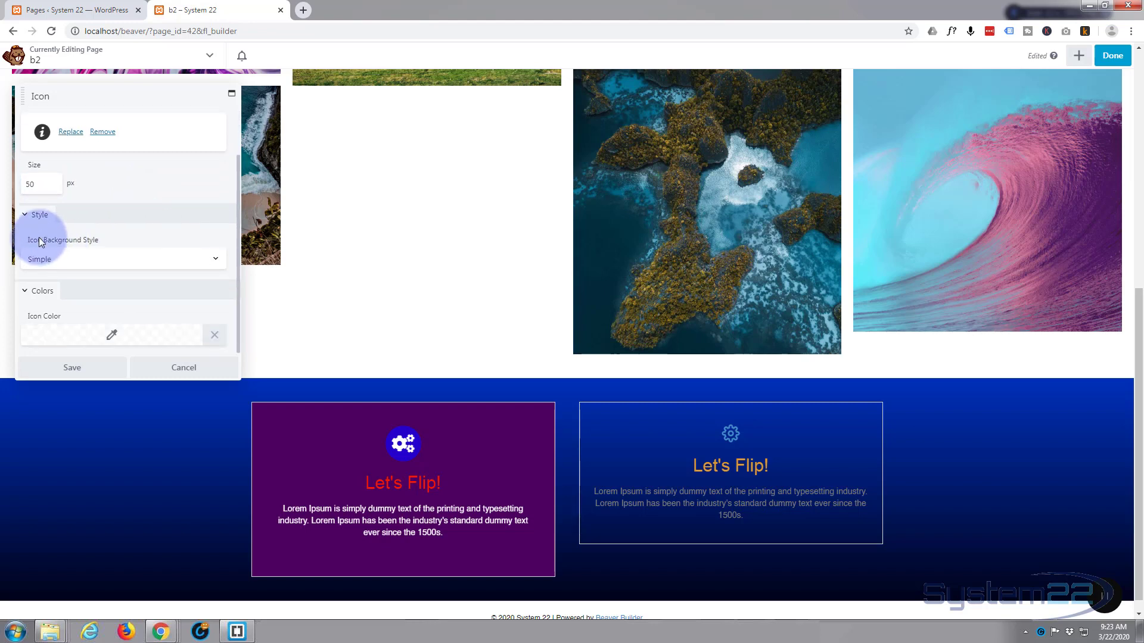
{"action": "left_click", "coordinate": [122, 258]}
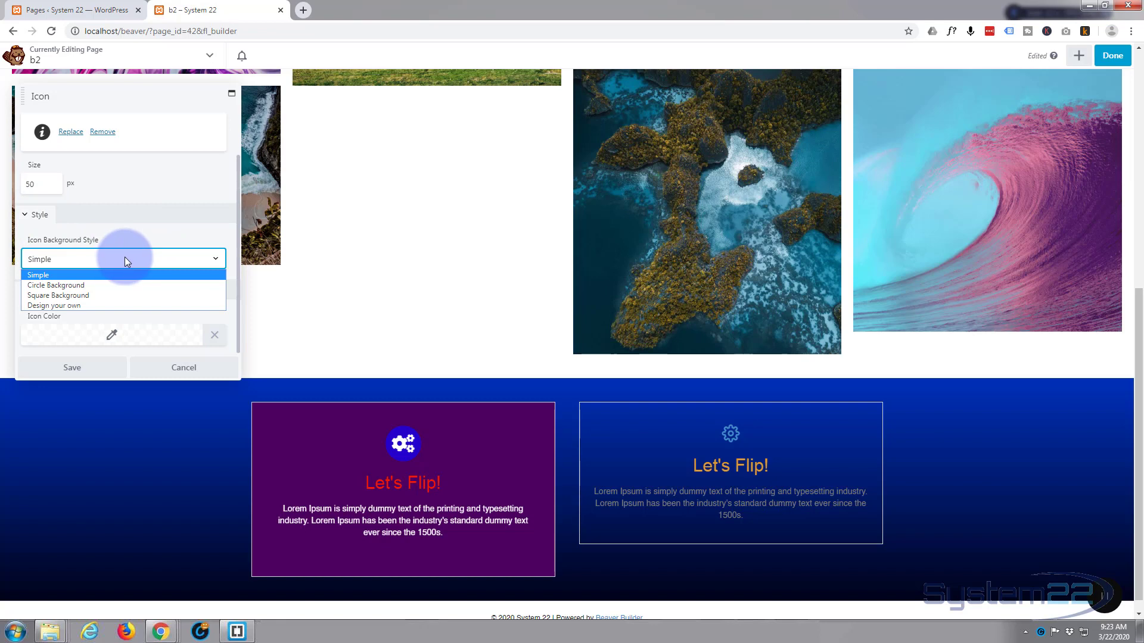
{"action": "left_click", "coordinate": [57, 285]}
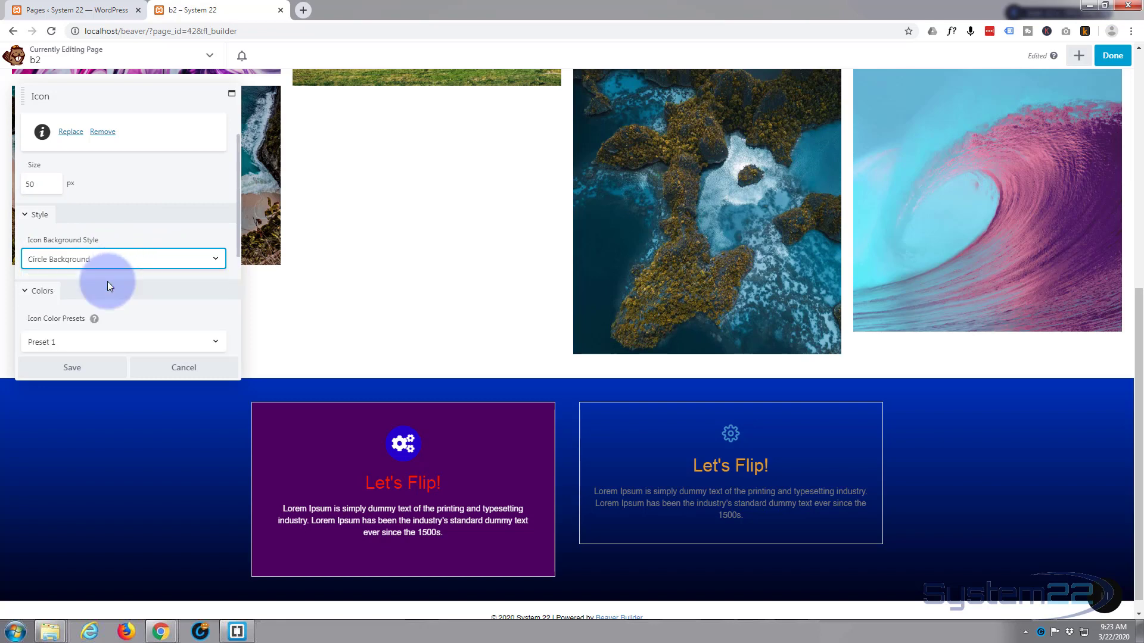
{"action": "mouse_move", "coordinate": [139, 253]}
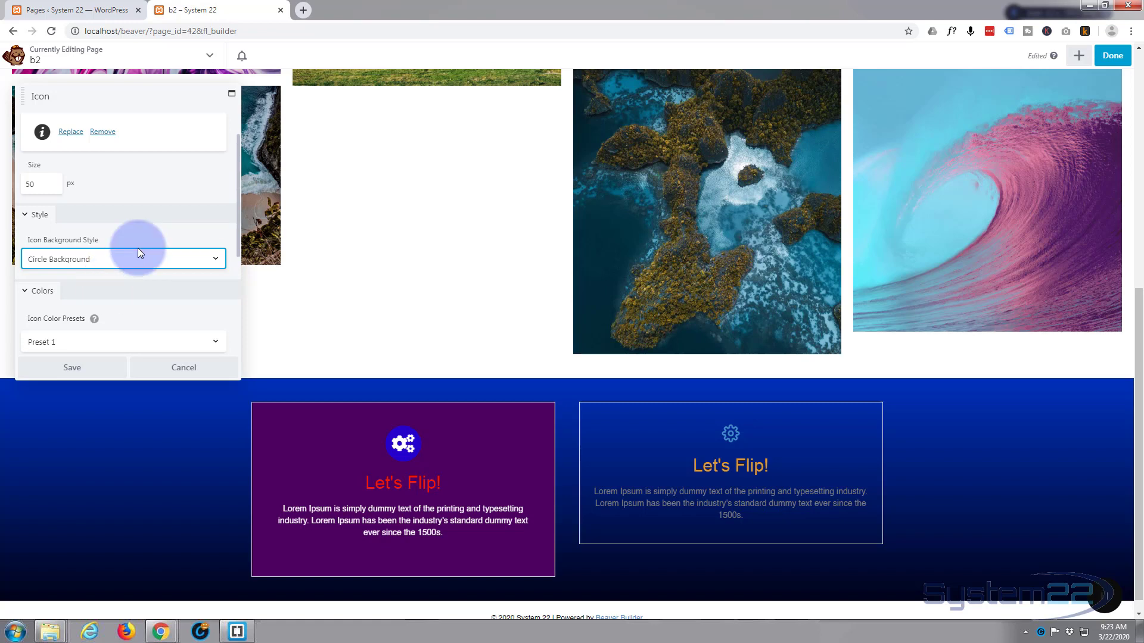
{"action": "left_click", "coordinate": [123, 258]}
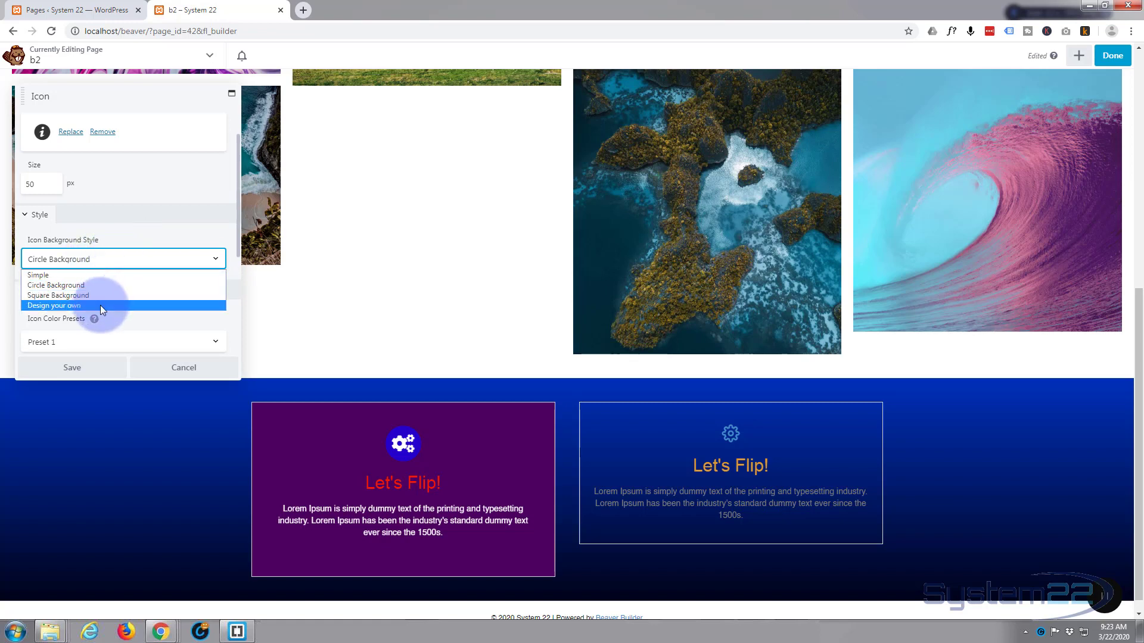
{"action": "left_click", "coordinate": [56, 285]}
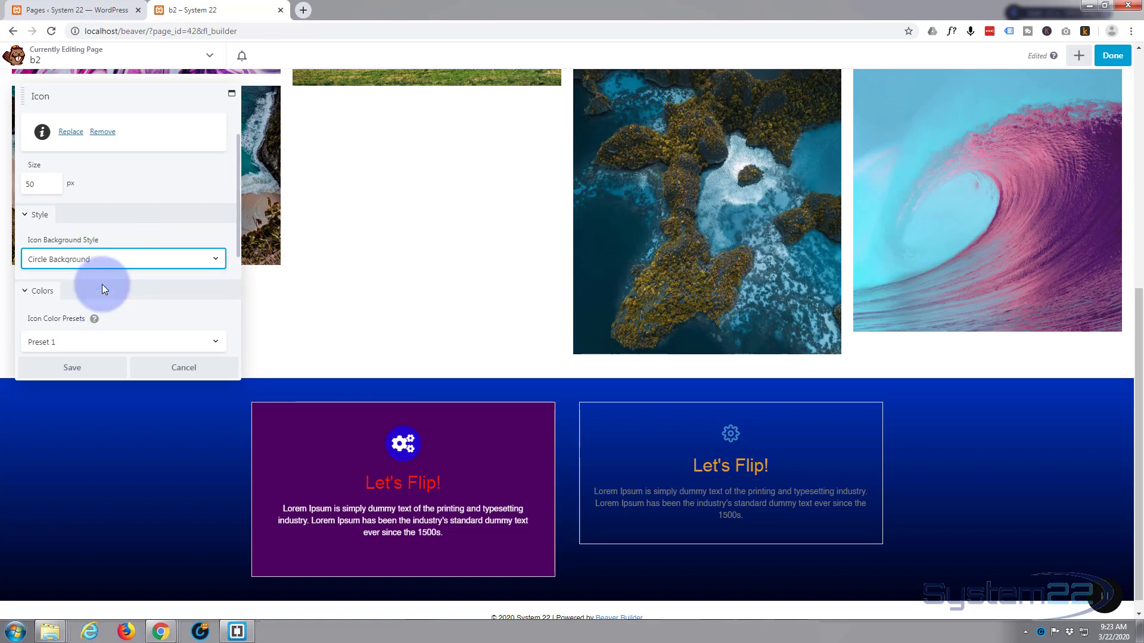
{"action": "mouse_move", "coordinate": [111, 326]}
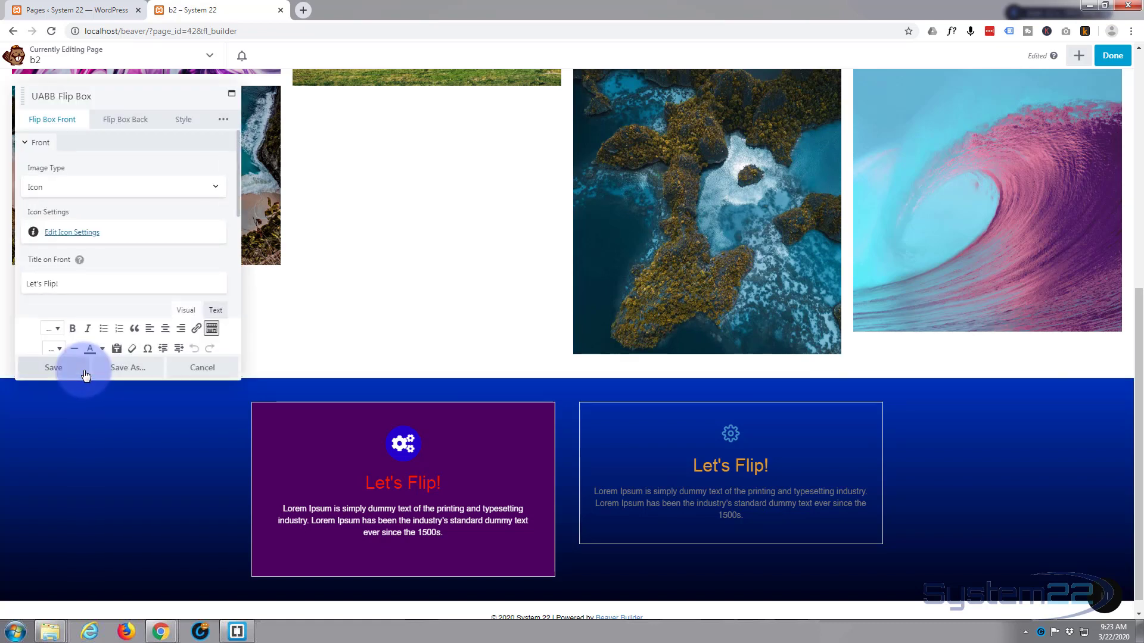
Step: Colour the info icon white (#ffffff) with a purple background colour
{"action": "left_click", "coordinate": [53, 367]}
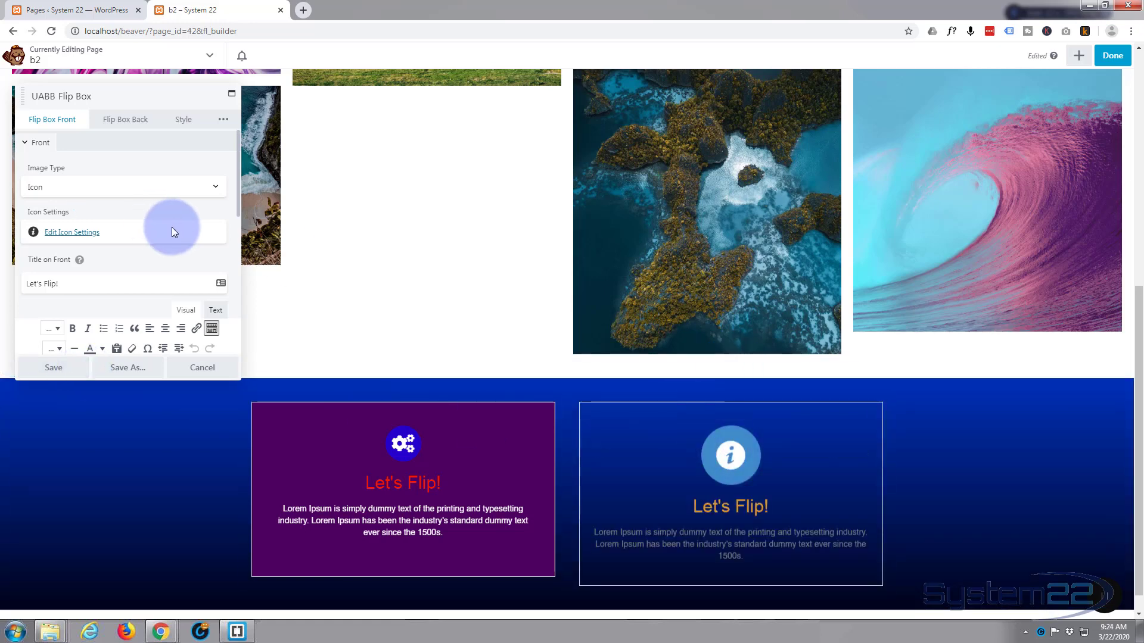
{"action": "mouse_move", "coordinate": [71, 232]}
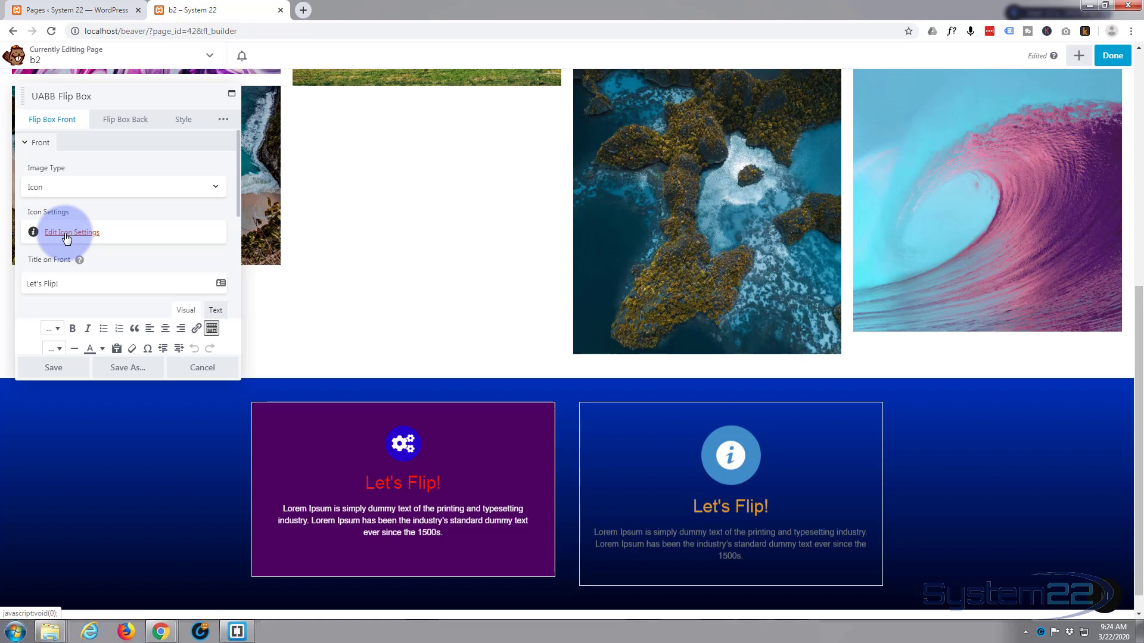
{"action": "left_click", "coordinate": [71, 232]}
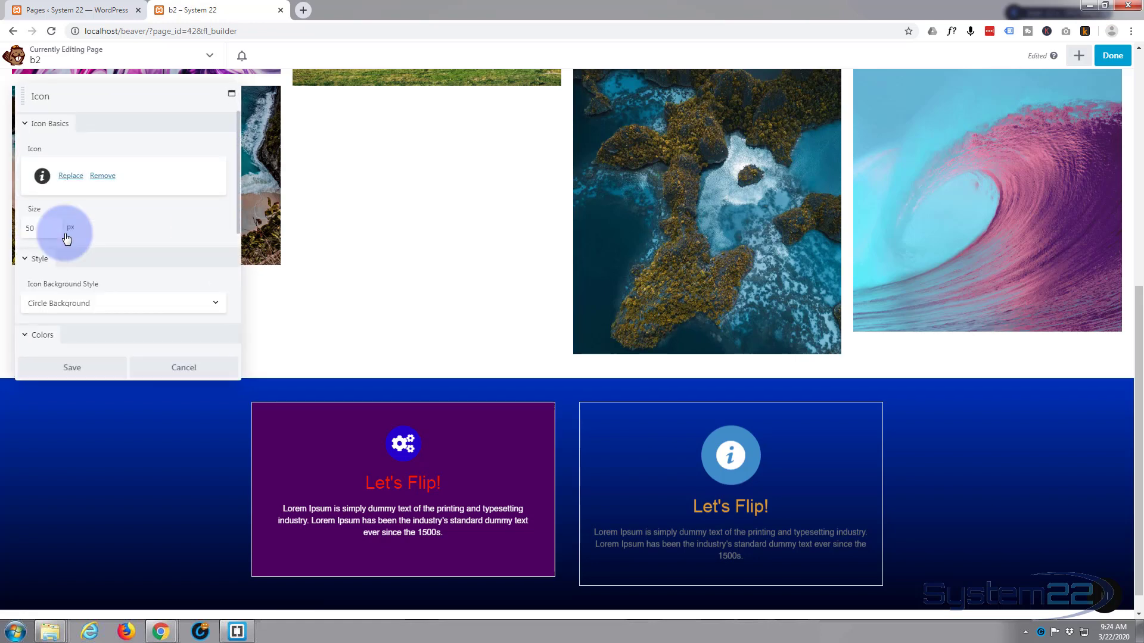
{"action": "mouse_move", "coordinate": [98, 227]}
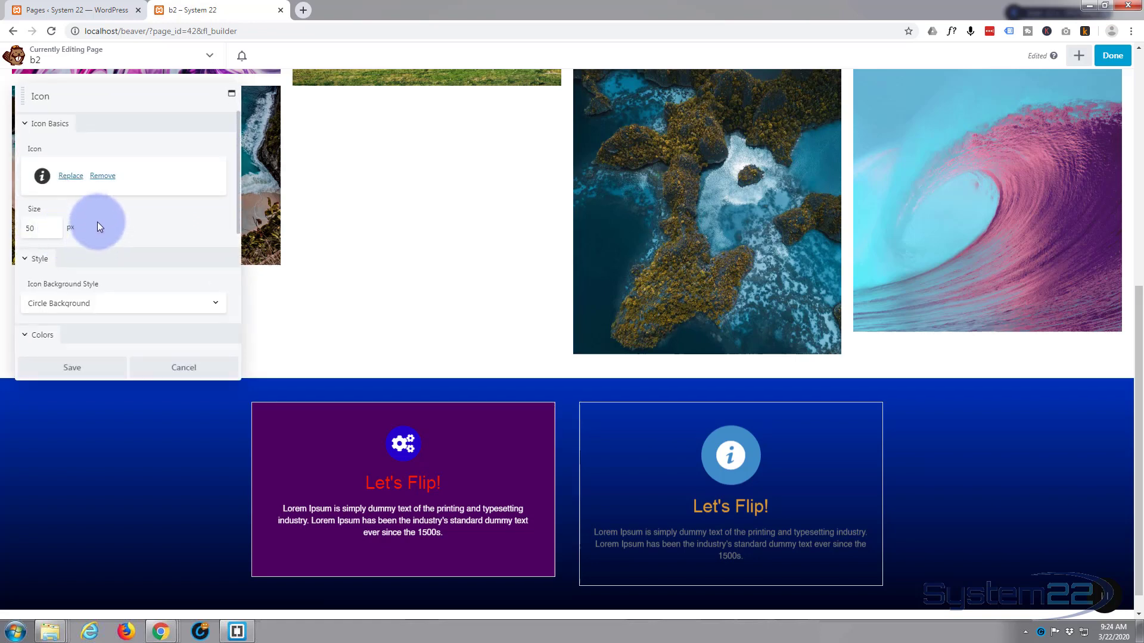
{"action": "left_click", "coordinate": [38, 335]}
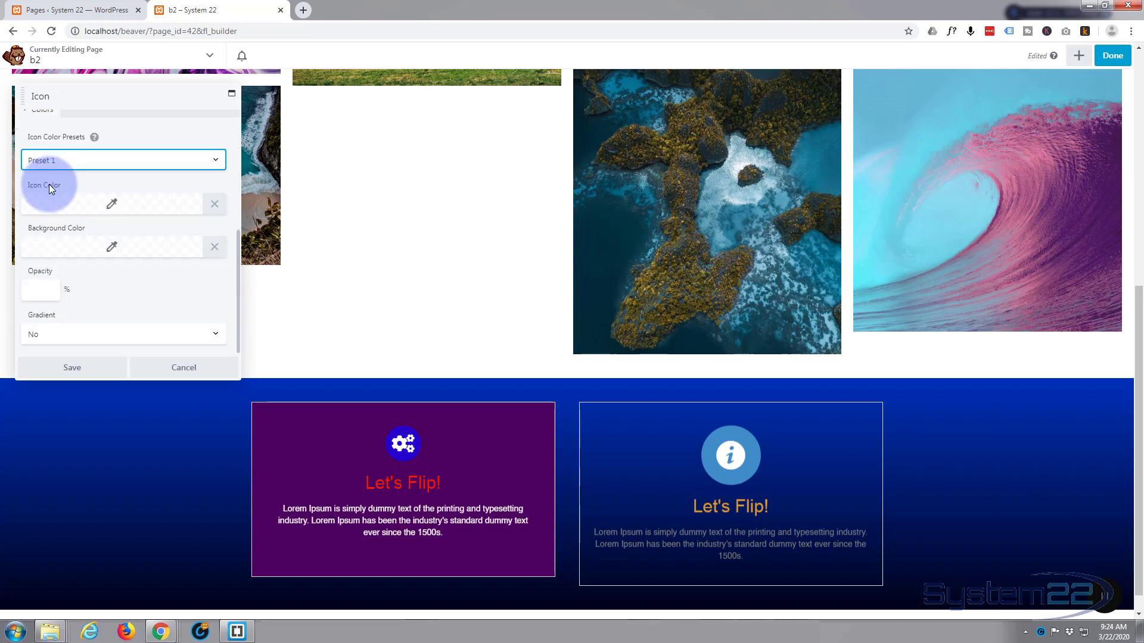
{"action": "left_click", "coordinate": [109, 203]}
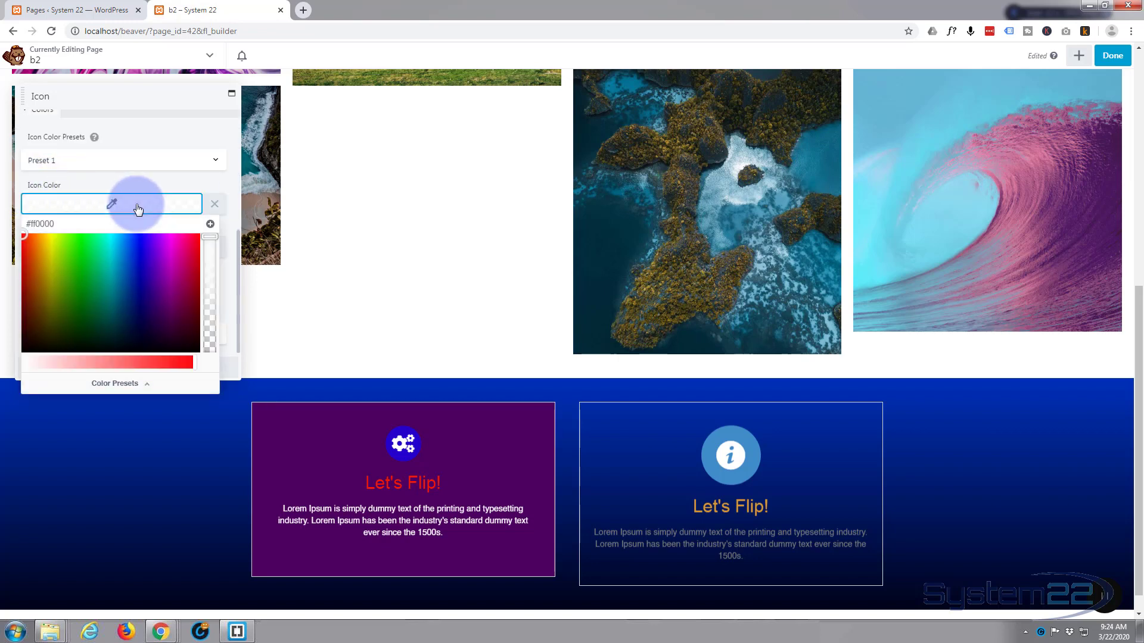
{"action": "mouse_move", "coordinate": [154, 192]}
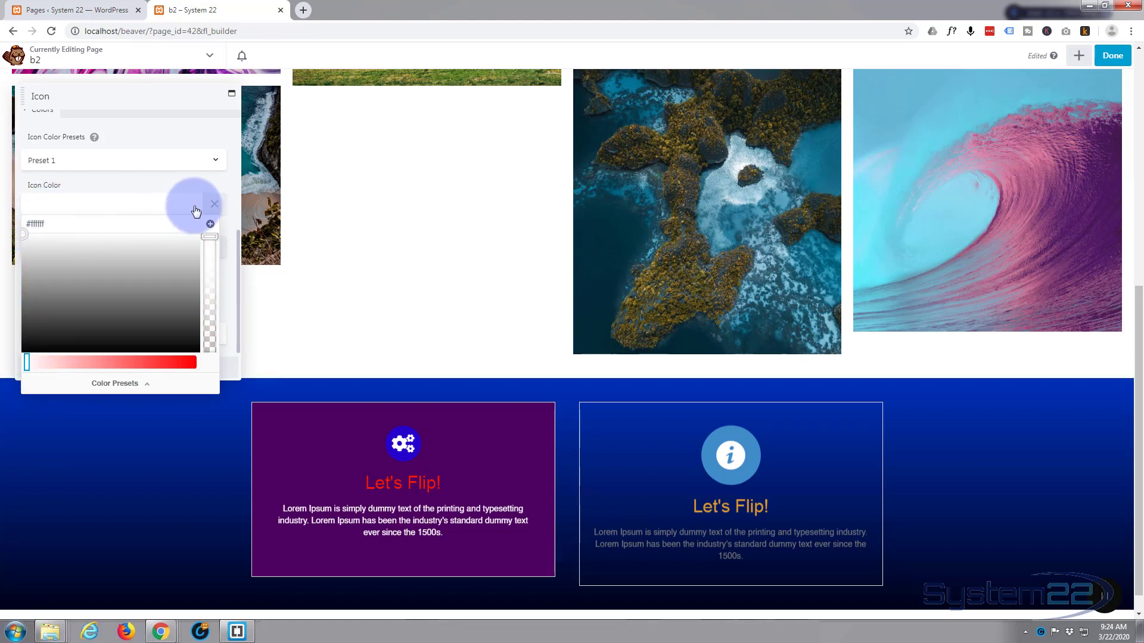
{"action": "left_click", "coordinate": [214, 204]}
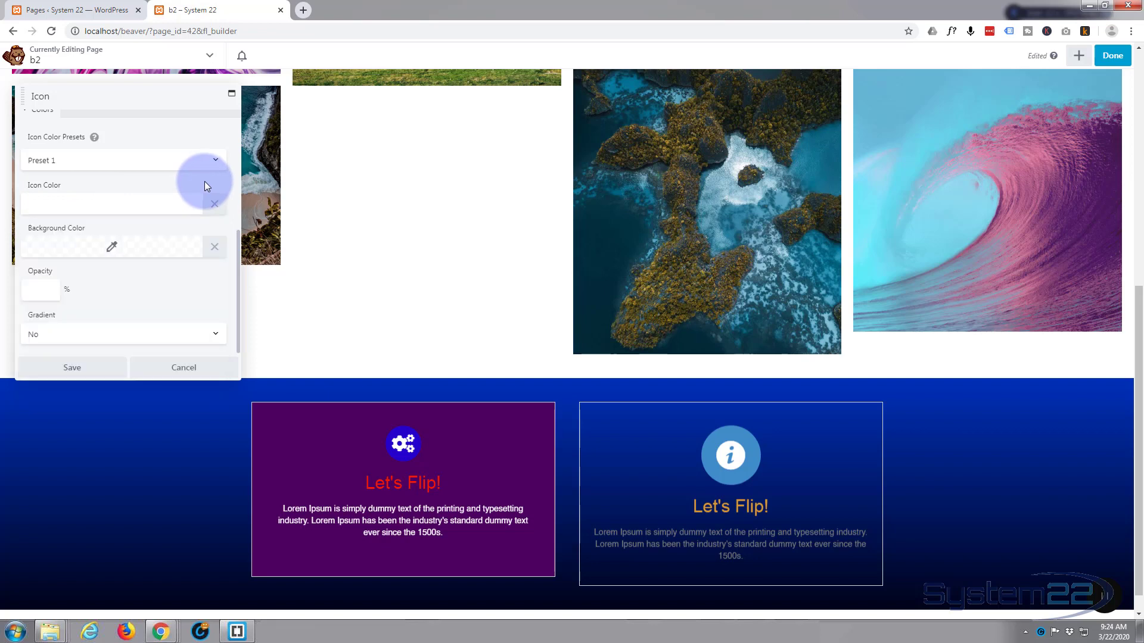
{"action": "left_click", "coordinate": [88, 247]}
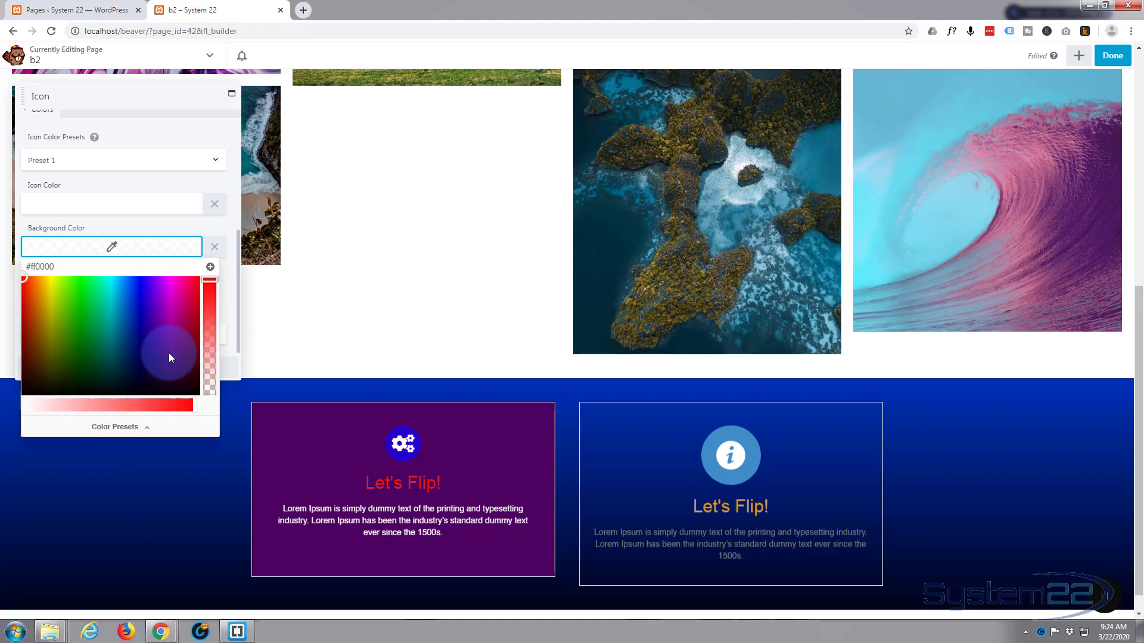
{"action": "left_click", "coordinate": [171, 352]}
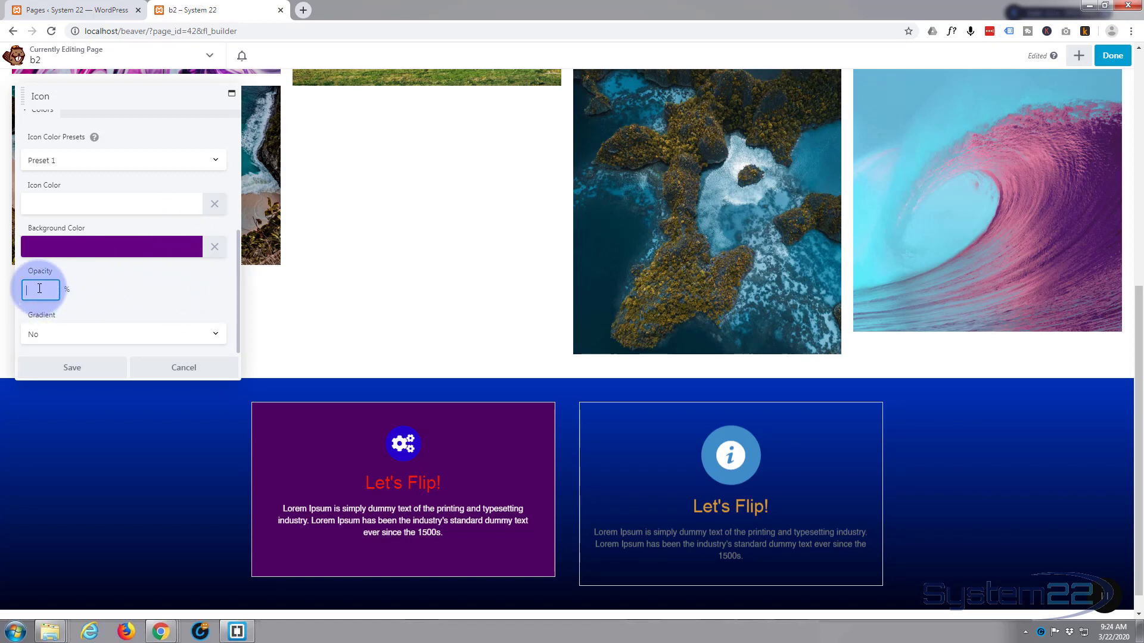
{"action": "mouse_move", "coordinate": [114, 299]}
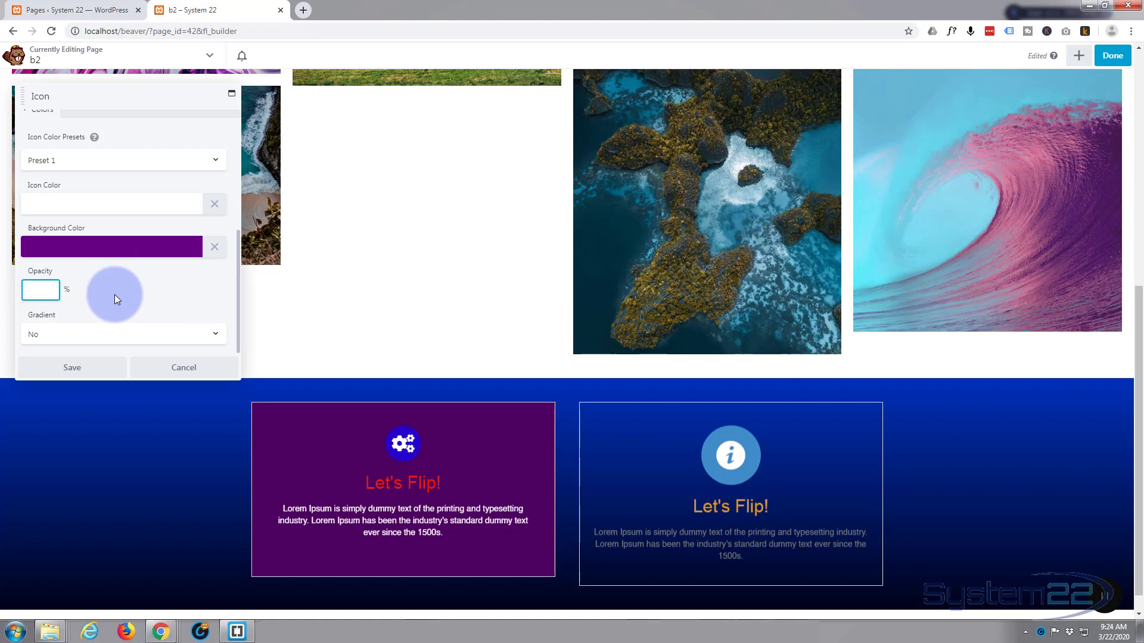
{"action": "mouse_move", "coordinate": [124, 283]}
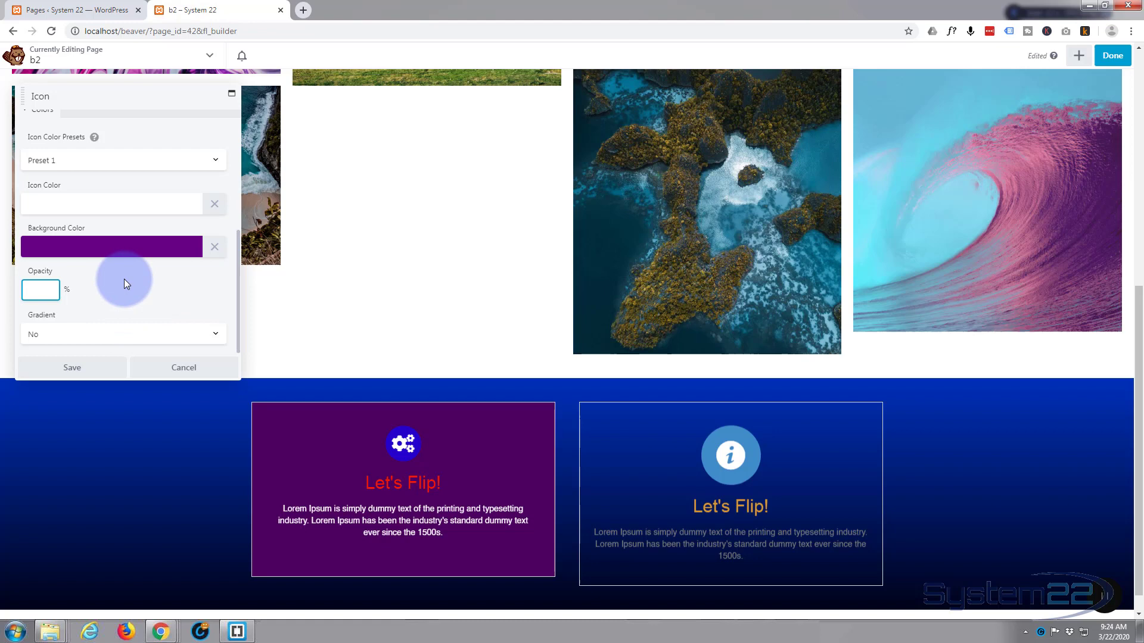
{"action": "mouse_move", "coordinate": [109, 343]}
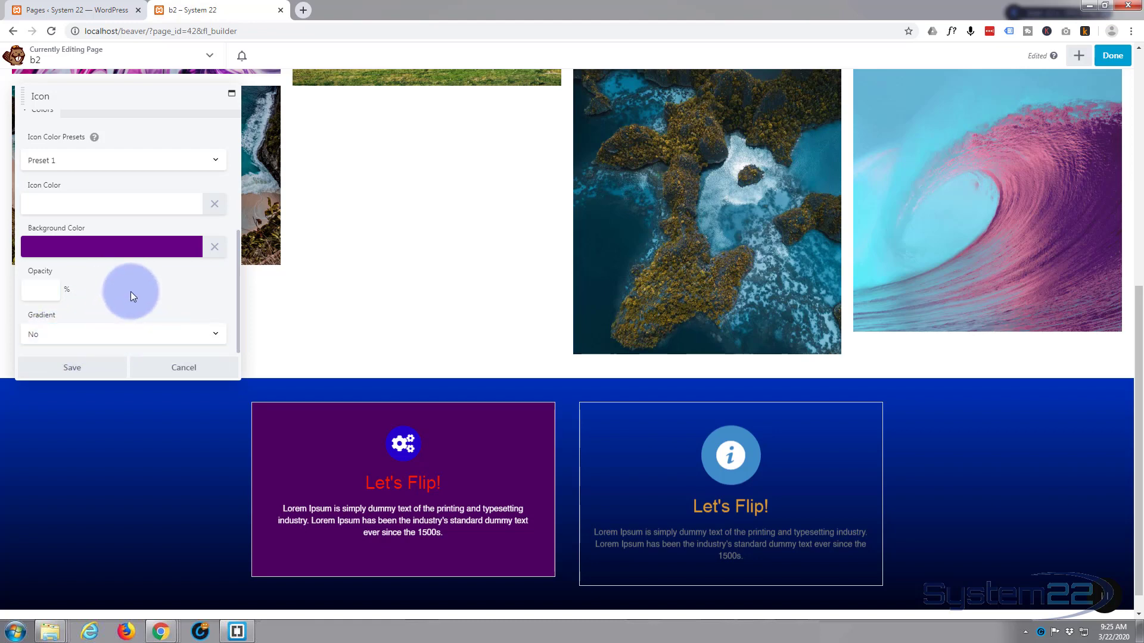
{"action": "scroll", "scroll_direction": "up", "scroll_amount": 3}
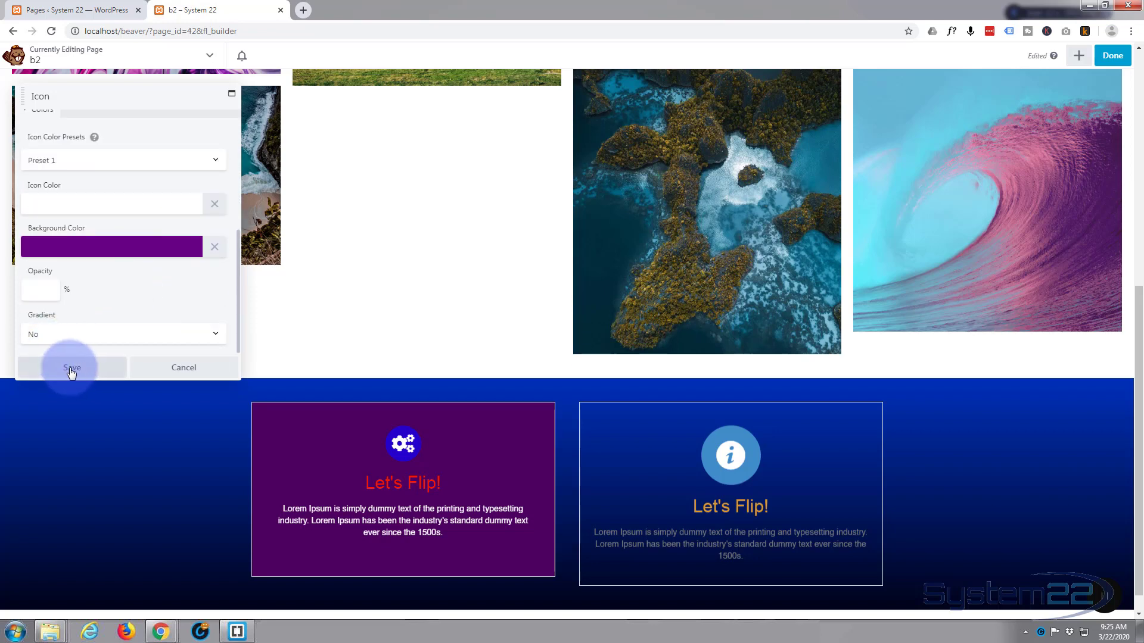
Step: Save the icon's white-on-purple colour settings
{"action": "left_click", "coordinate": [71, 367]}
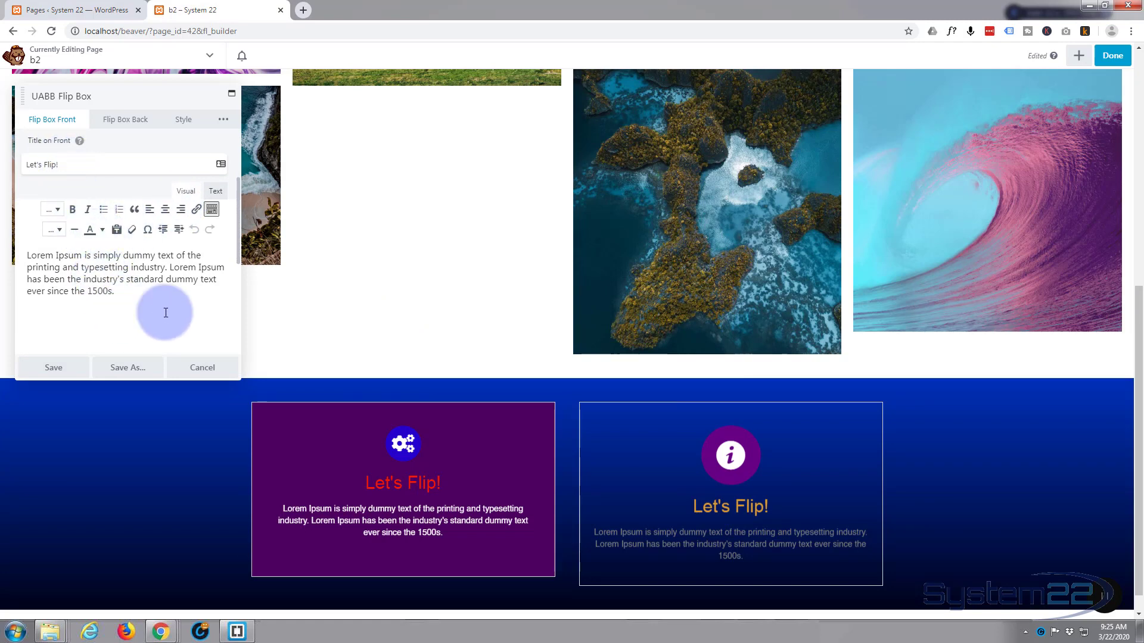
{"action": "mouse_move", "coordinate": [191, 318]}
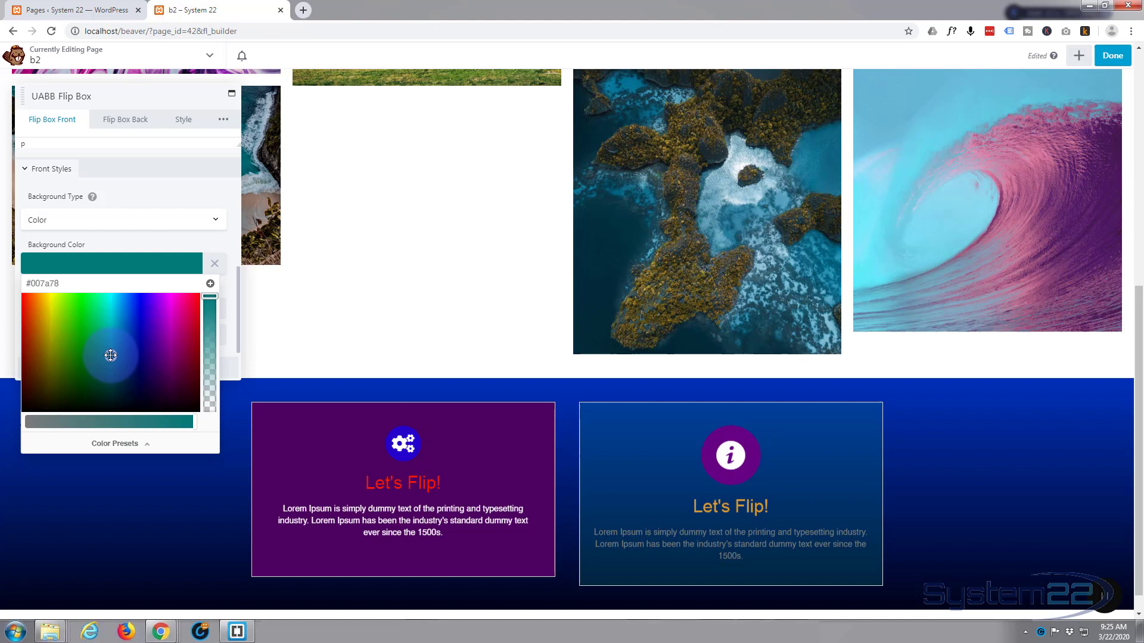
Step: Change the front background to bright teal #00aa9f and expand Border > General
{"action": "left_click", "coordinate": [110, 348]}
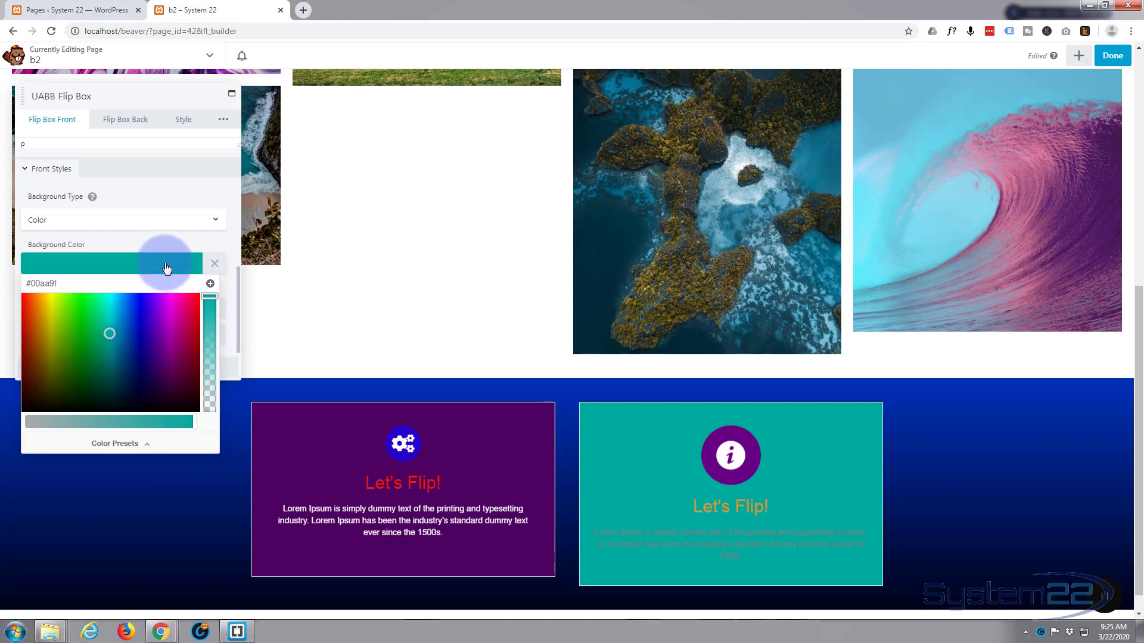
{"action": "left_click", "coordinate": [166, 263]}
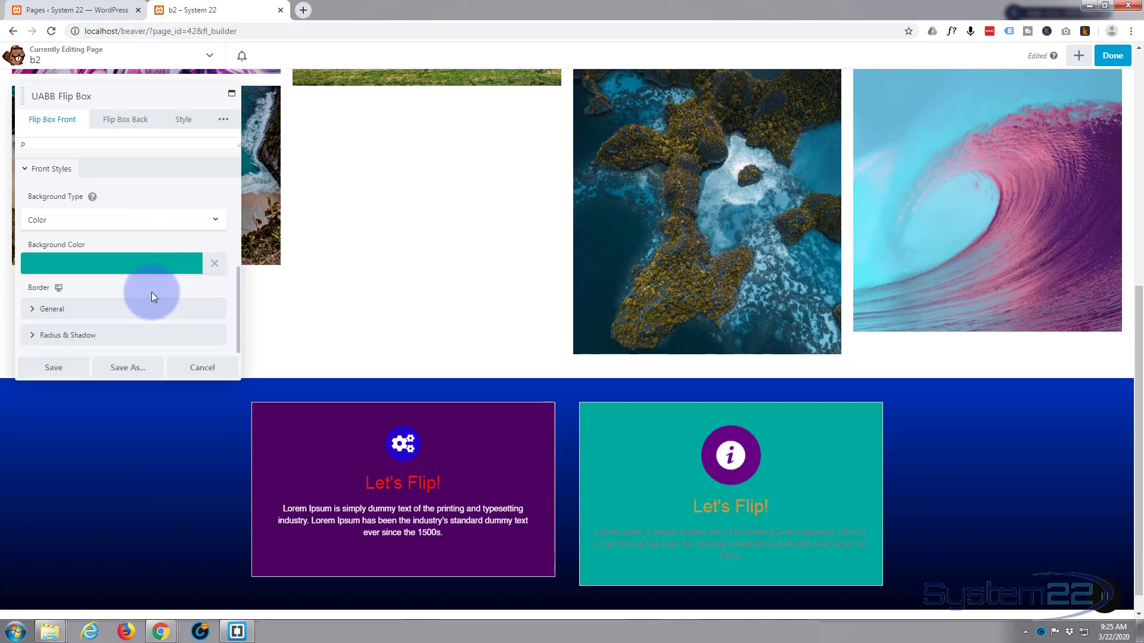
{"action": "left_click", "coordinate": [51, 309]}
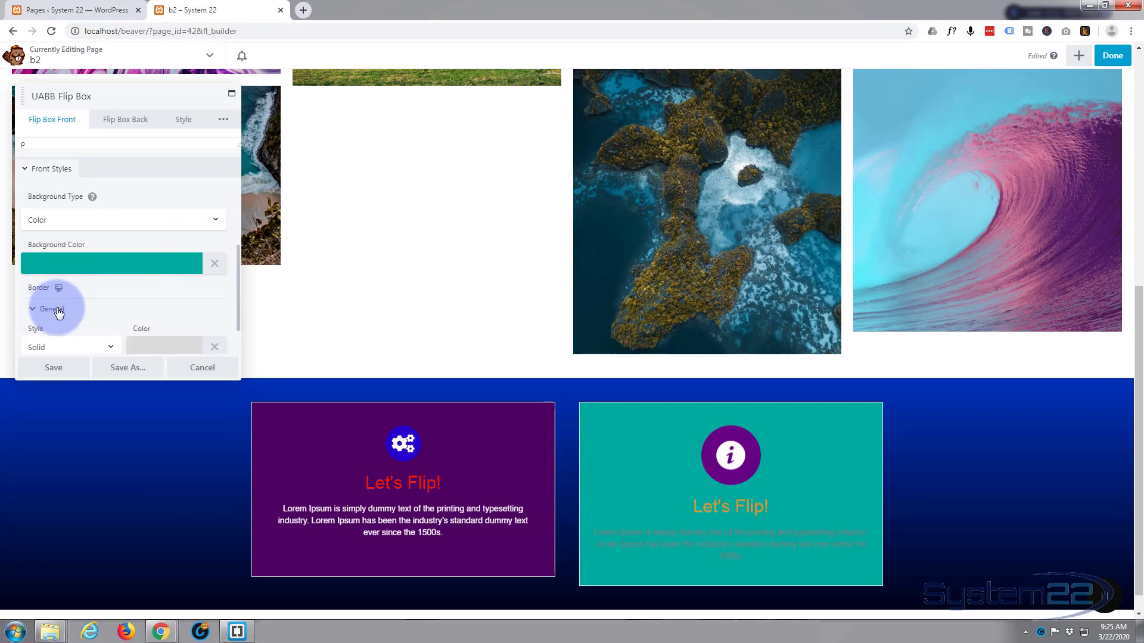
{"action": "left_click", "coordinate": [50, 309]}
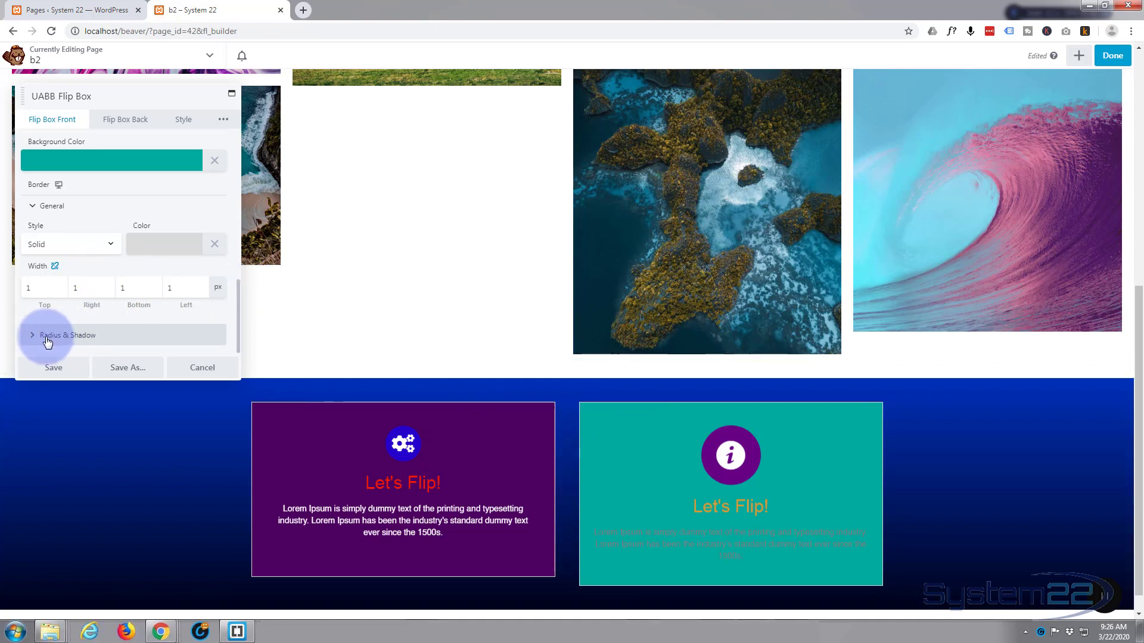
Step: Enter 20 px corner radius on the front card, then raise corners to 80 px
{"action": "left_click", "coordinate": [68, 335]}
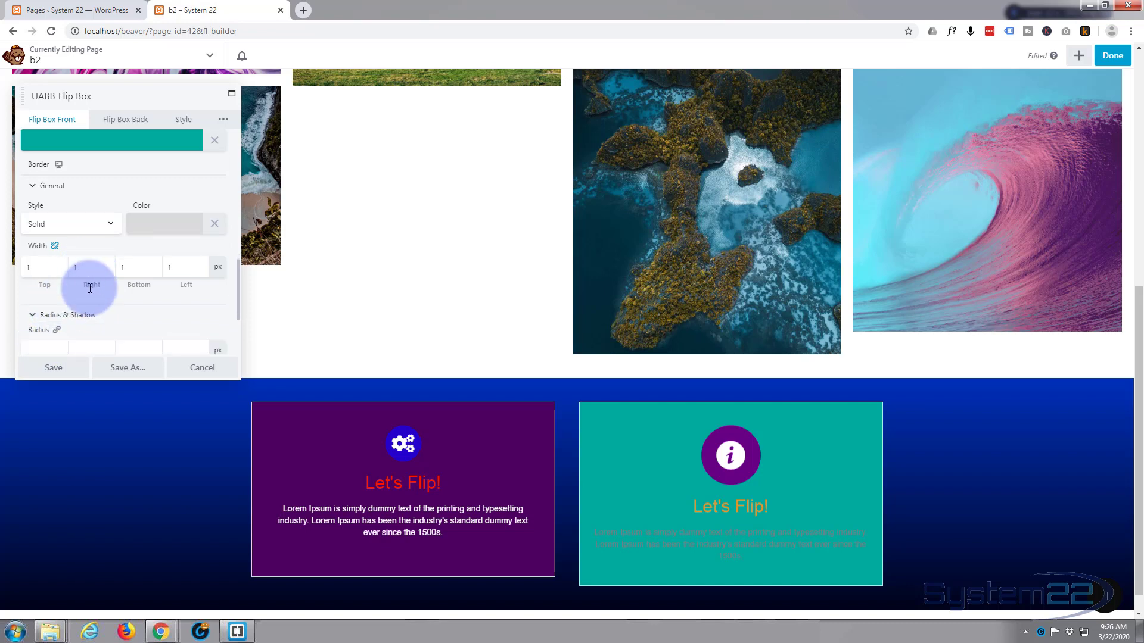
{"action": "scroll", "scroll_direction": "down", "scroll_amount": 3}
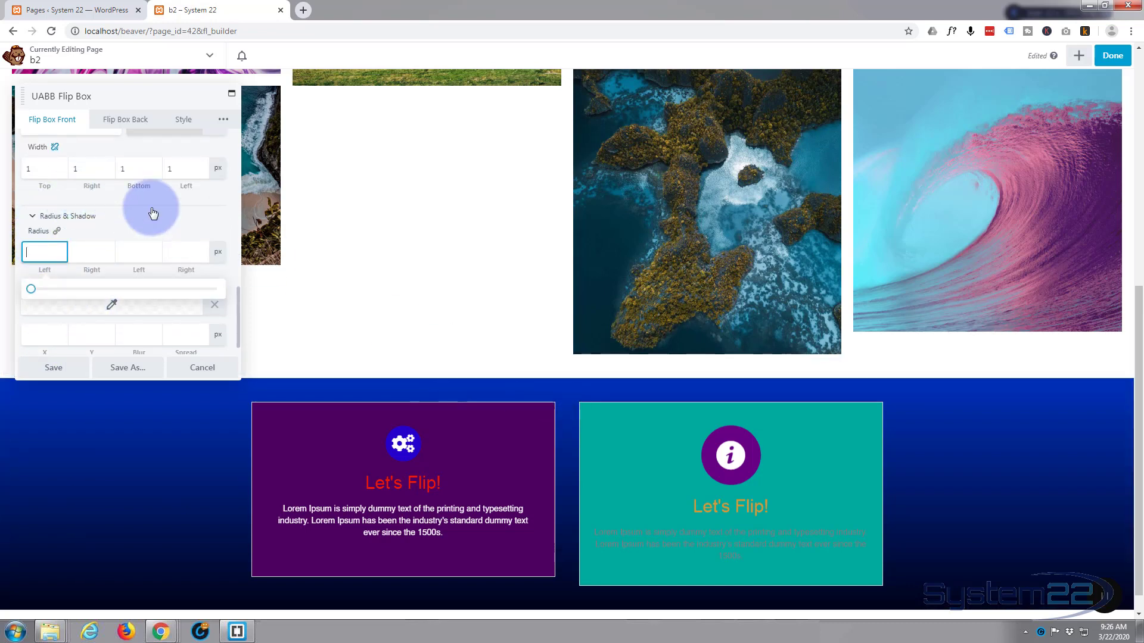
{"action": "type", "text": "20"}
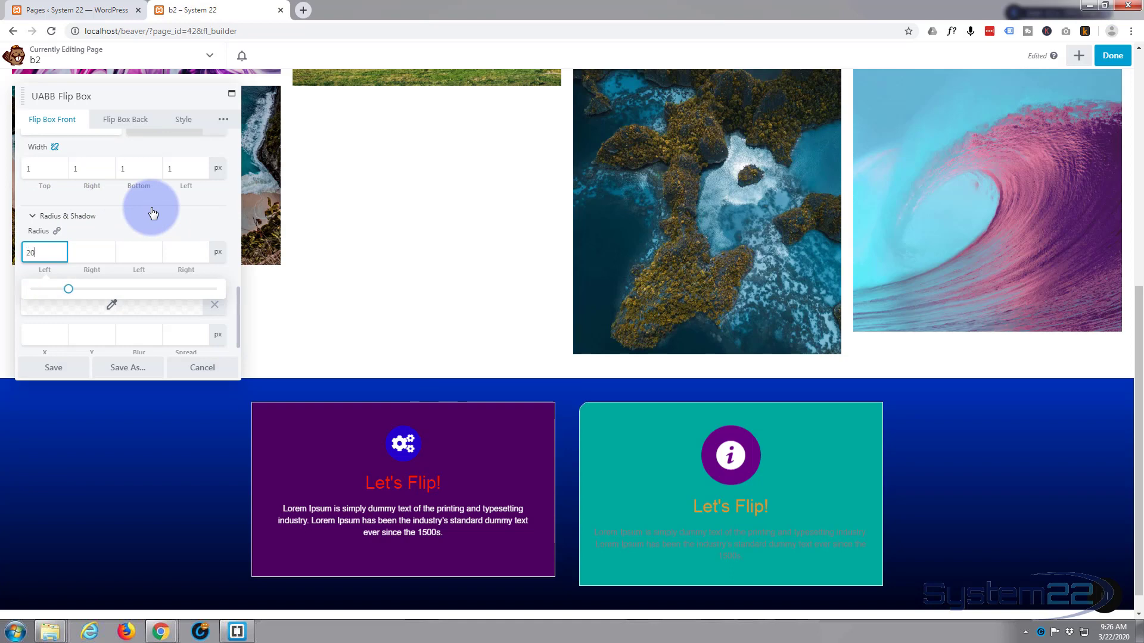
{"action": "mouse_move", "coordinate": [90, 251]}
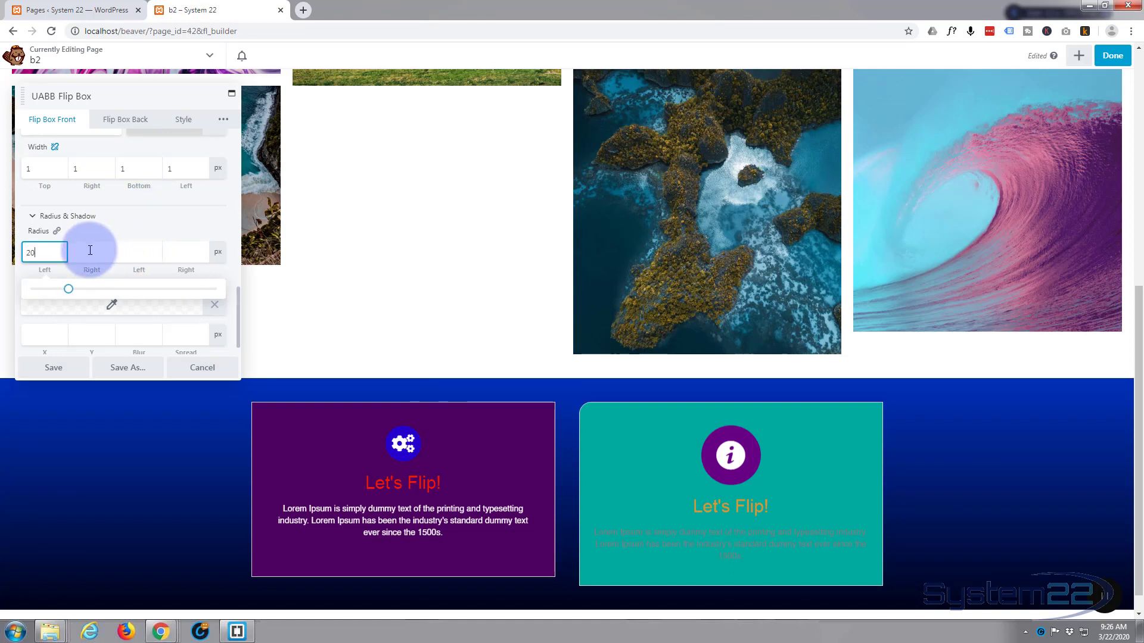
{"action": "left_click", "coordinate": [91, 252]}
{"action": "type", "text": "20"}
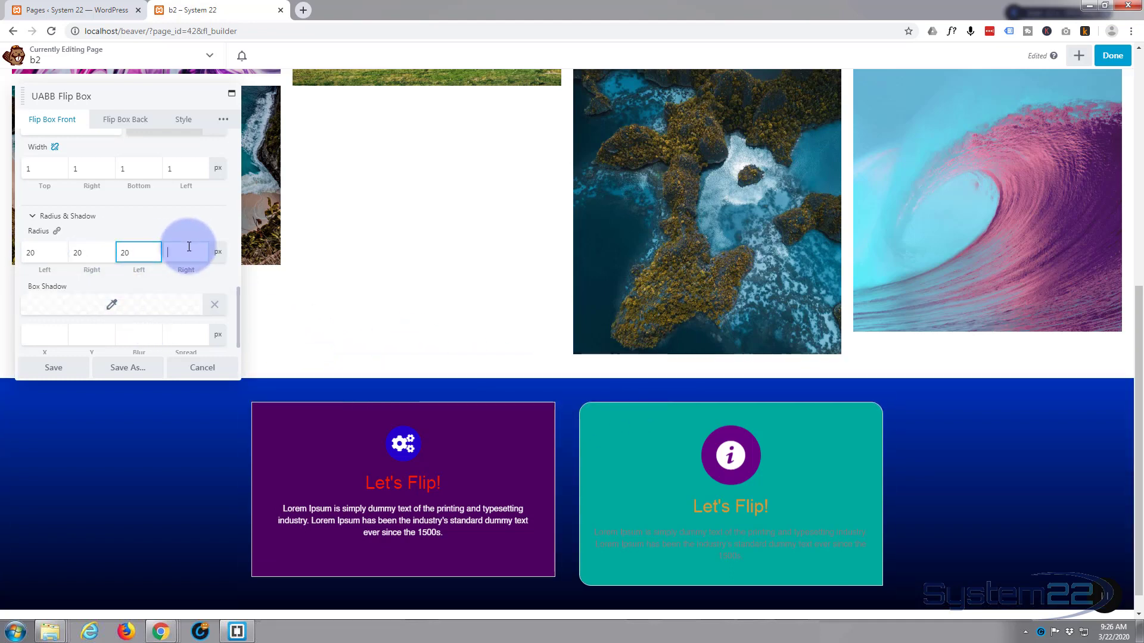
{"action": "left_click", "coordinate": [185, 253]}
{"action": "type", "text": "20"}
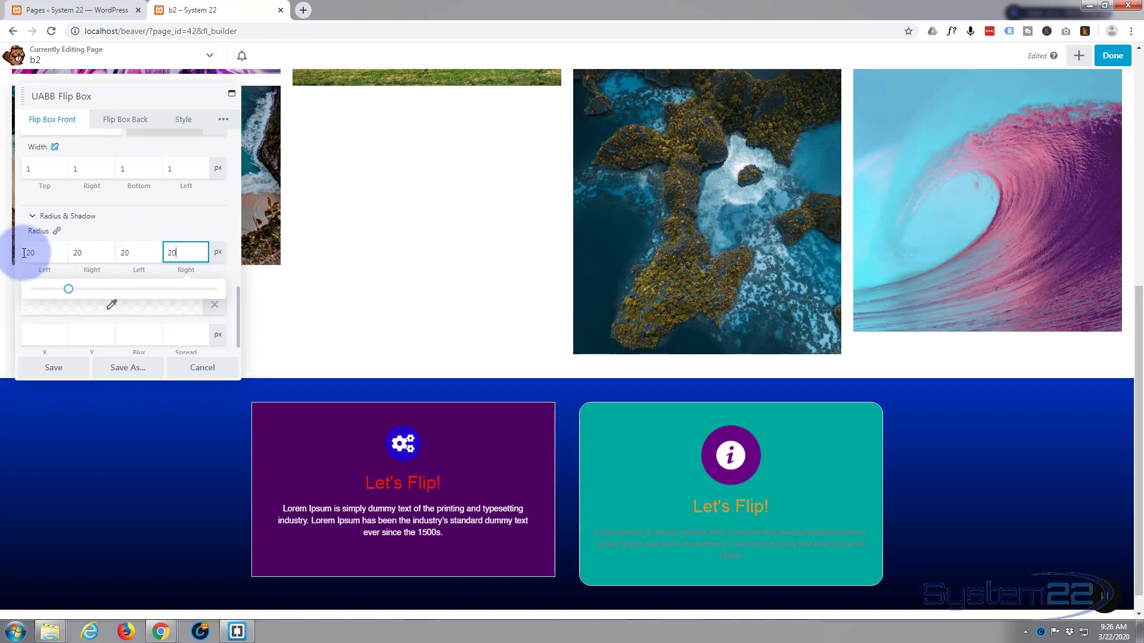
{"action": "left_click", "coordinate": [43, 251]}
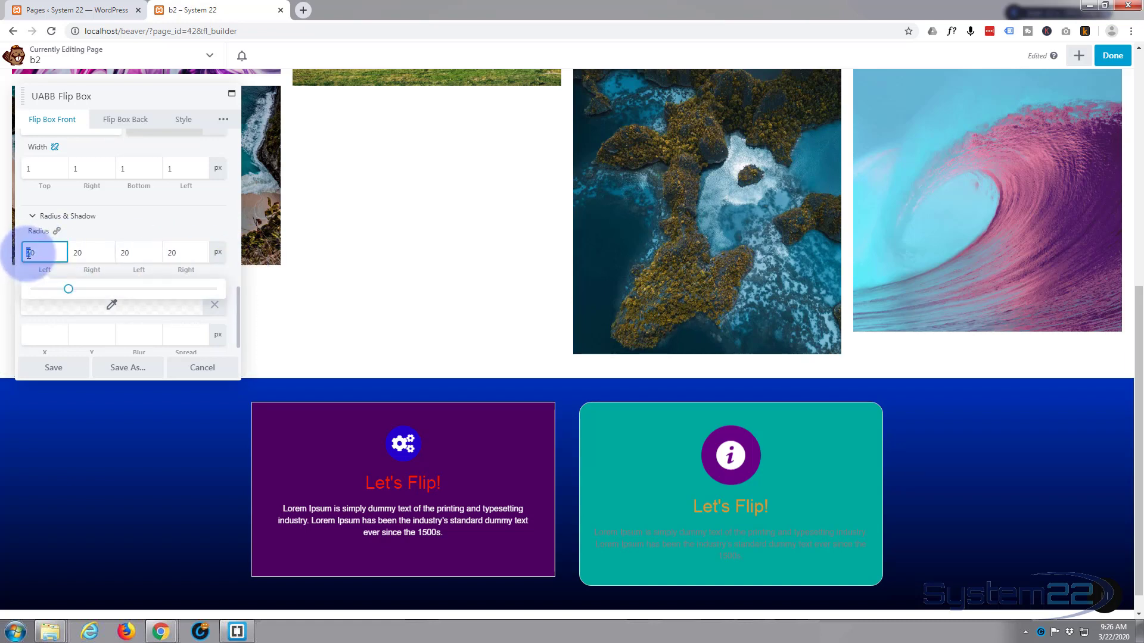
{"action": "type", "text": "80"}
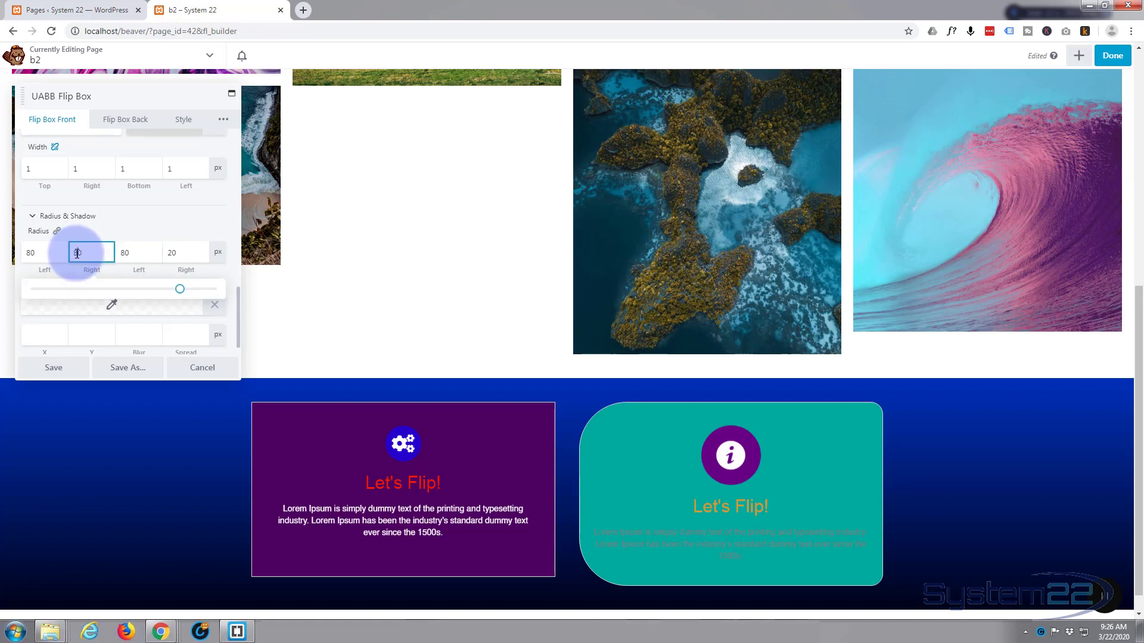
{"action": "type", "text": "800"}
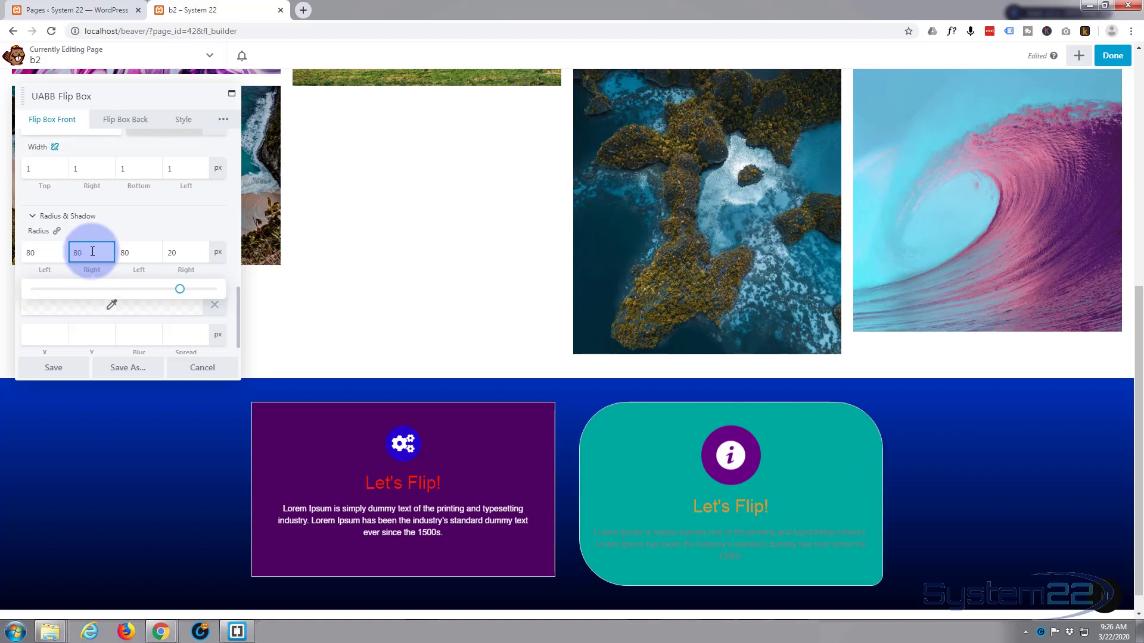
{"action": "left_click", "coordinate": [185, 251]}
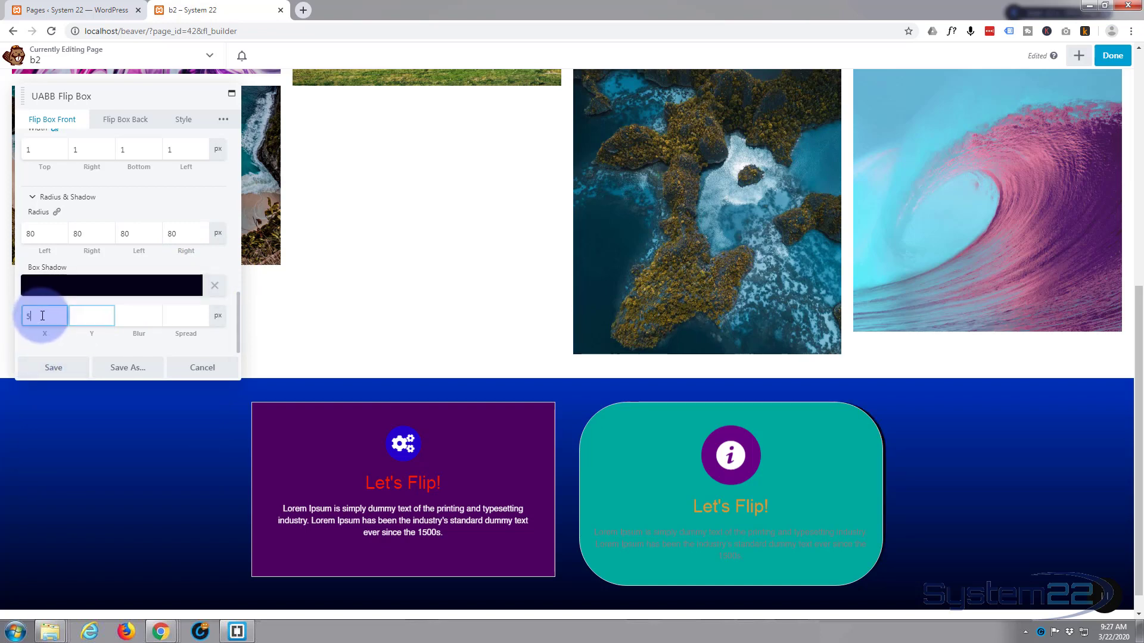
Step: Correct the horizontal shadow offset value and set the shadow spread
{"action": "type", "text": "5"}
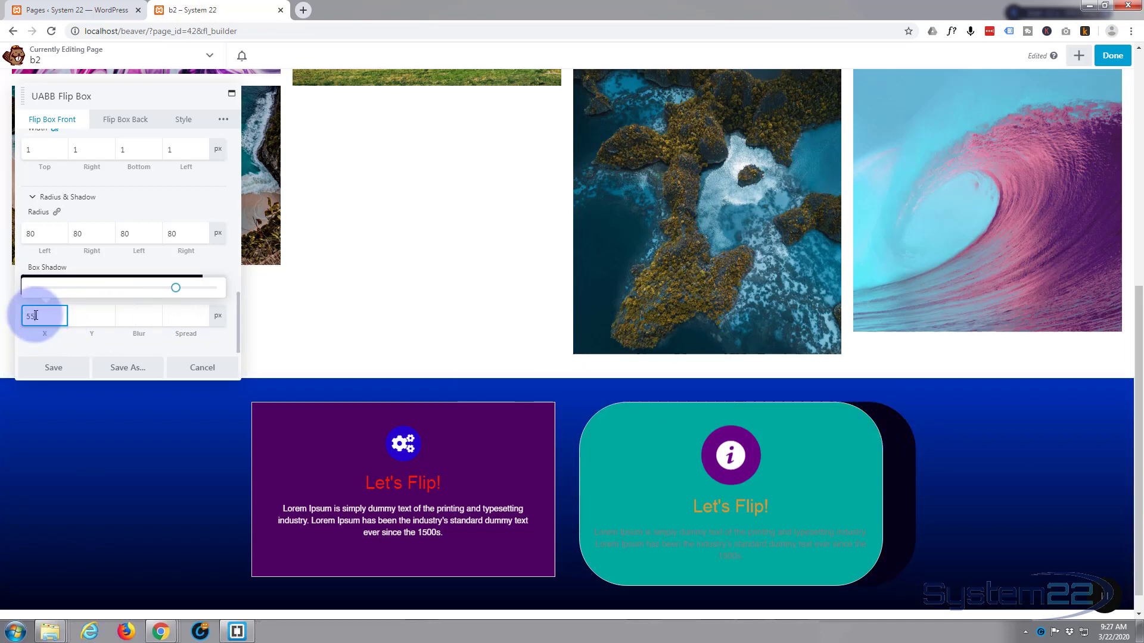
{"action": "key", "text": "BackSpace"}
{"action": "type", "text": "10"}
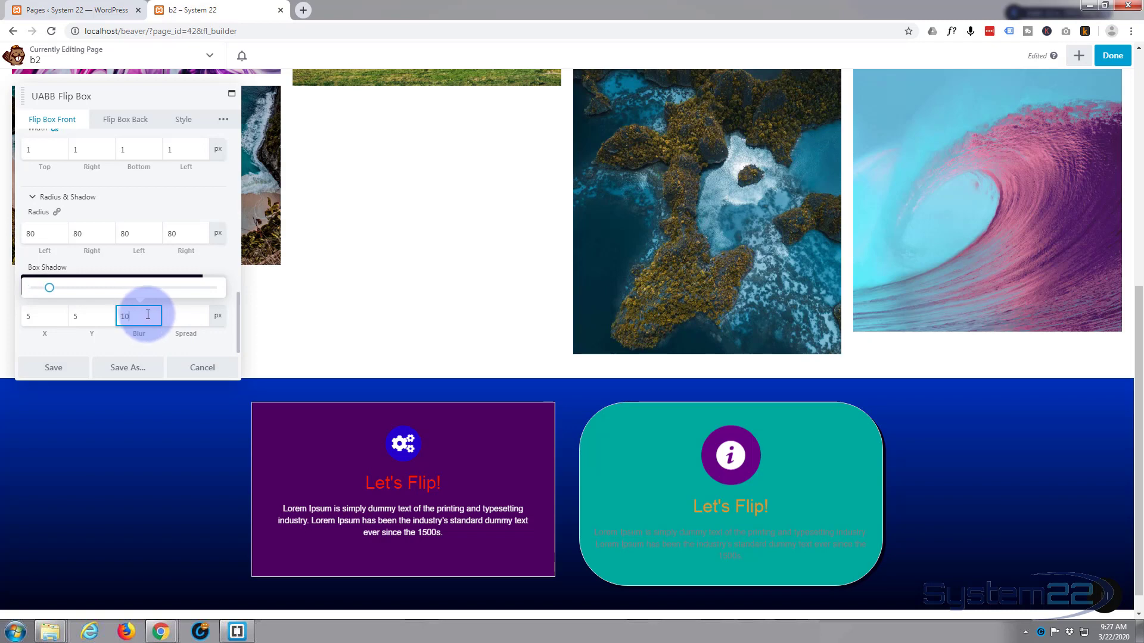
{"action": "left_click", "coordinate": [184, 316]}
{"action": "type", "text": "6"}
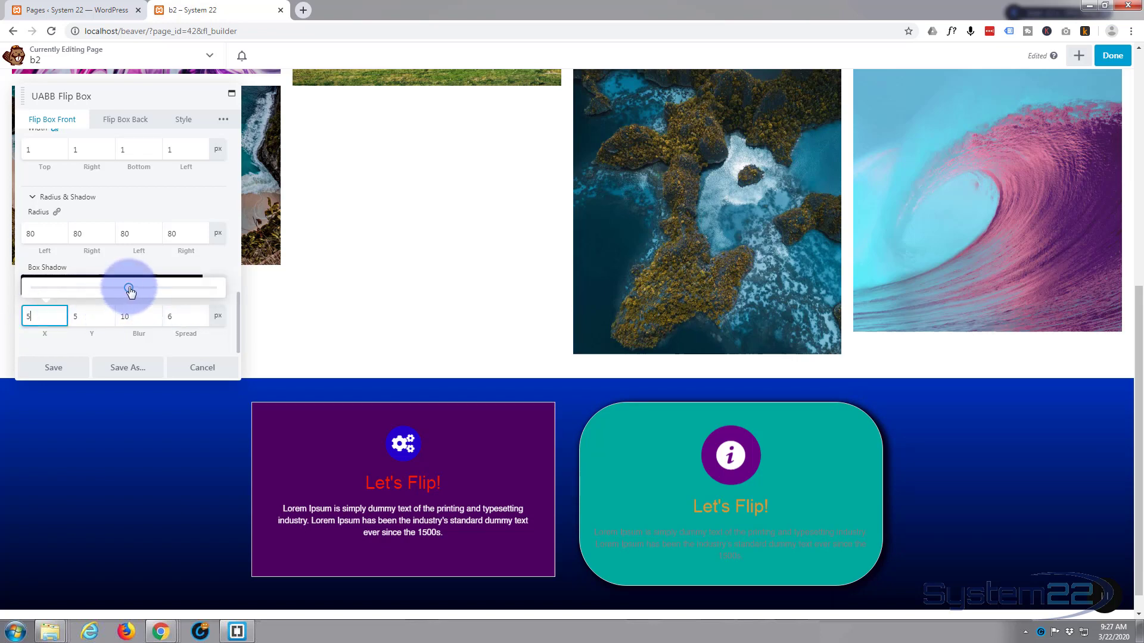
Step: Drag the shadow sliders to offset it -2 px horizontally and 29 px downward
{"action": "left_click_drag", "start_coordinate": [130, 286], "coordinate": [107, 287]}
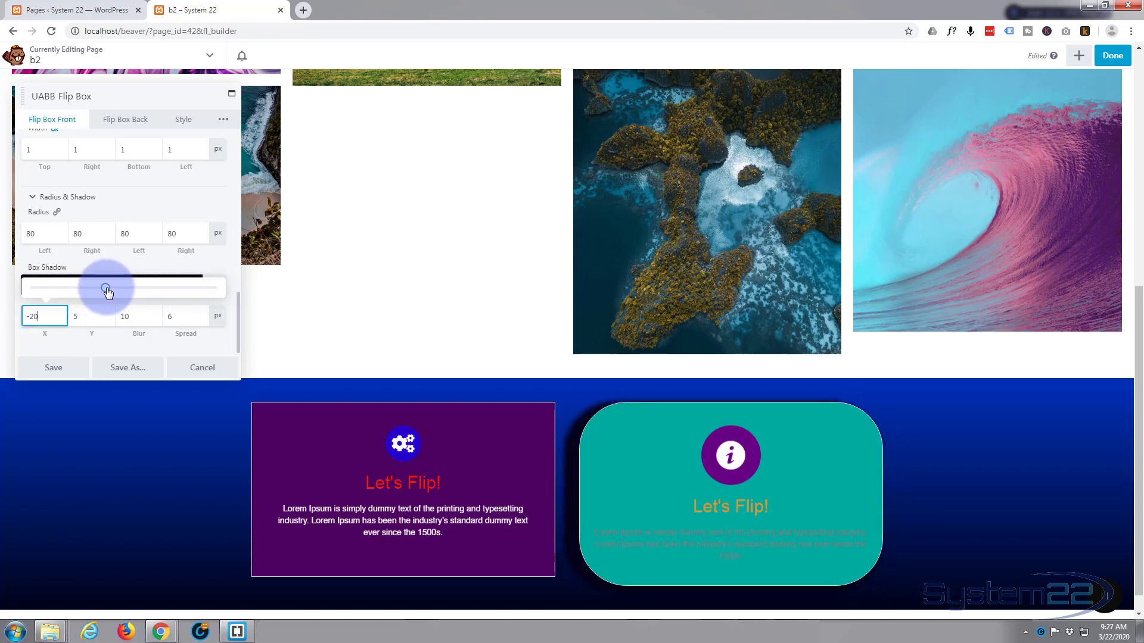
{"action": "left_click_drag", "start_coordinate": [106, 286], "coordinate": [114, 286]}
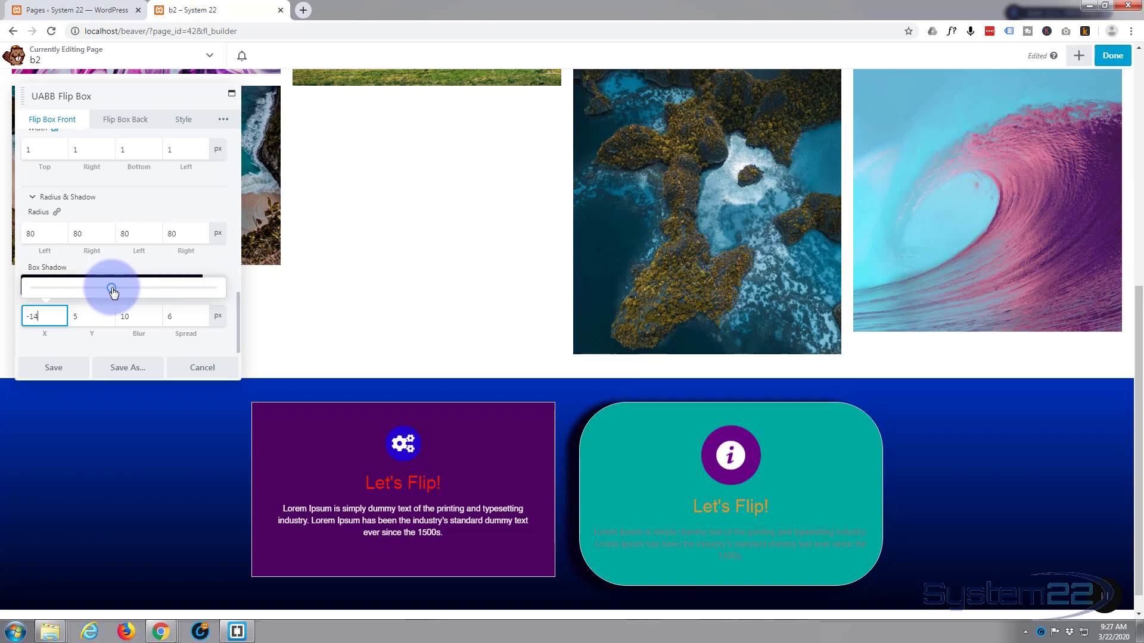
{"action": "left_click_drag", "start_coordinate": [111, 287], "coordinate": [159, 288]}
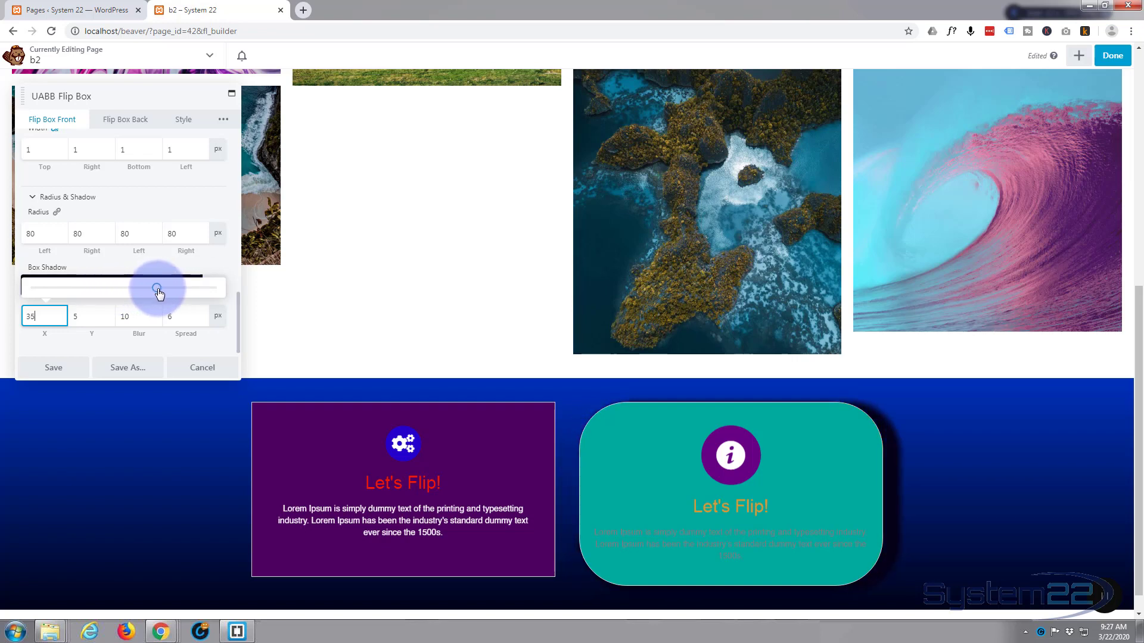
{"action": "left_click_drag", "start_coordinate": [157, 286], "coordinate": [123, 286]}
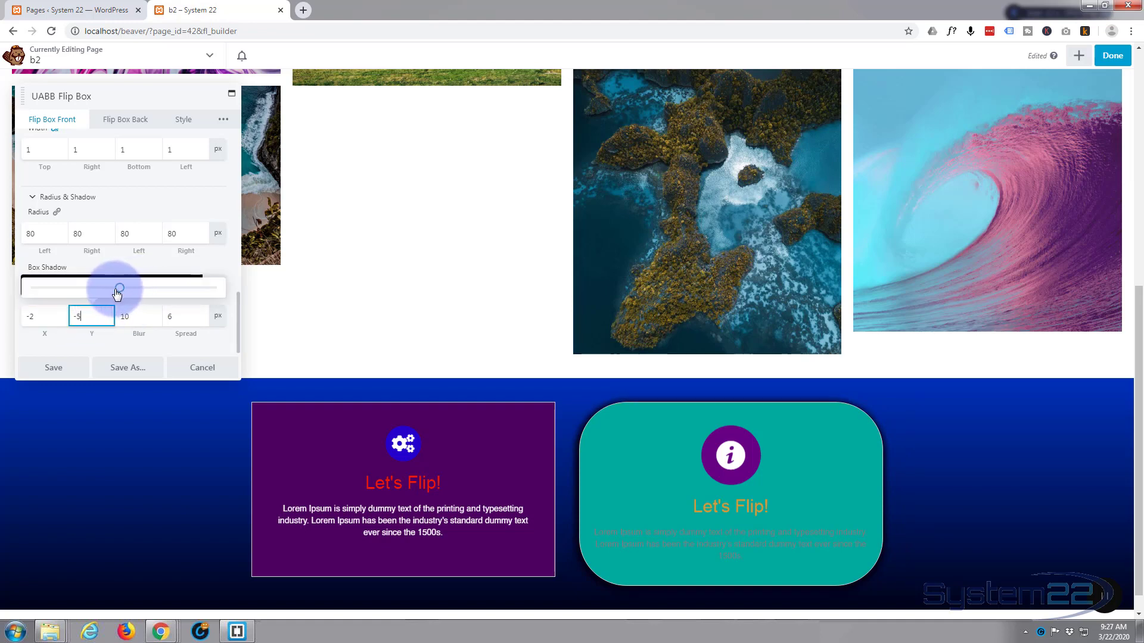
{"action": "left_click_drag", "start_coordinate": [116, 289], "coordinate": [151, 289]}
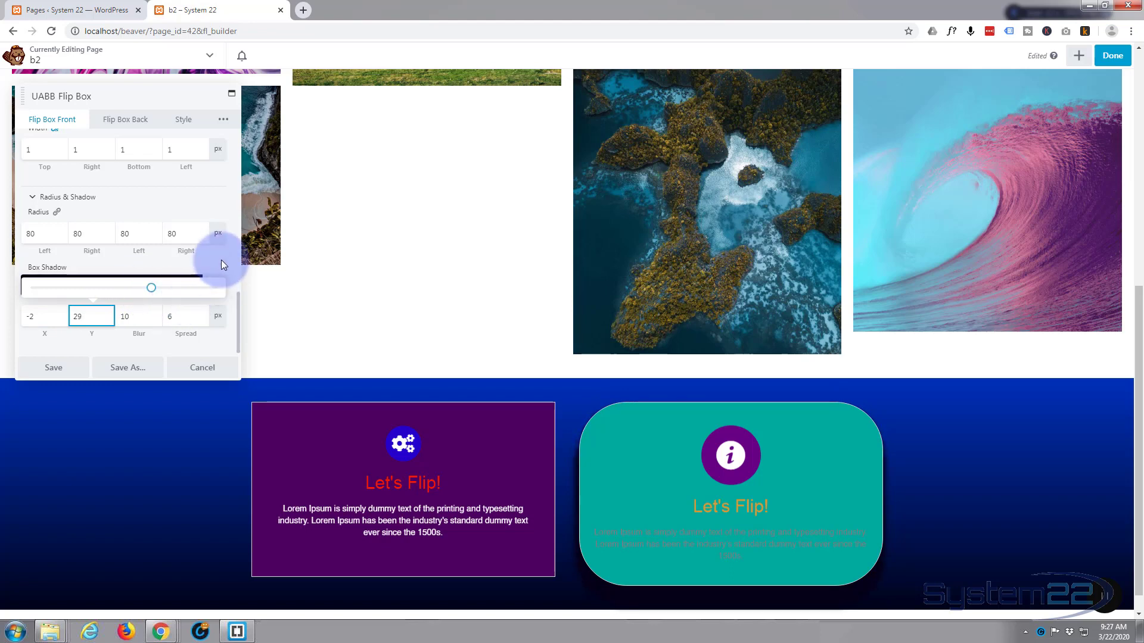
{"action": "left_click", "coordinate": [110, 286]}
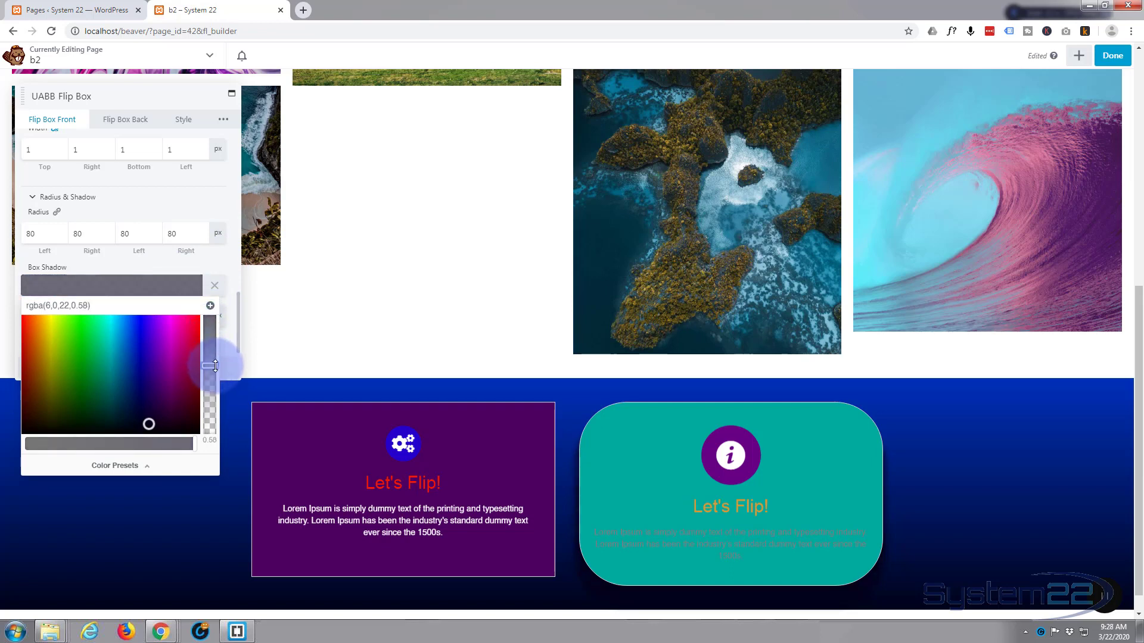
Step: Lower the shadow colour's opacity to about 0.53 and close the picker
{"action": "scroll", "scroll_direction": "down", "scroll_amount": 3}
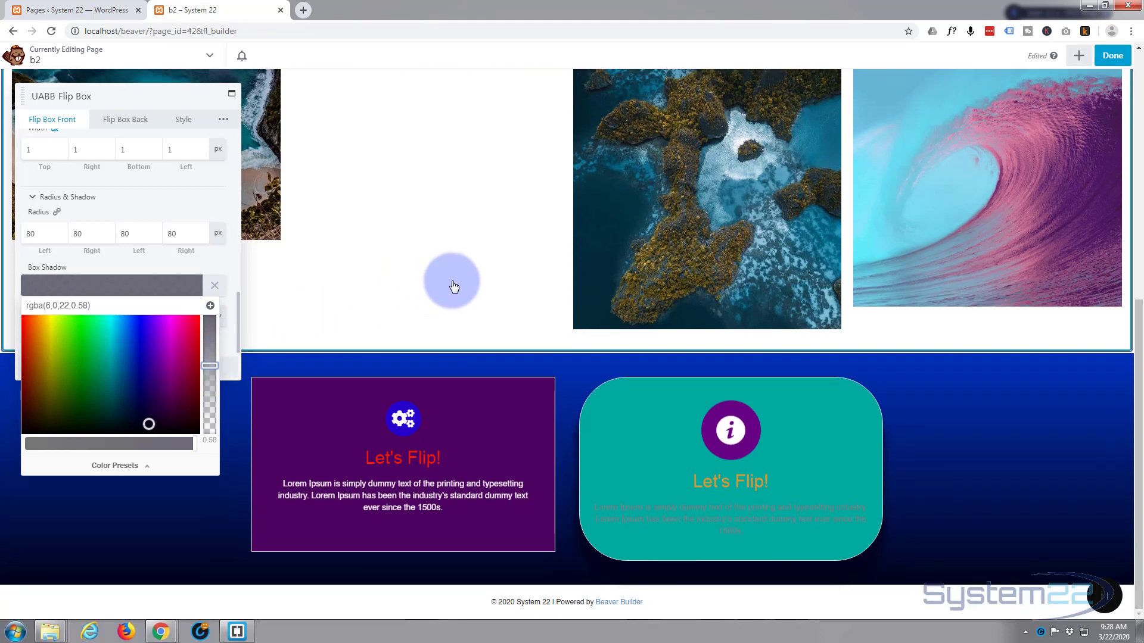
{"action": "mouse_move", "coordinate": [266, 333]}
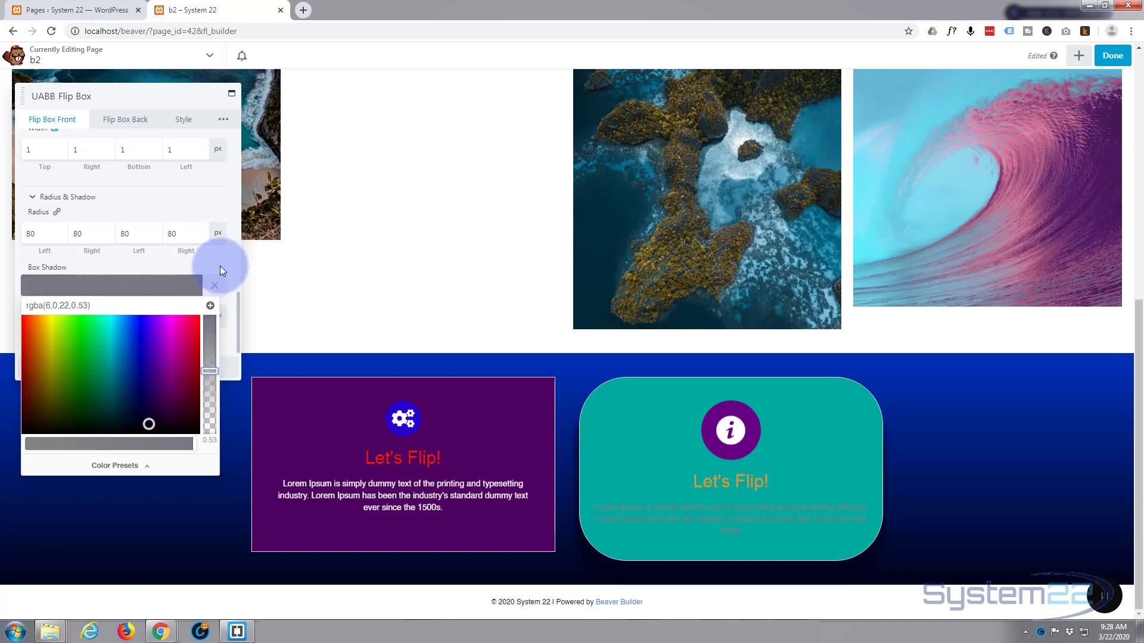
{"action": "left_click", "coordinate": [214, 285]}
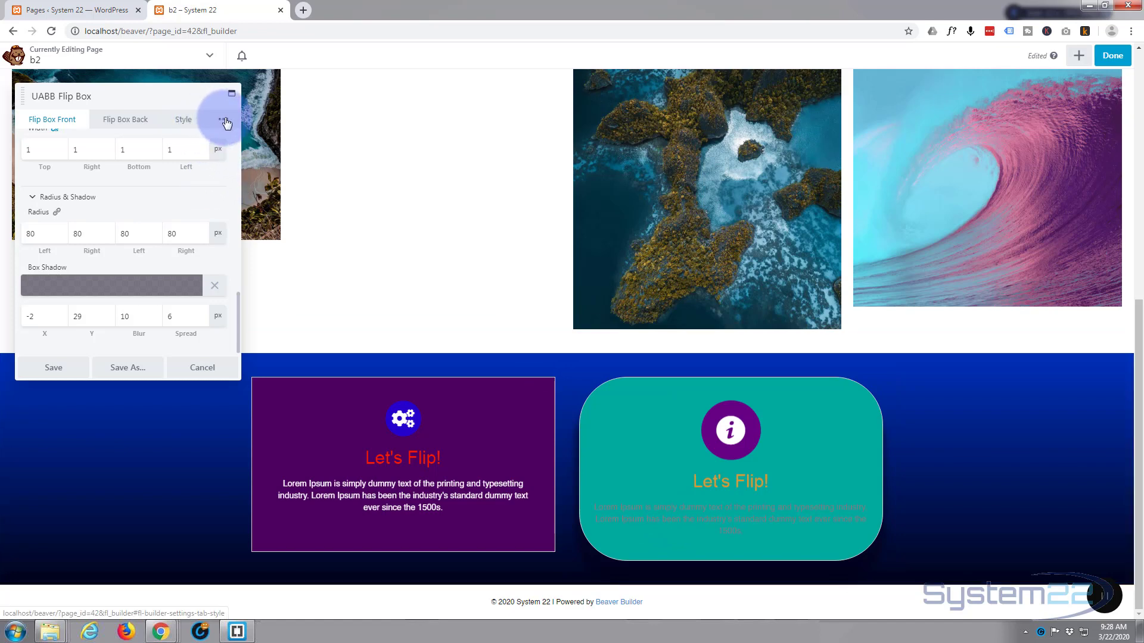
Step: Give the teal card's front title an orange-red colour in the typography settings
{"action": "left_click", "coordinate": [224, 119]}
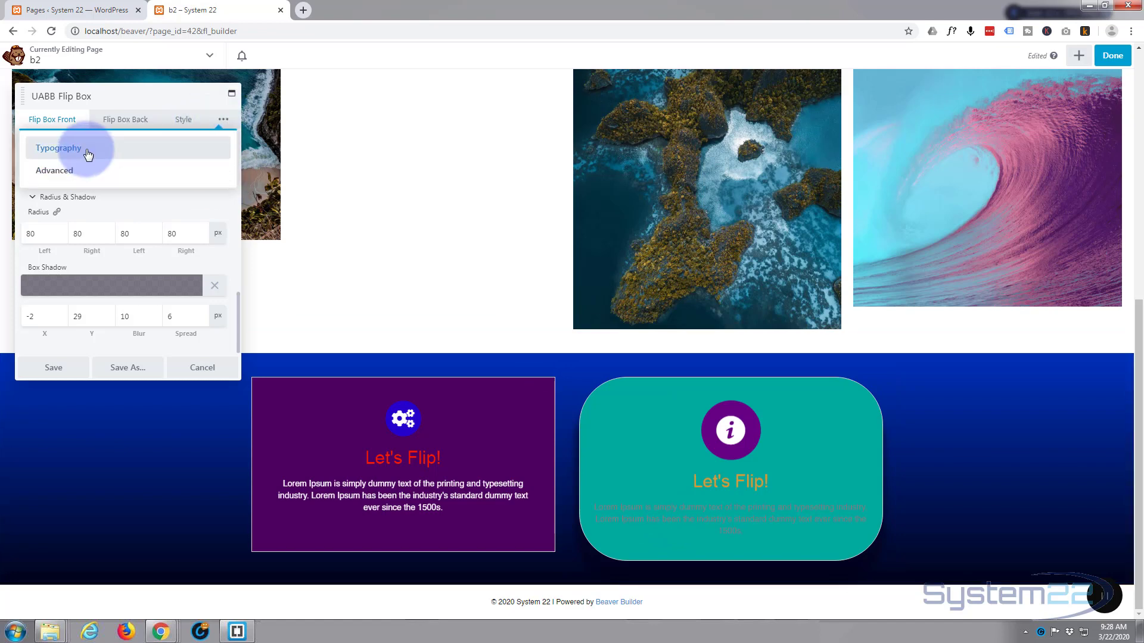
{"action": "left_click", "coordinate": [58, 147]}
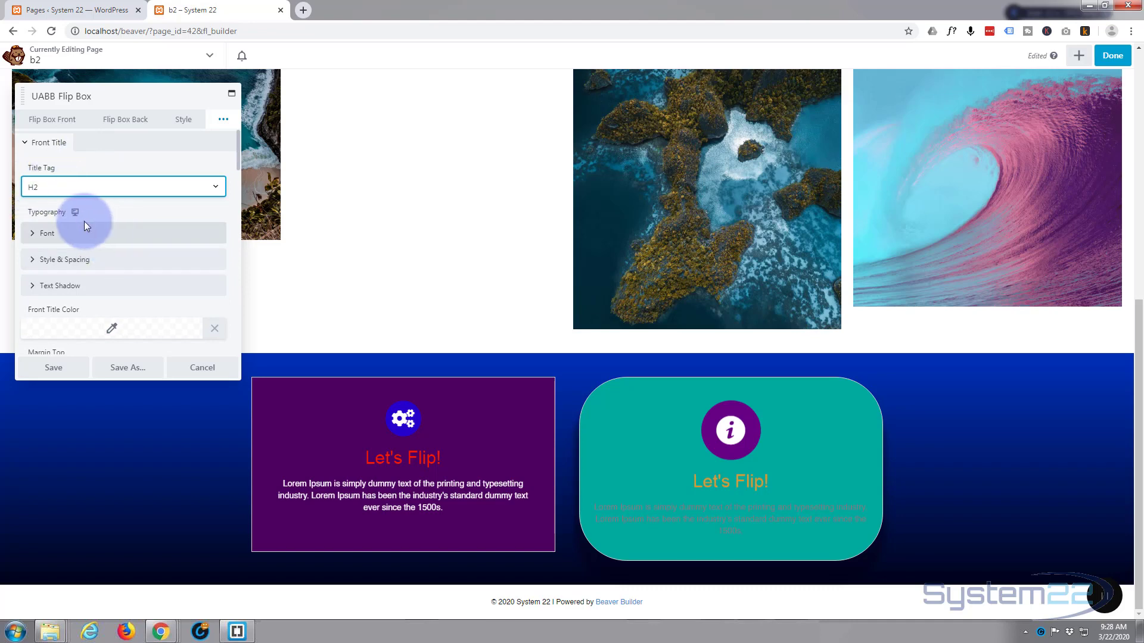
{"action": "mouse_move", "coordinate": [152, 225]}
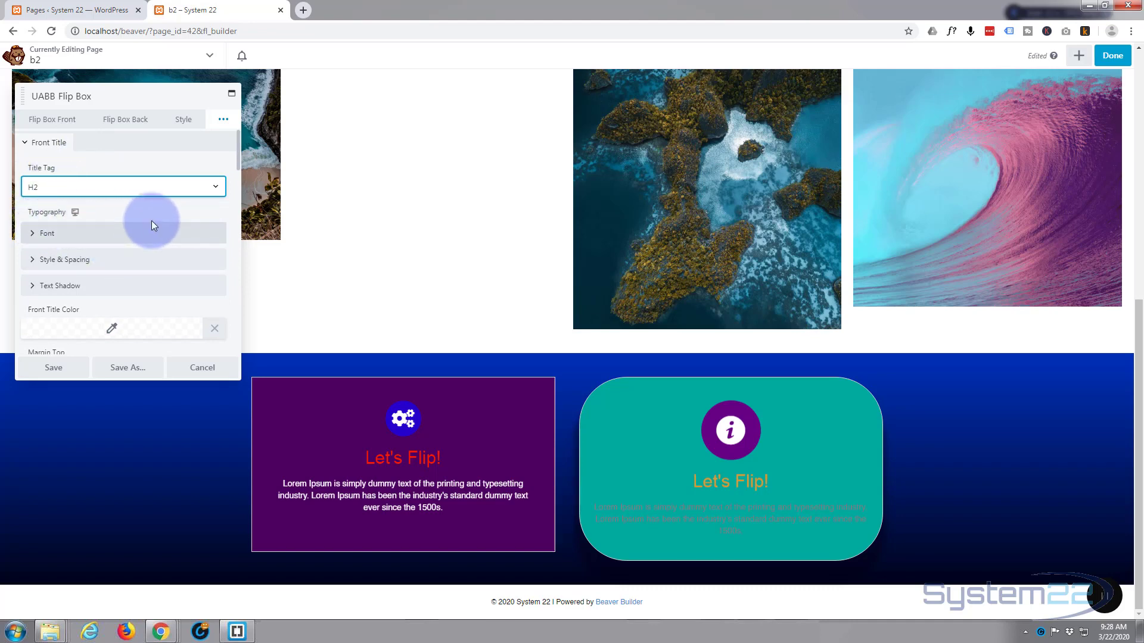
{"action": "scroll", "scroll_direction": "down", "scroll_amount": 3}
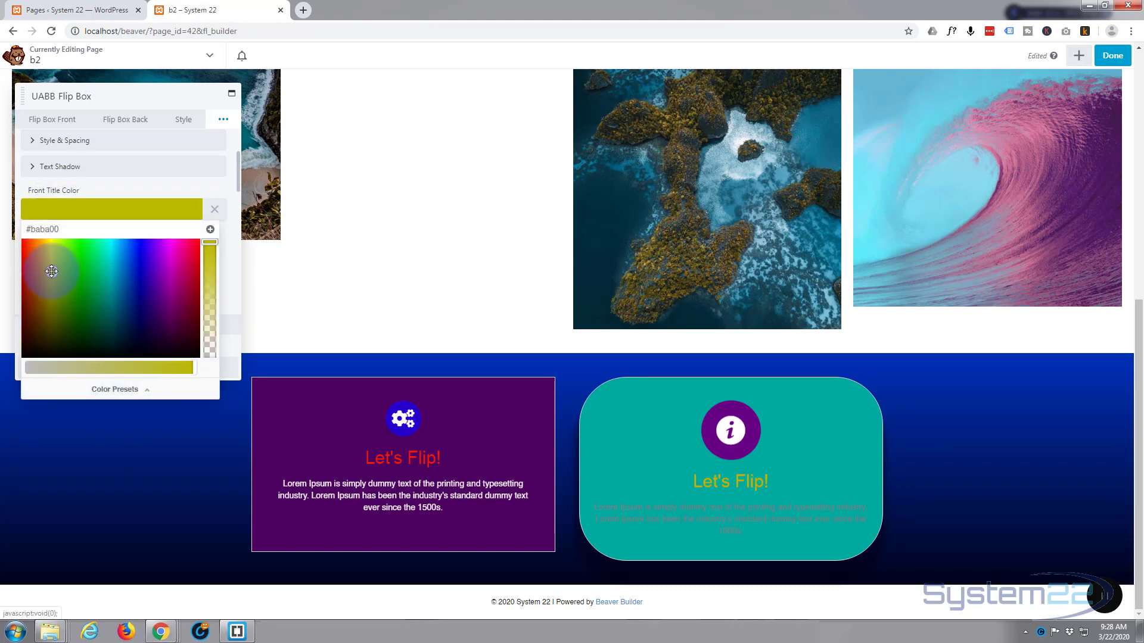
{"action": "left_click", "coordinate": [31, 256]}
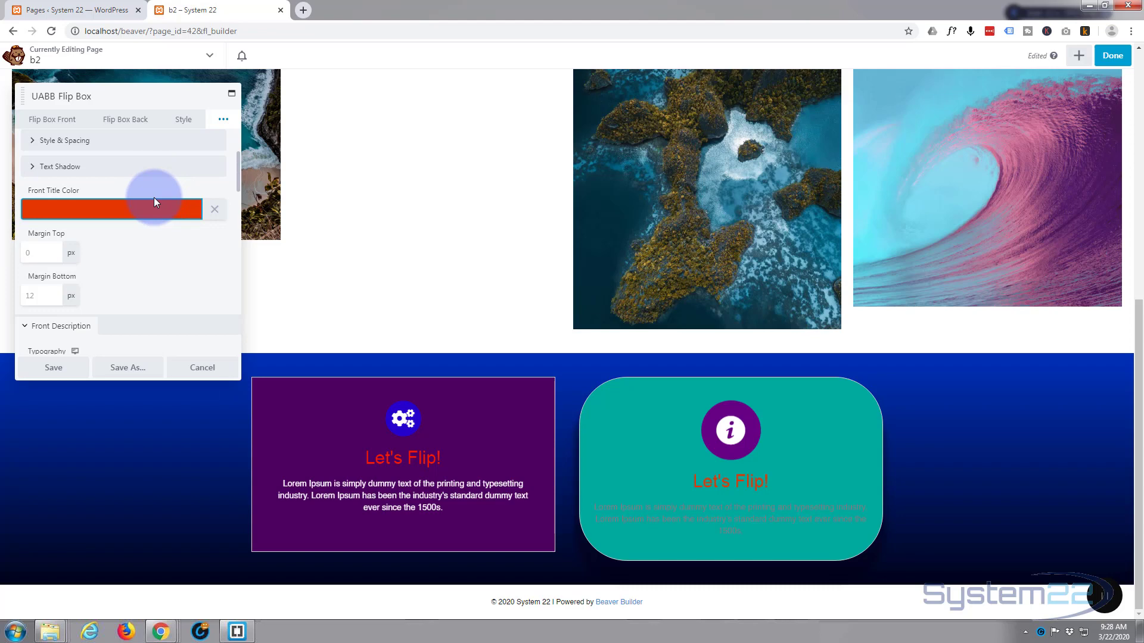
{"action": "left_click", "coordinate": [111, 209]}
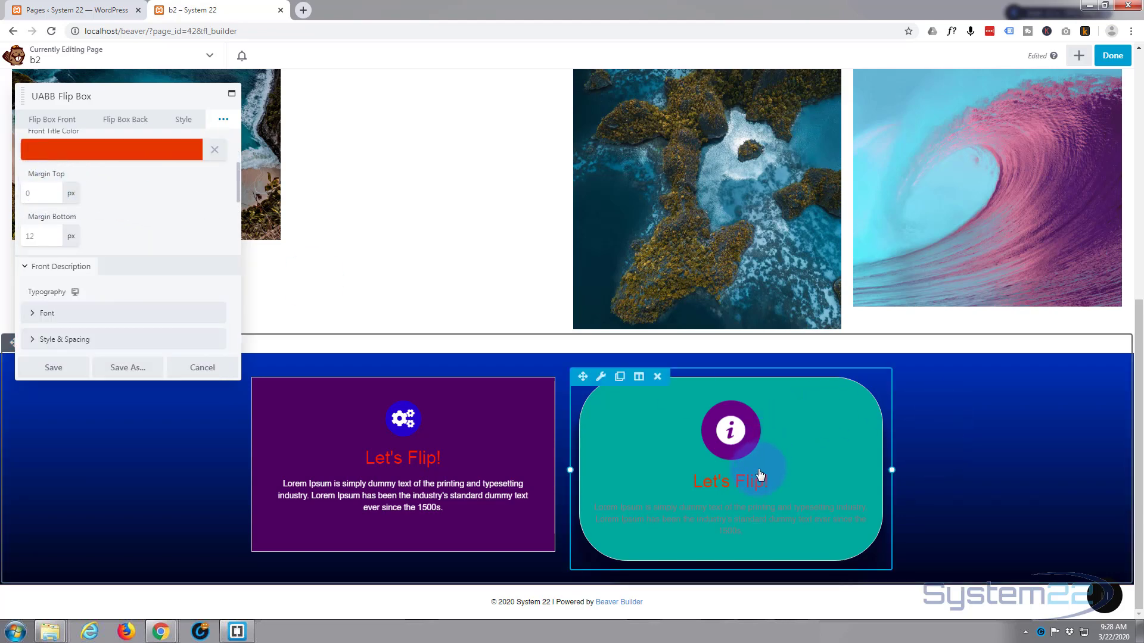
{"action": "mouse_move", "coordinate": [122, 218]}
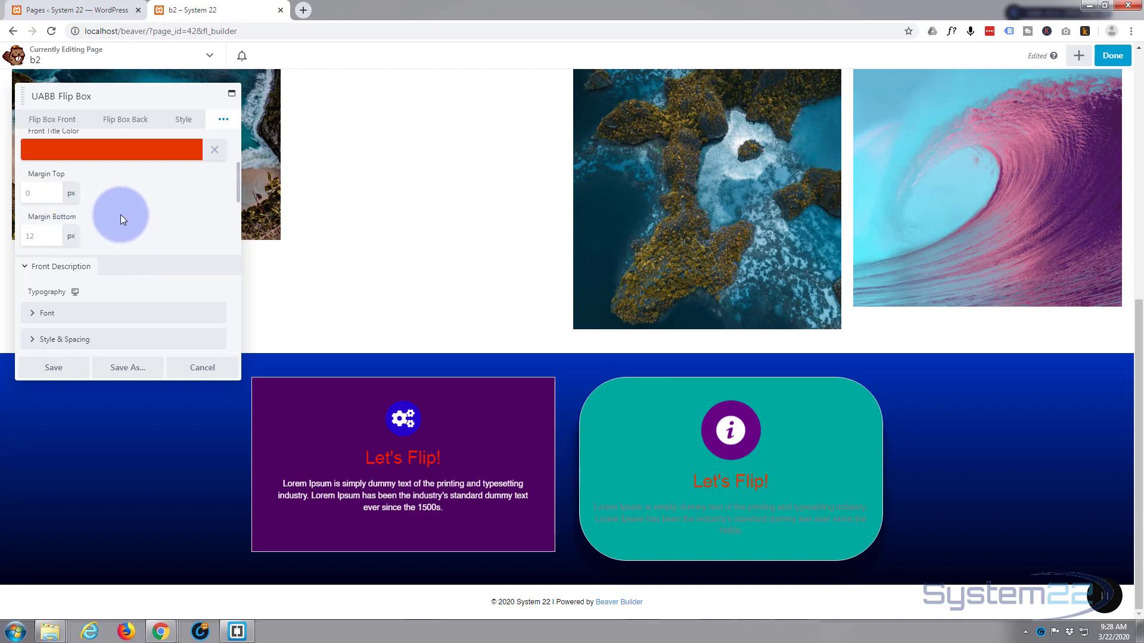
Step: Make the front description text white
{"action": "scroll", "scroll_direction": "down", "scroll_amount": 3}
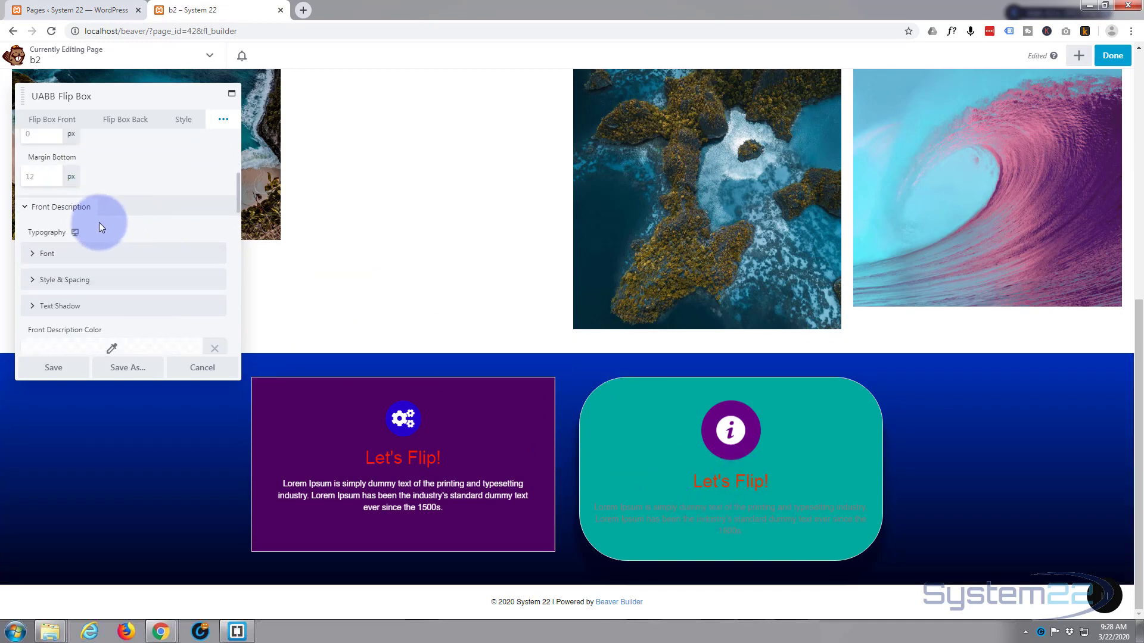
{"action": "mouse_move", "coordinate": [152, 184]}
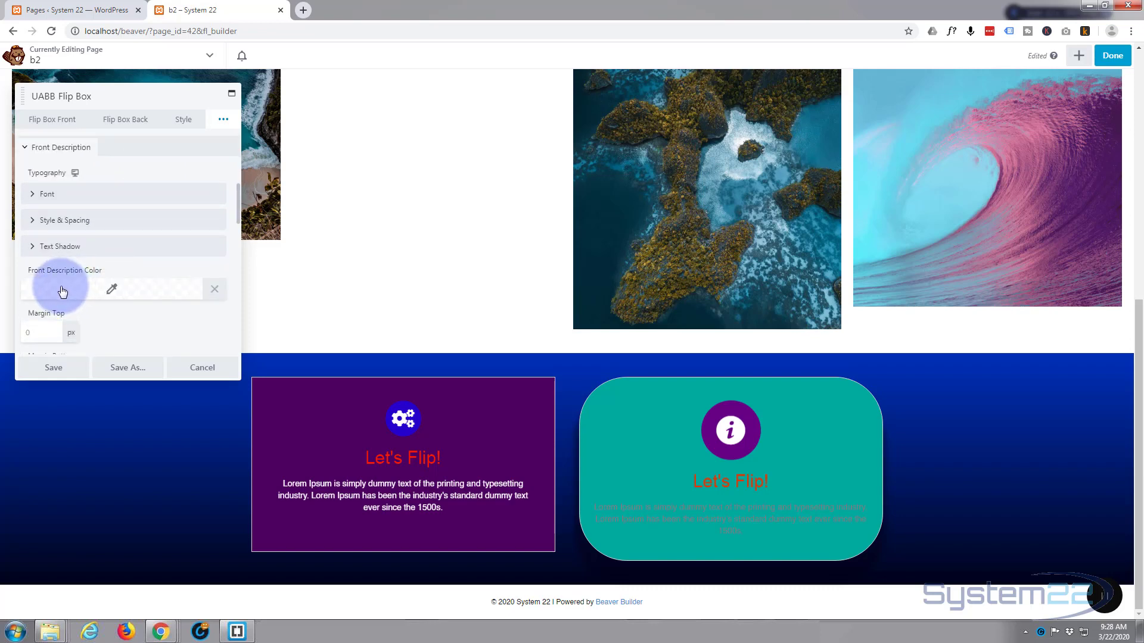
{"action": "left_click", "coordinate": [62, 289]}
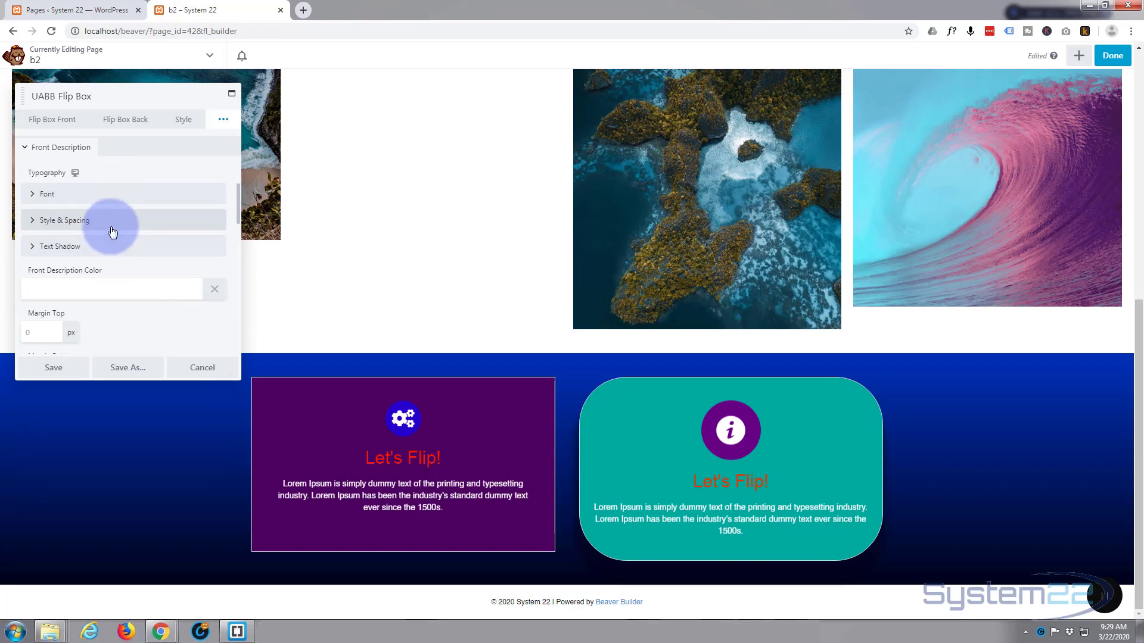
{"action": "scroll", "scroll_direction": "down", "scroll_amount": 3}
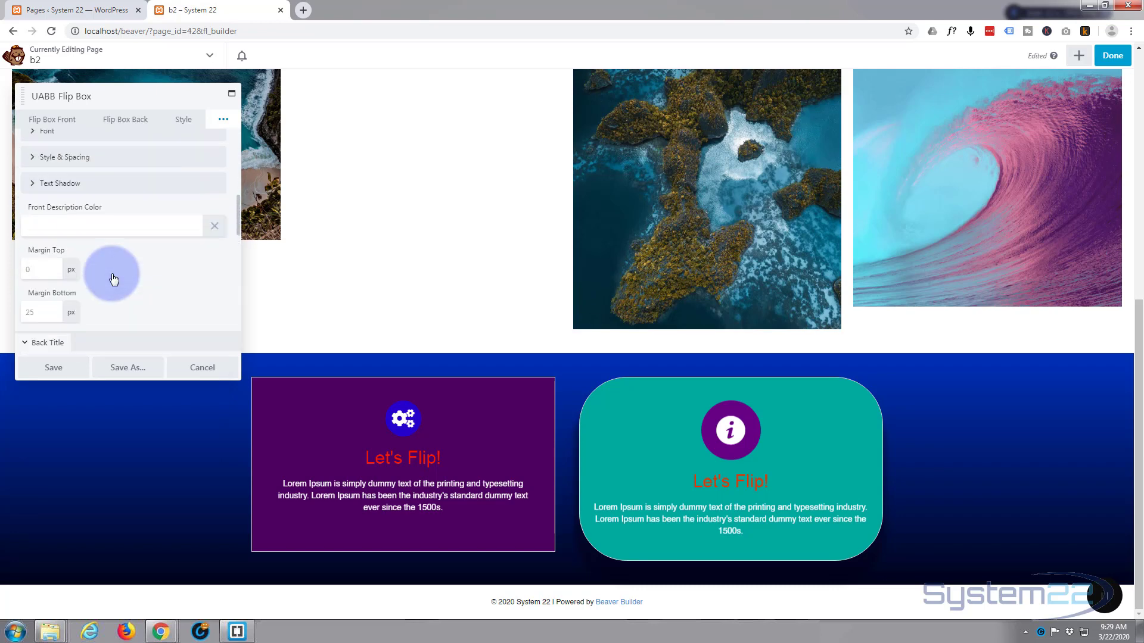
{"action": "left_click", "coordinate": [126, 119]}
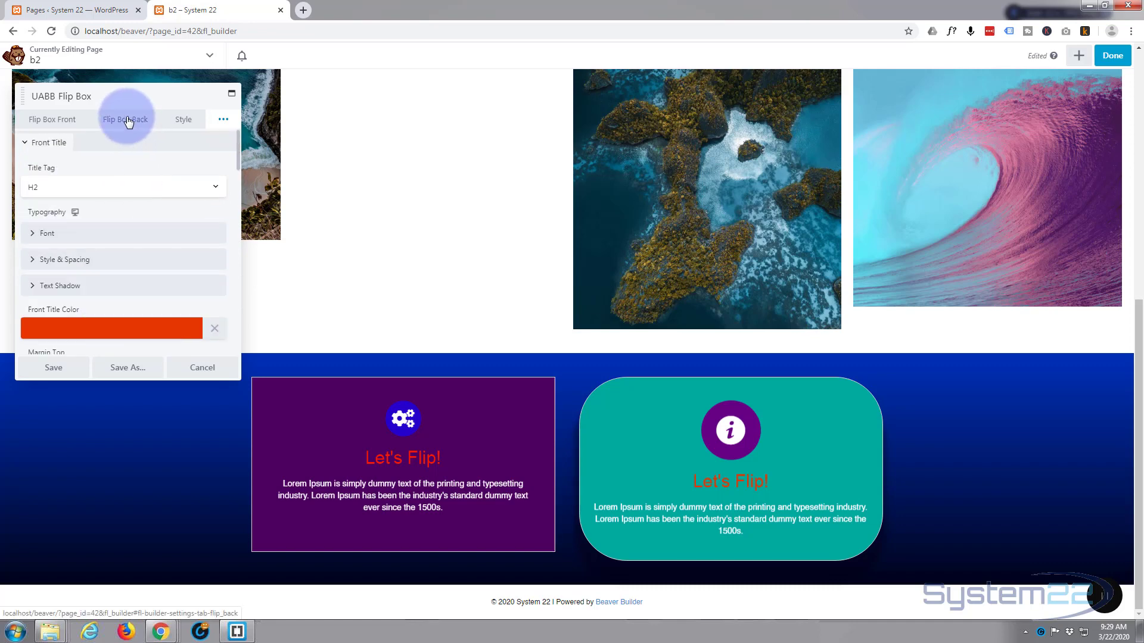
Step: Switch to the Flip Box Back settings, previewing the 'Cool!' side, and begin picking a background photo
{"action": "left_click", "coordinate": [126, 119]}
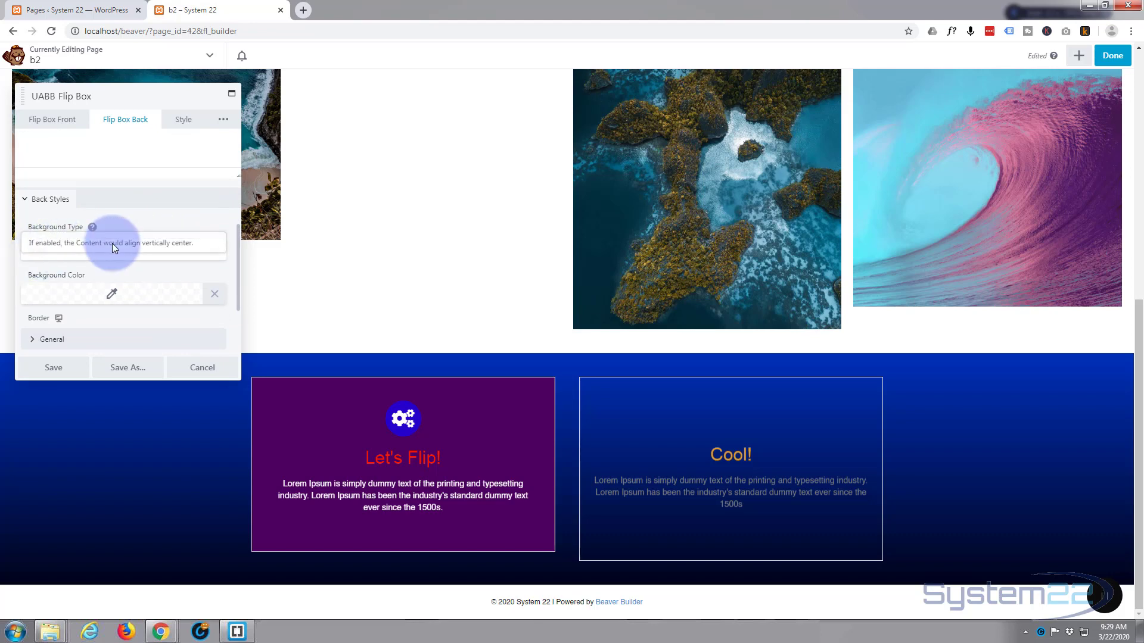
{"action": "left_click", "coordinate": [123, 250]}
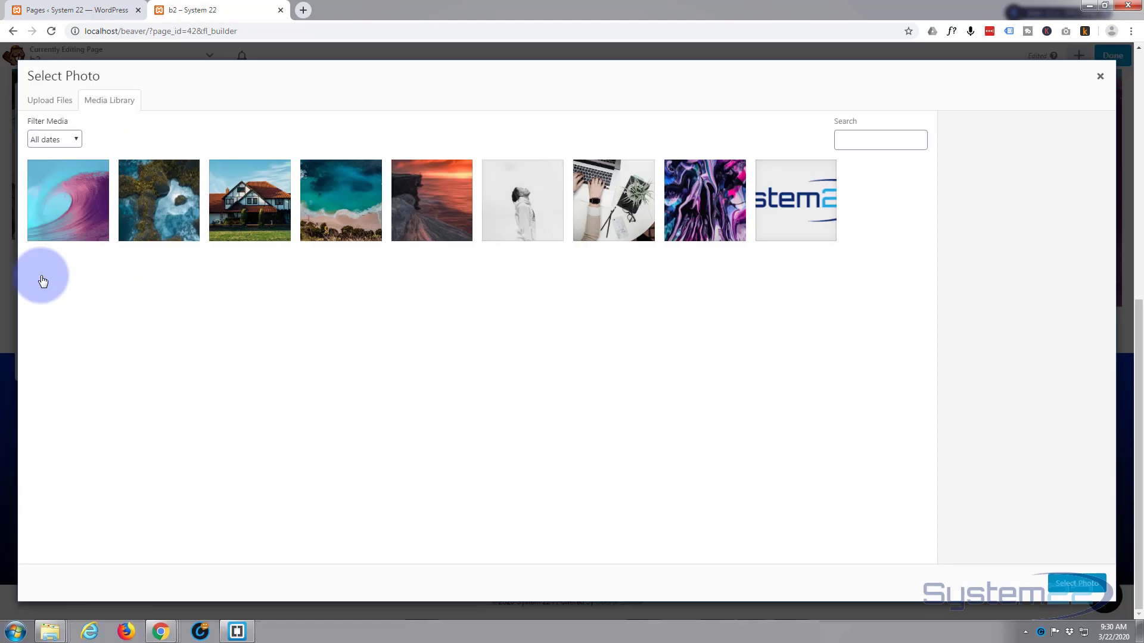
{"action": "mouse_move", "coordinate": [325, 338]}
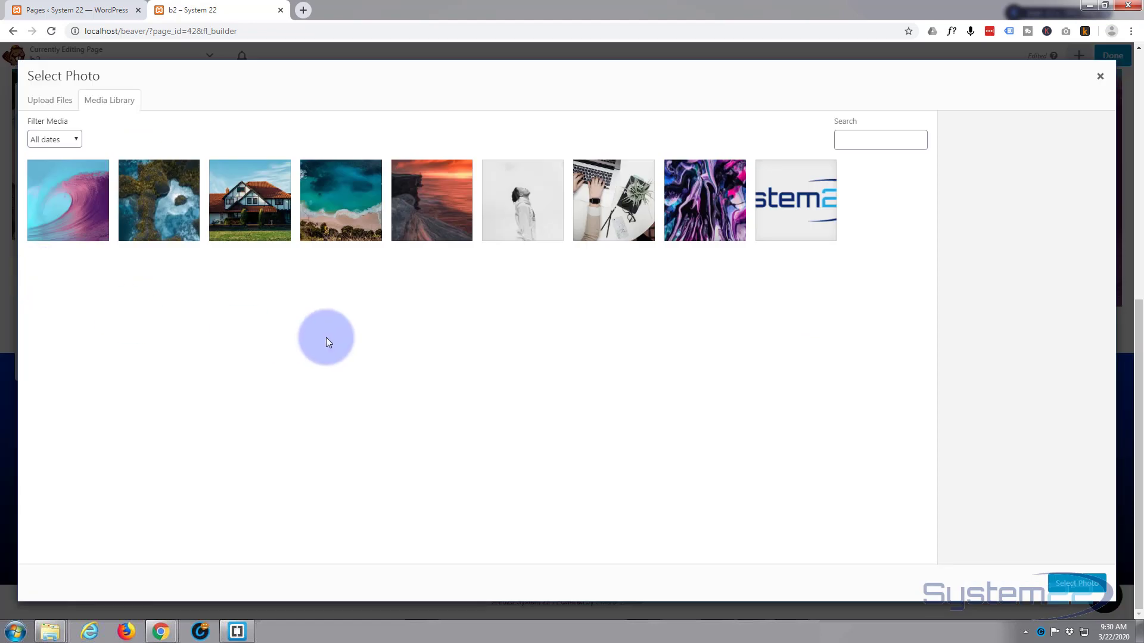
{"action": "mouse_move", "coordinate": [431, 221]}
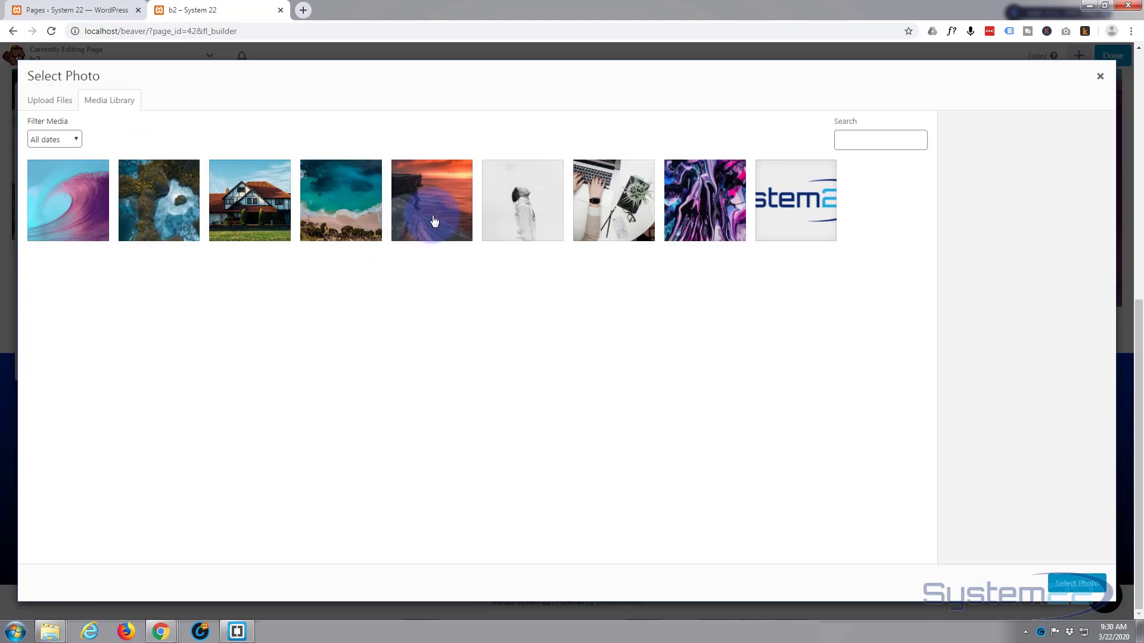
Step: Choose the sunset cliff-over-ocean photo from the Media Library as the back background
{"action": "left_click", "coordinate": [431, 200]}
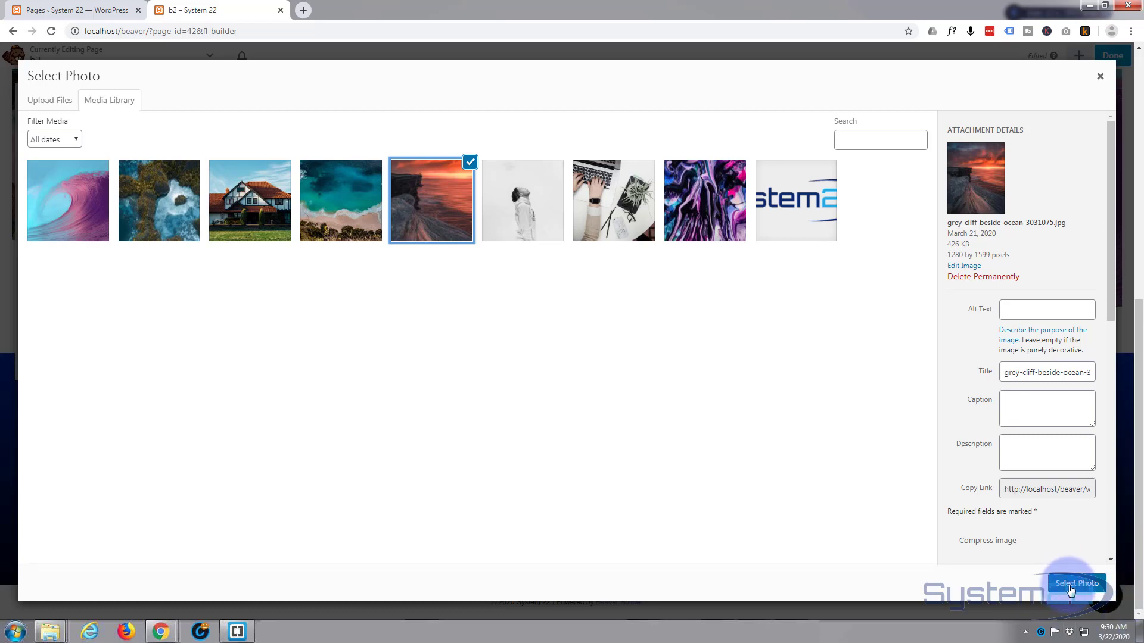
{"action": "left_click", "coordinate": [1073, 583]}
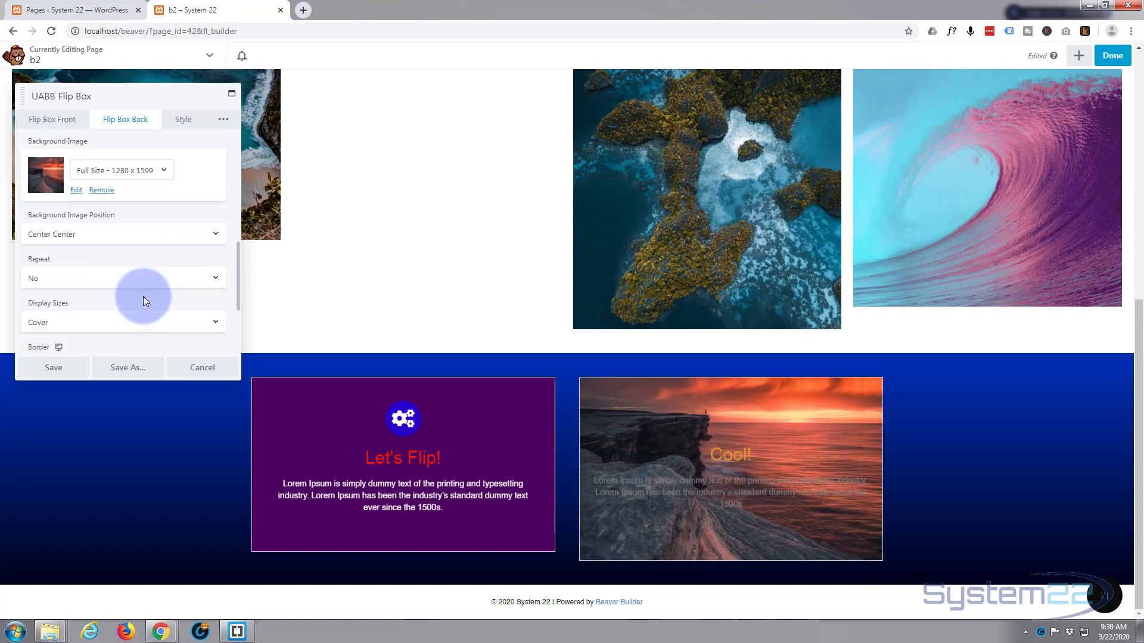
{"action": "mouse_move", "coordinate": [48, 239]}
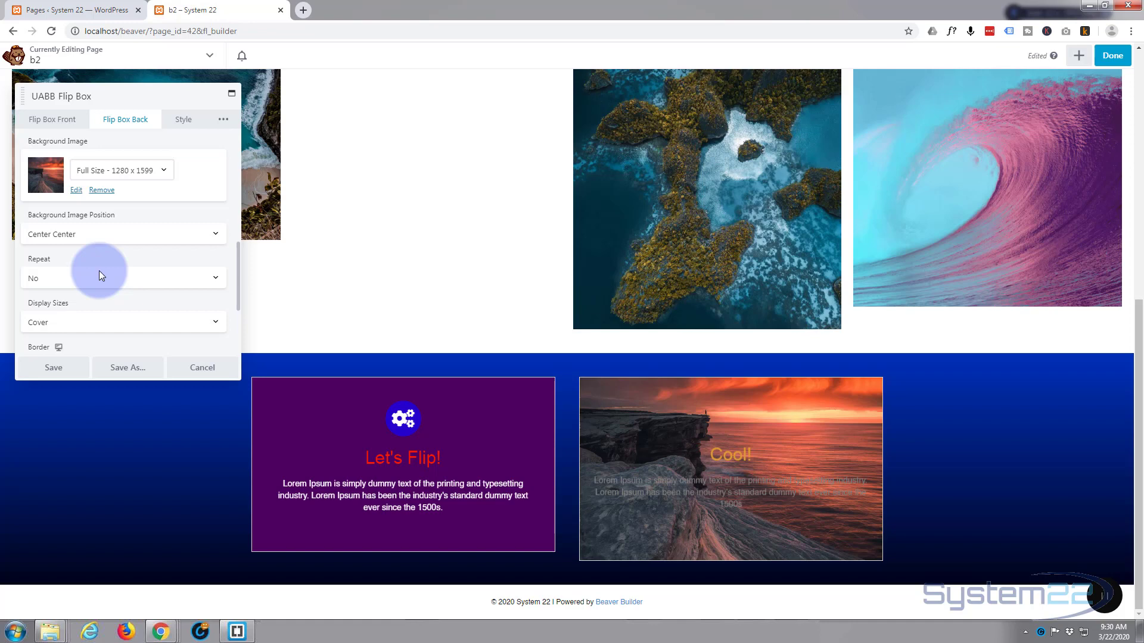
{"action": "scroll", "scroll_direction": "down", "scroll_amount": 3}
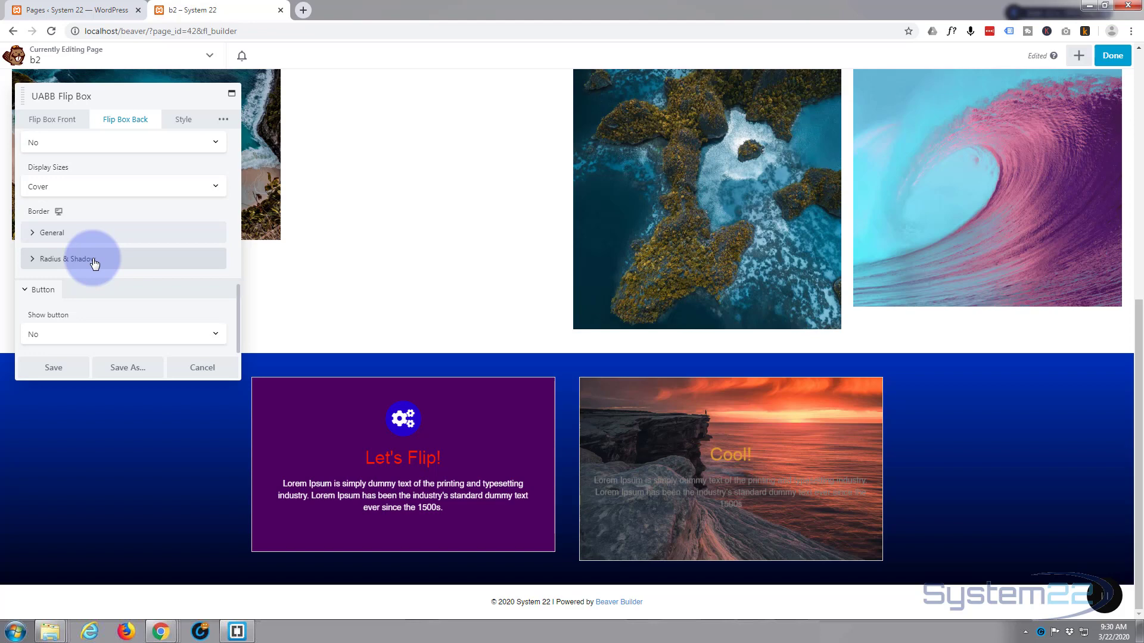
{"action": "mouse_move", "coordinate": [182, 340]}
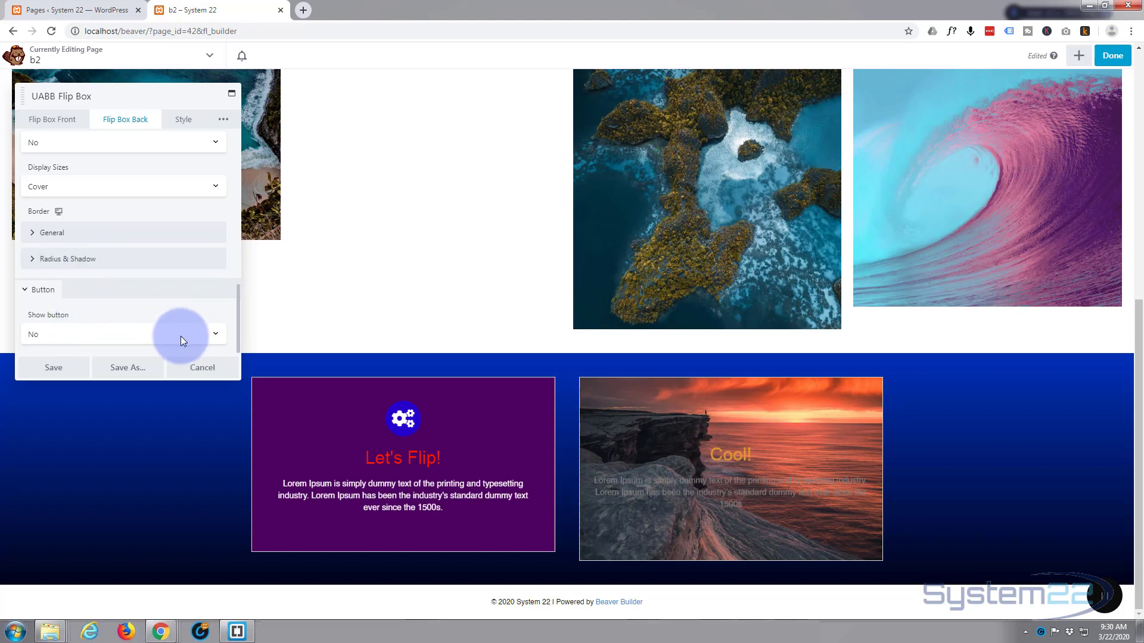
Step: Enable a back-face button labelled 'Learn More' linking to '#'
{"action": "left_click", "coordinate": [123, 334]}
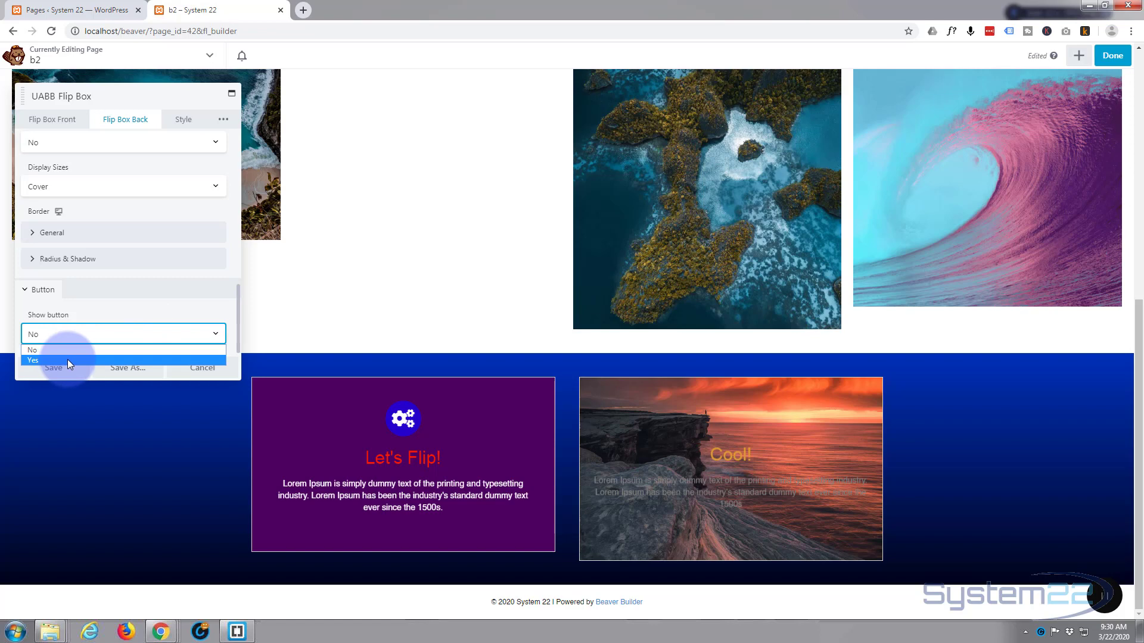
{"action": "left_click", "coordinate": [33, 360]}
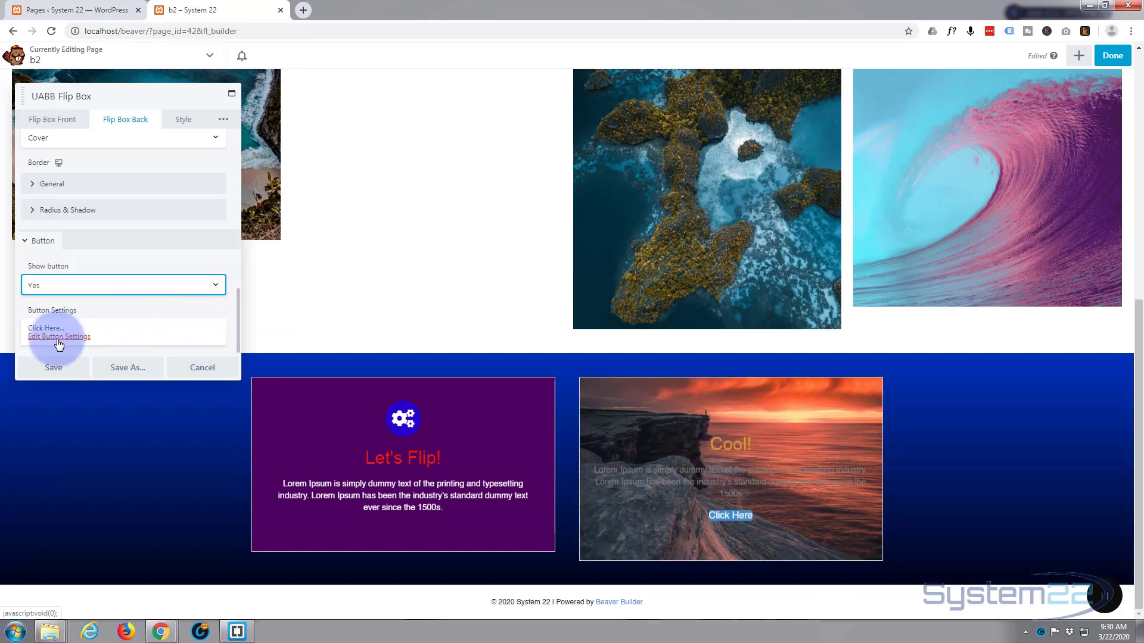
{"action": "left_click", "coordinate": [58, 336]}
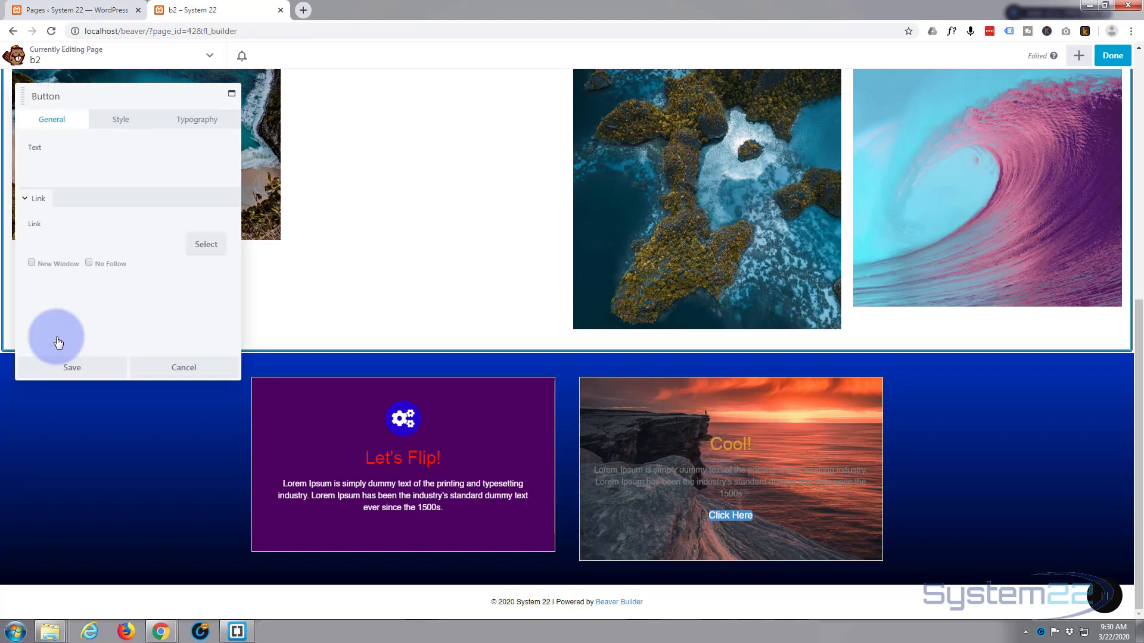
{"action": "left_click", "coordinate": [123, 166]}
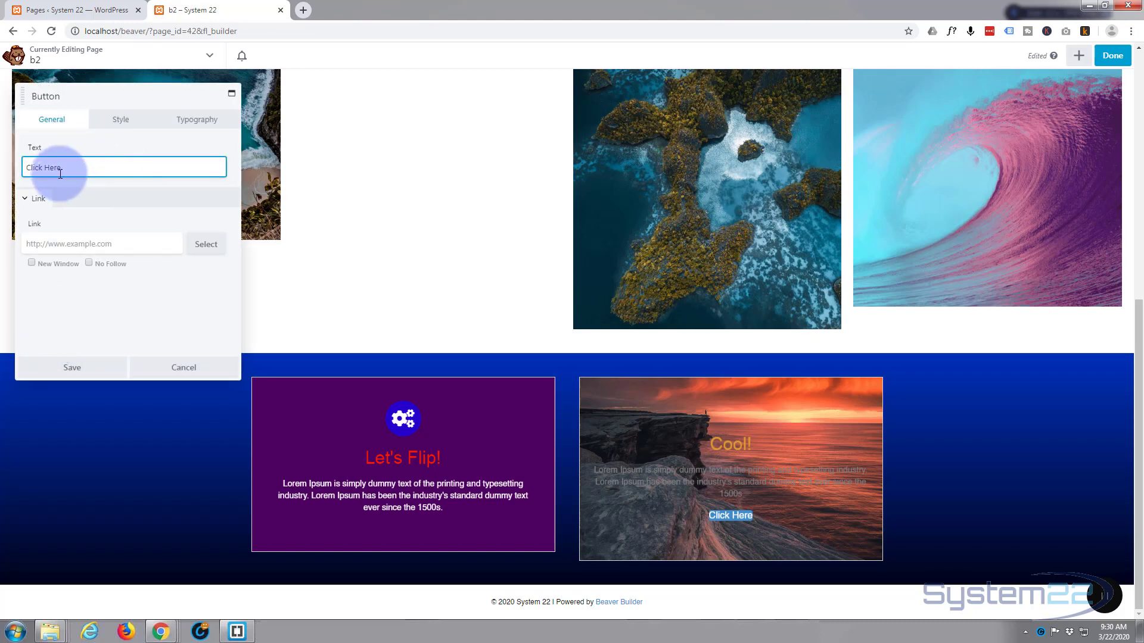
{"action": "double_click", "coordinate": [53, 167]}
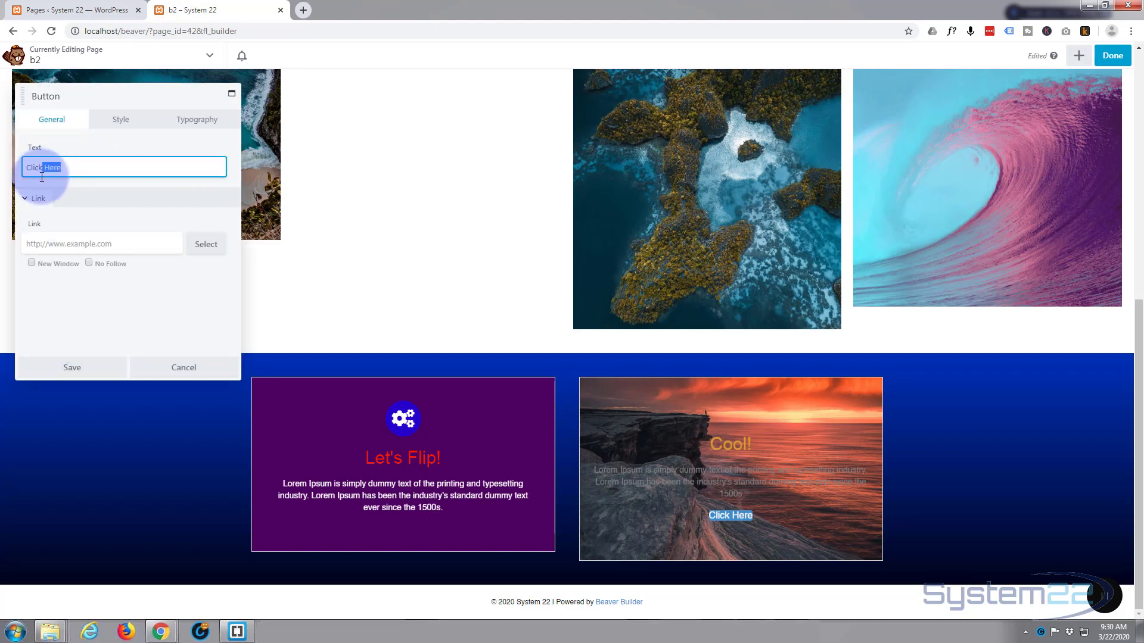
{"action": "type", "text": "Learn"}
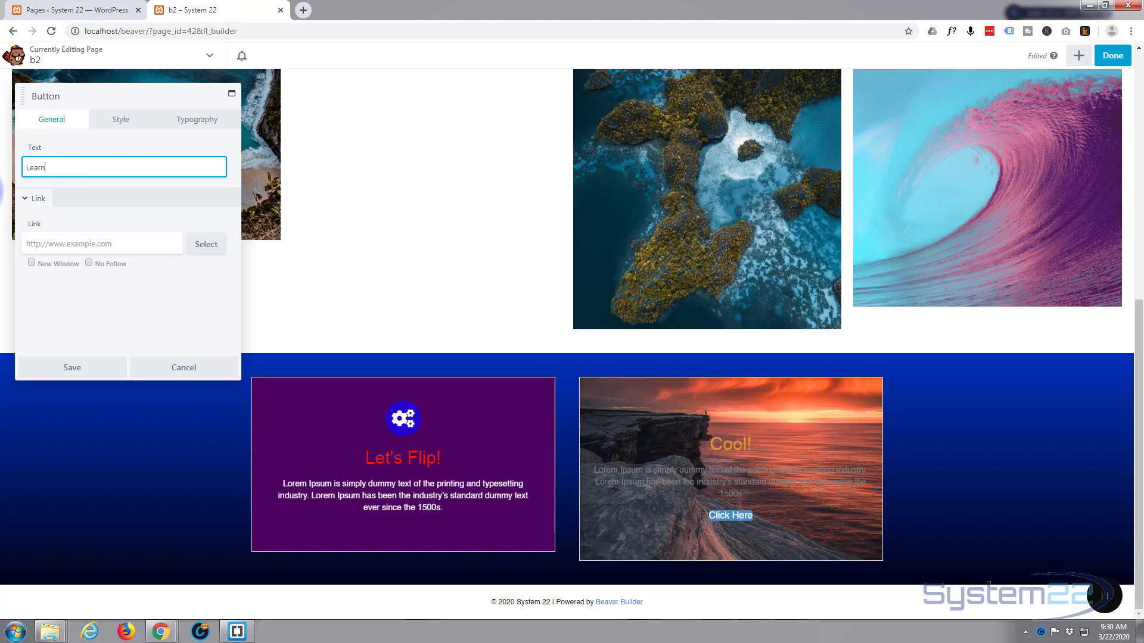
{"action": "type", "text": "More"}
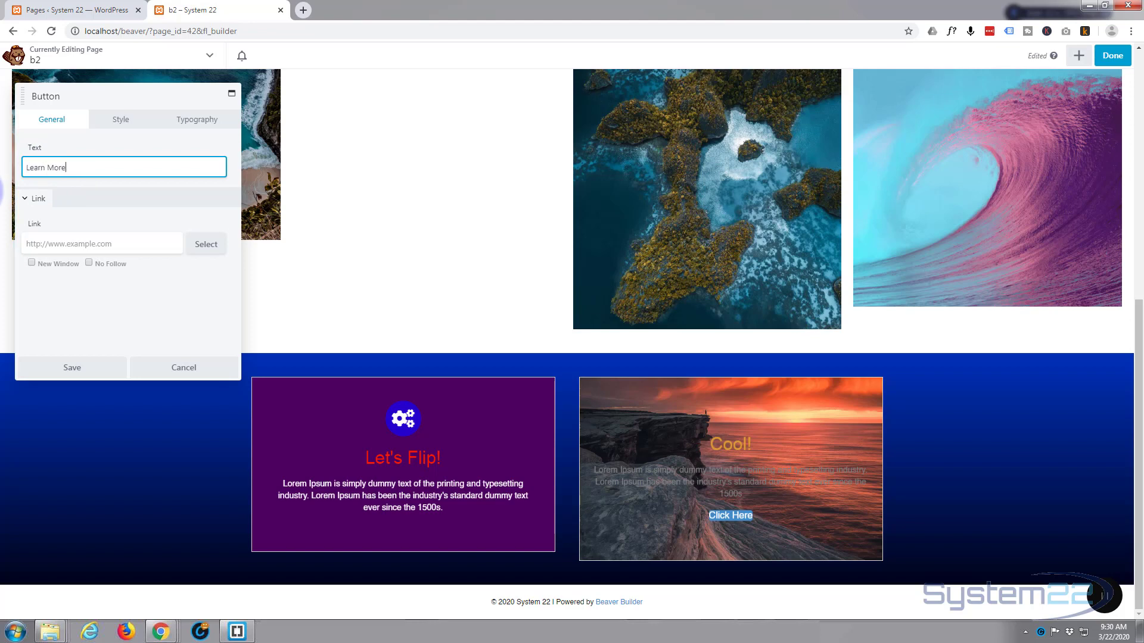
{"action": "left_click", "coordinate": [101, 243]}
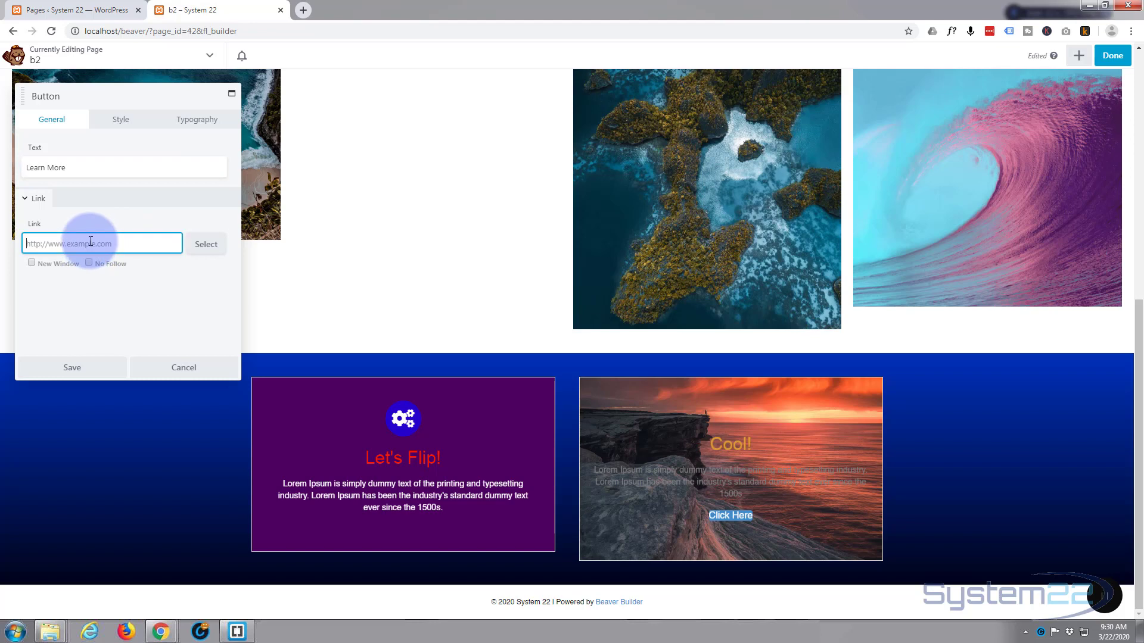
{"action": "type", "text": "#"}
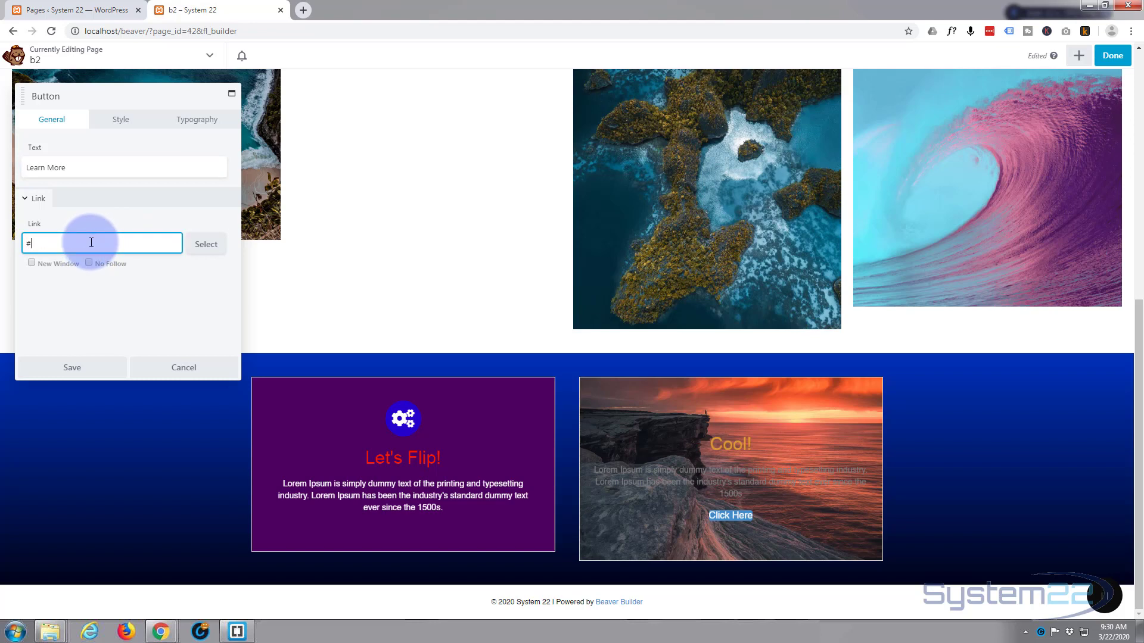
{"action": "mouse_move", "coordinate": [31, 262]}
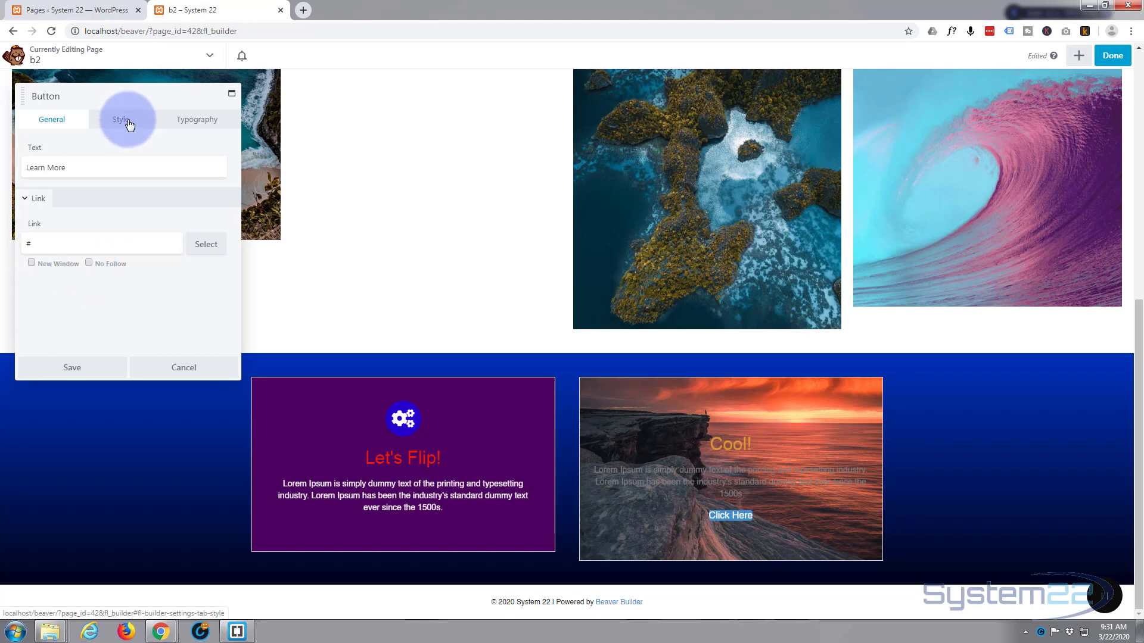
Step: Keep the button style Flat and set its hover style to Appear Icon From Left
{"action": "left_click", "coordinate": [121, 119]}
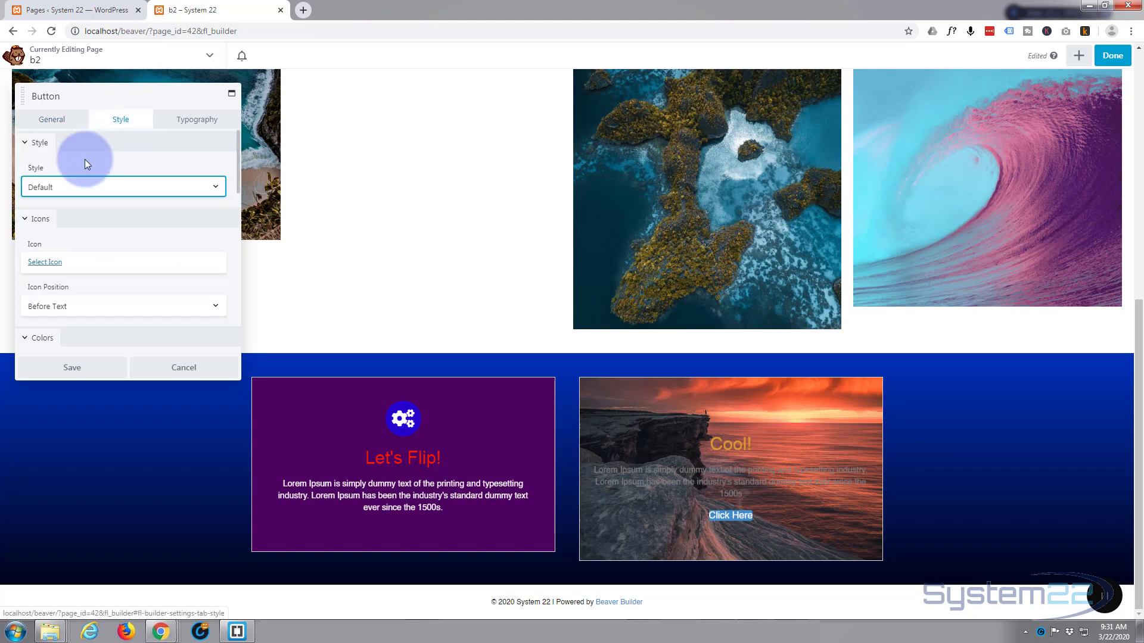
{"action": "left_click", "coordinate": [122, 186]}
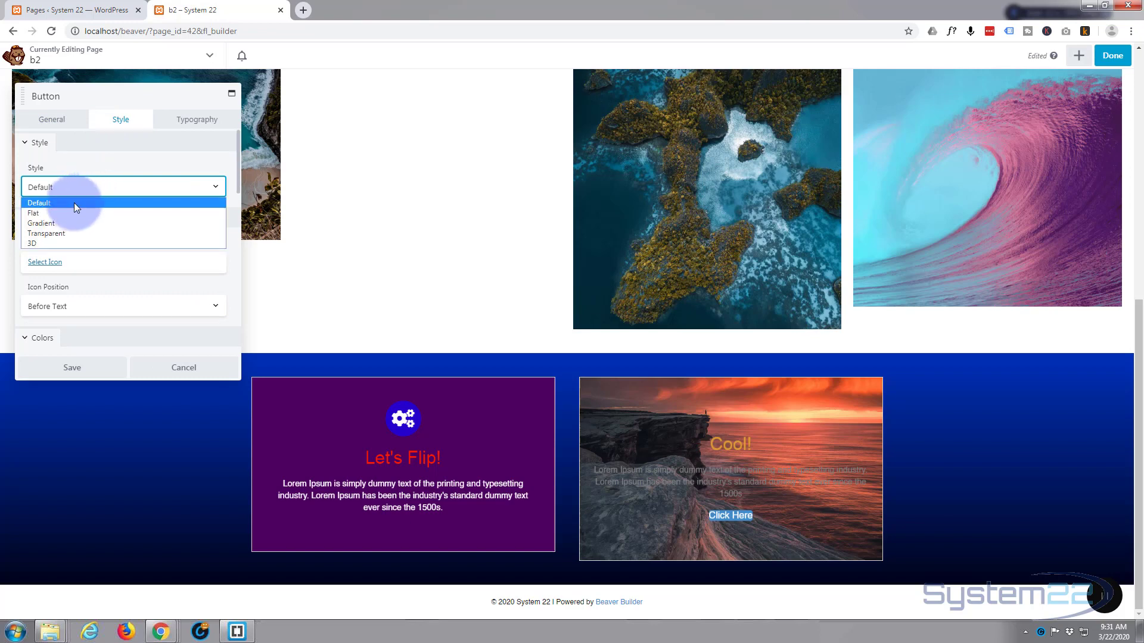
{"action": "mouse_move", "coordinate": [55, 224]}
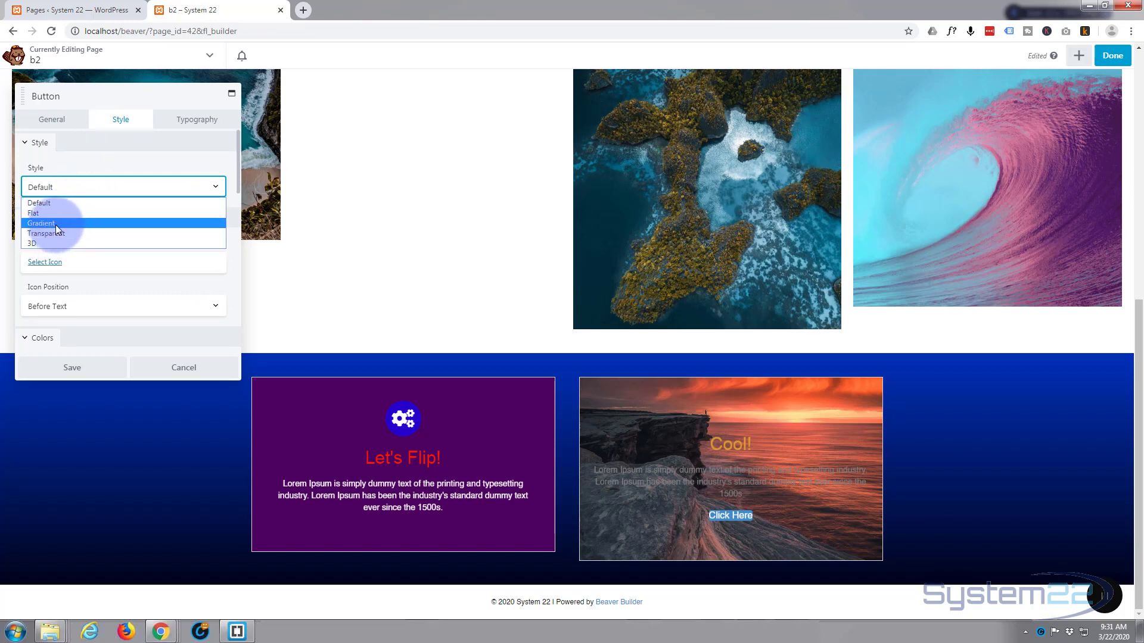
{"action": "left_click", "coordinate": [34, 212]}
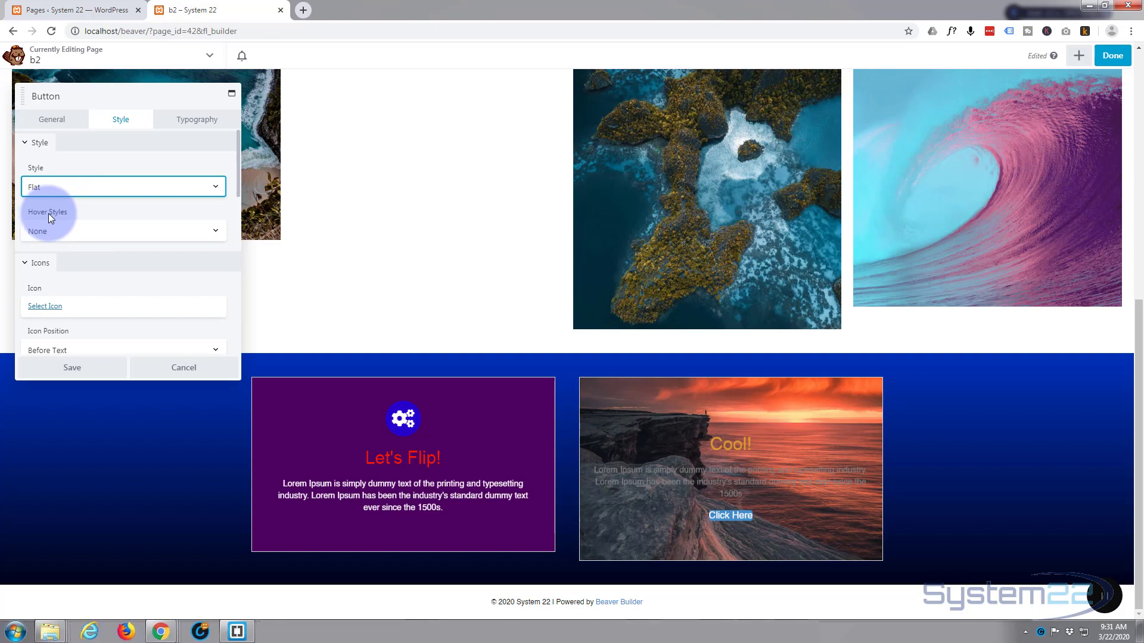
{"action": "scroll", "scroll_direction": "down", "scroll_amount": 3}
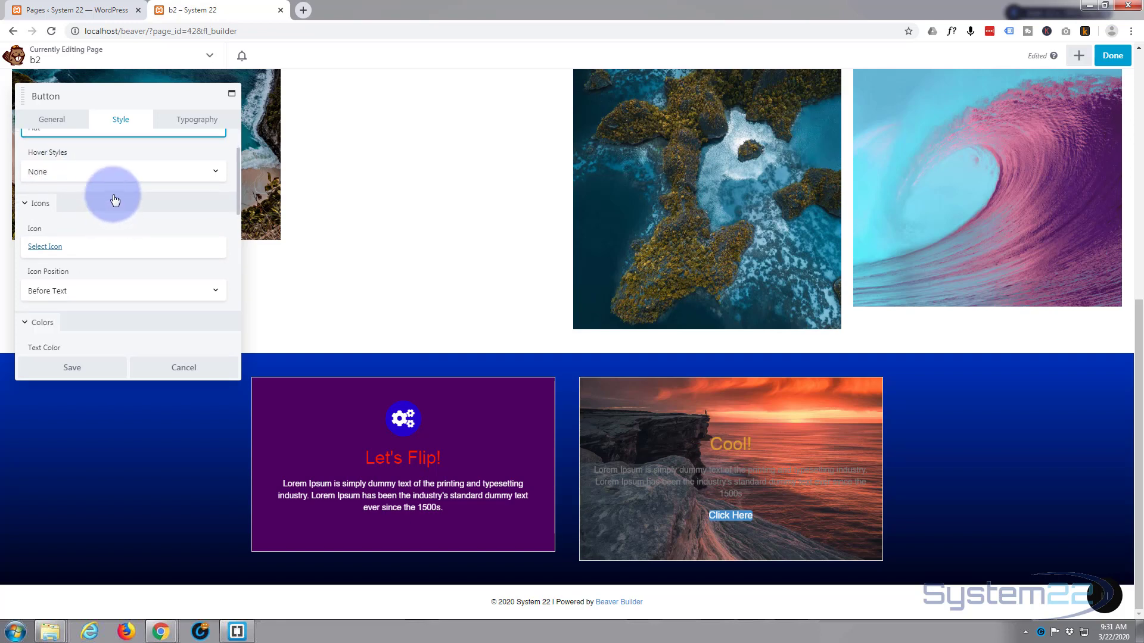
{"action": "left_click", "coordinate": [122, 172]}
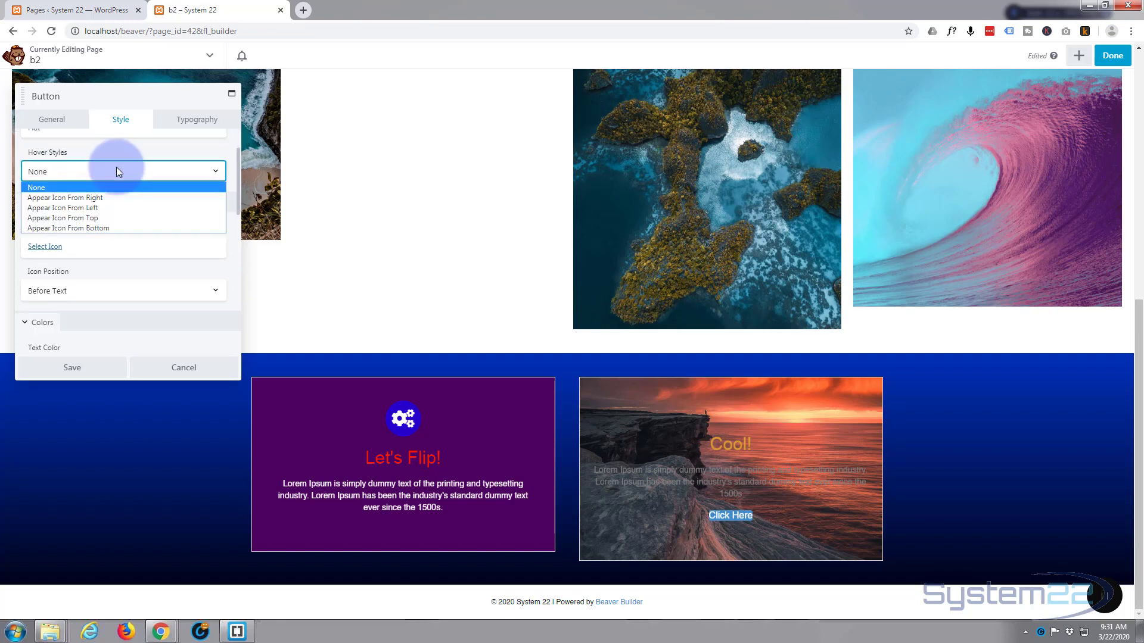
{"action": "mouse_move", "coordinate": [106, 208]}
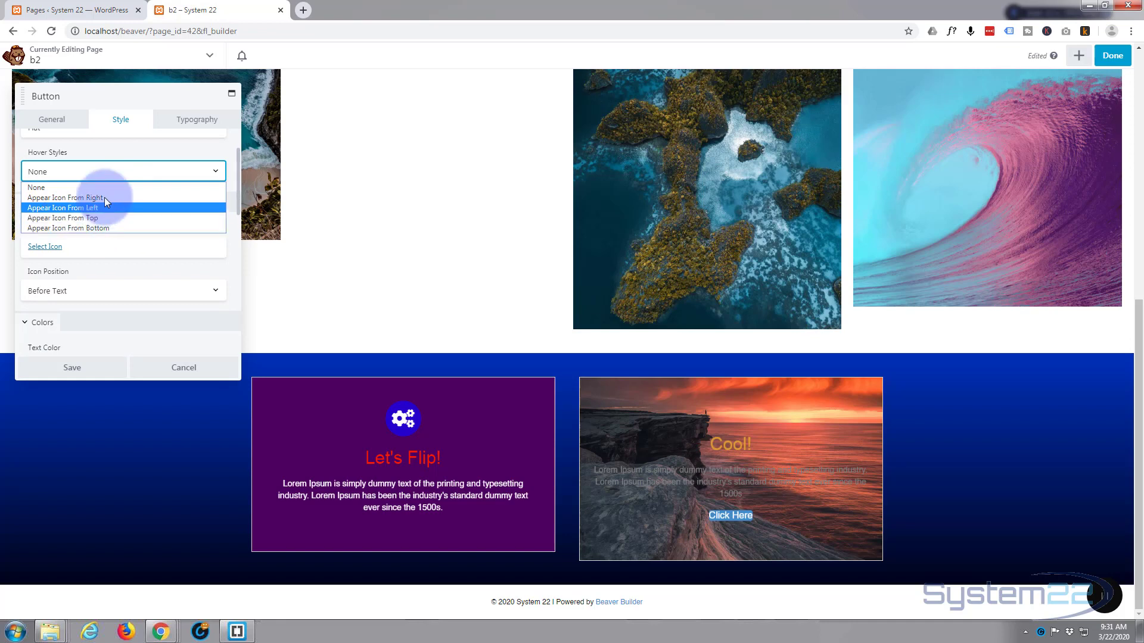
{"action": "left_click", "coordinate": [35, 187]}
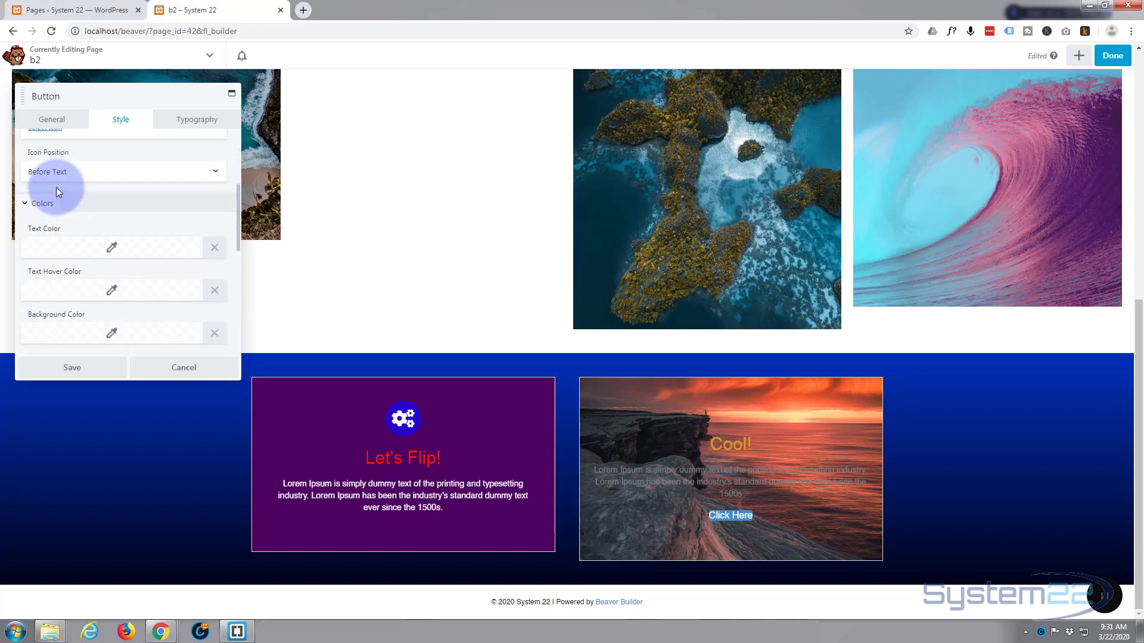
{"action": "mouse_move", "coordinate": [119, 218]}
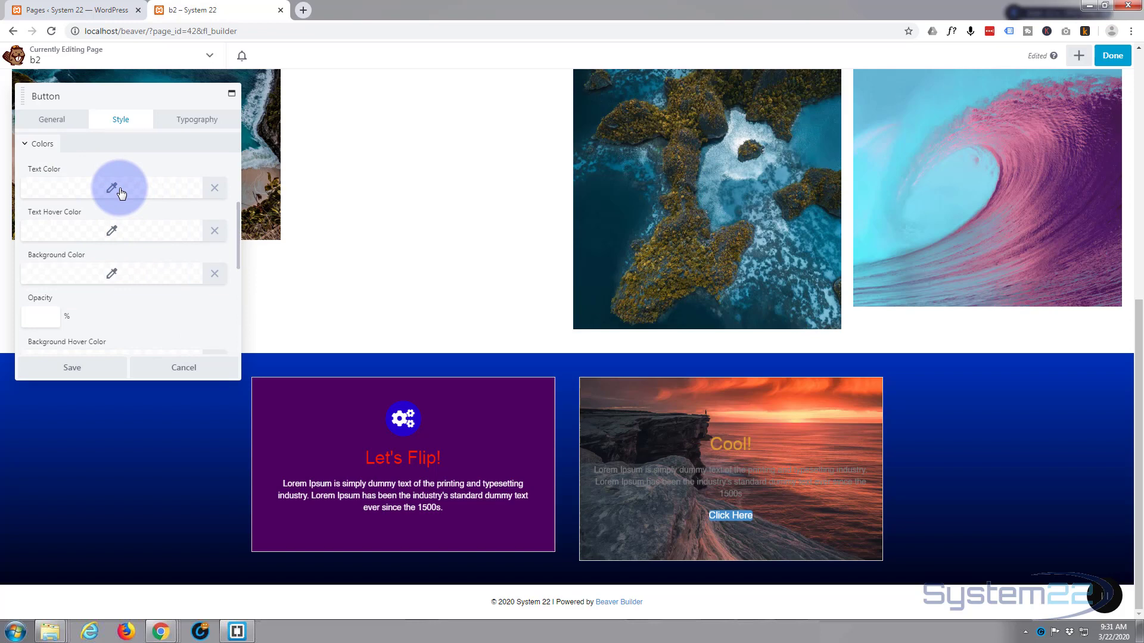
{"action": "mouse_move", "coordinate": [124, 239]}
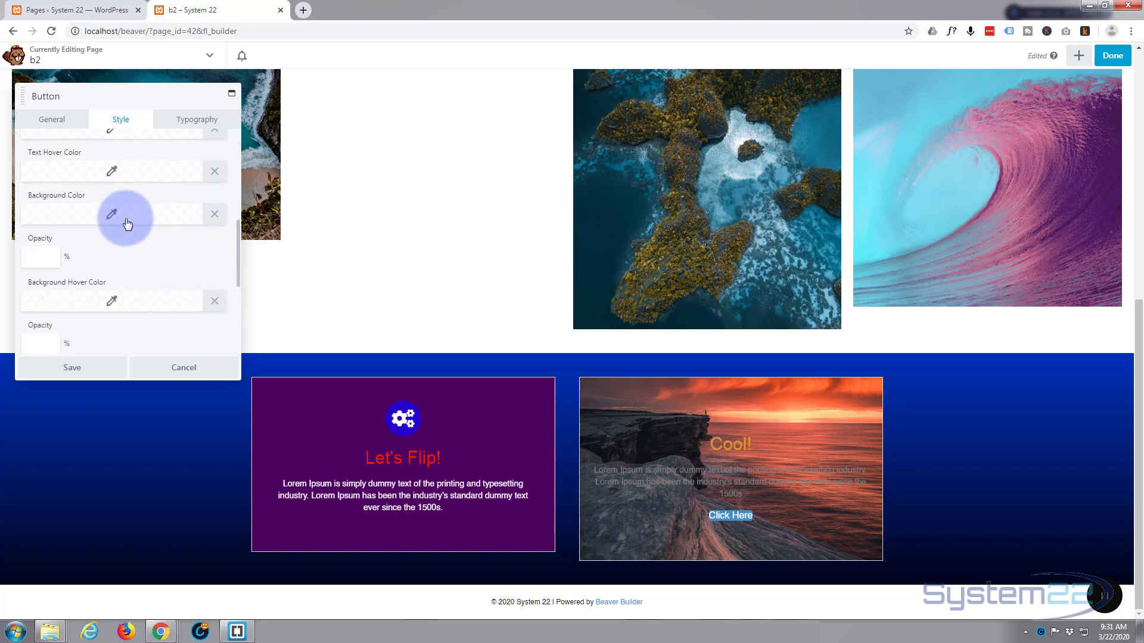
Step: Set the button background to purple and its hover background to teal
{"action": "left_click", "coordinate": [109, 214]}
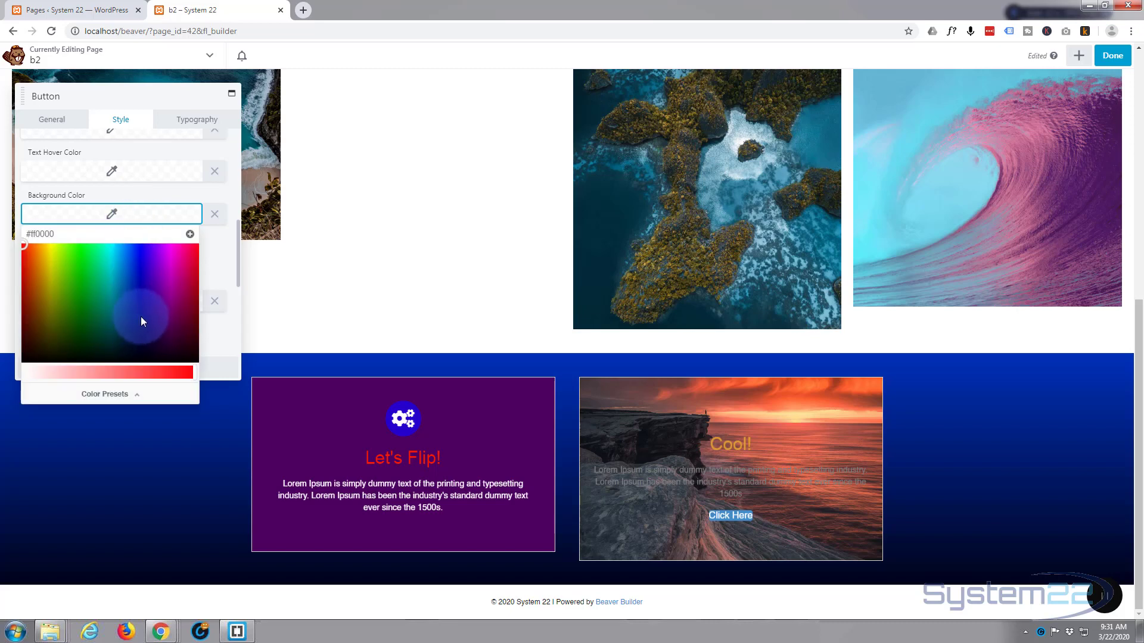
{"action": "left_click", "coordinate": [173, 291]}
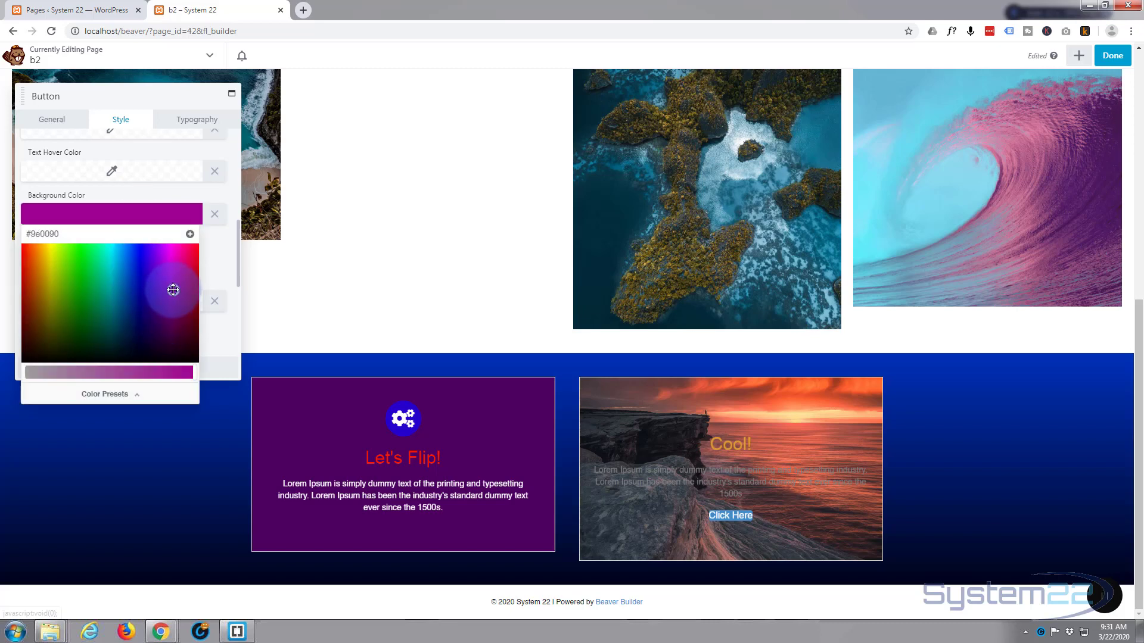
{"action": "mouse_move", "coordinate": [143, 199]}
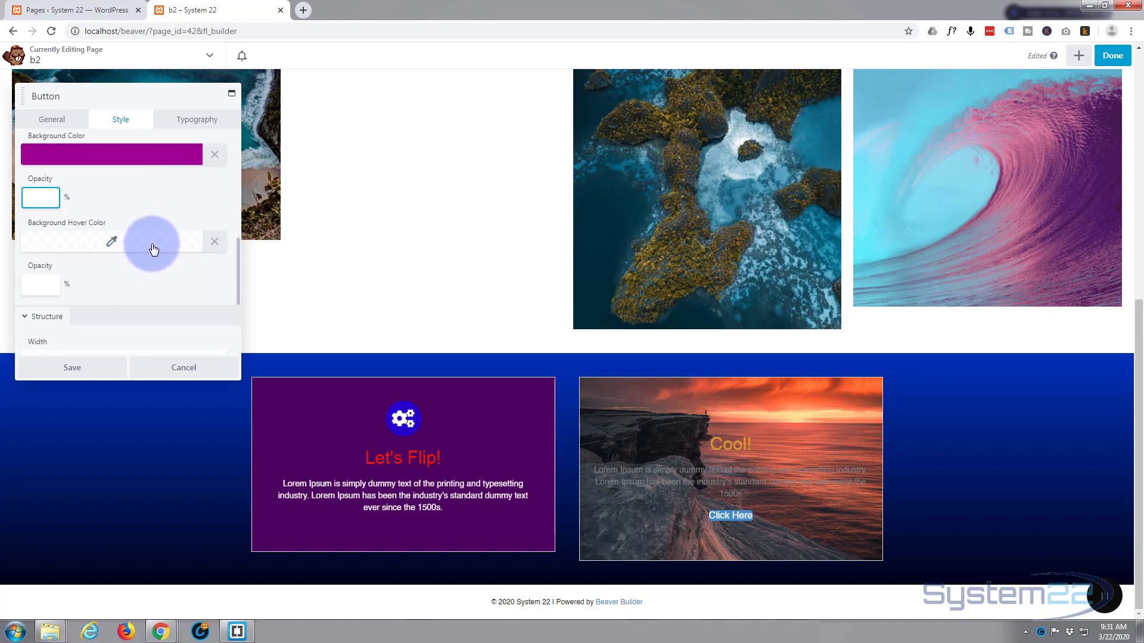
{"action": "left_click", "coordinate": [109, 240]}
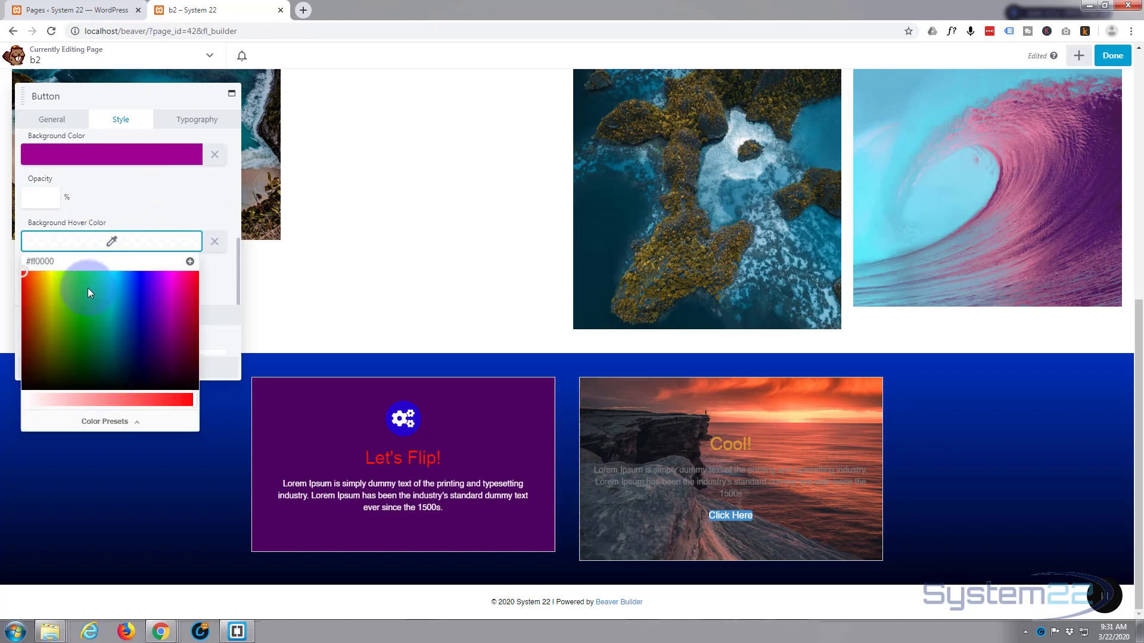
{"action": "left_click", "coordinate": [110, 293]}
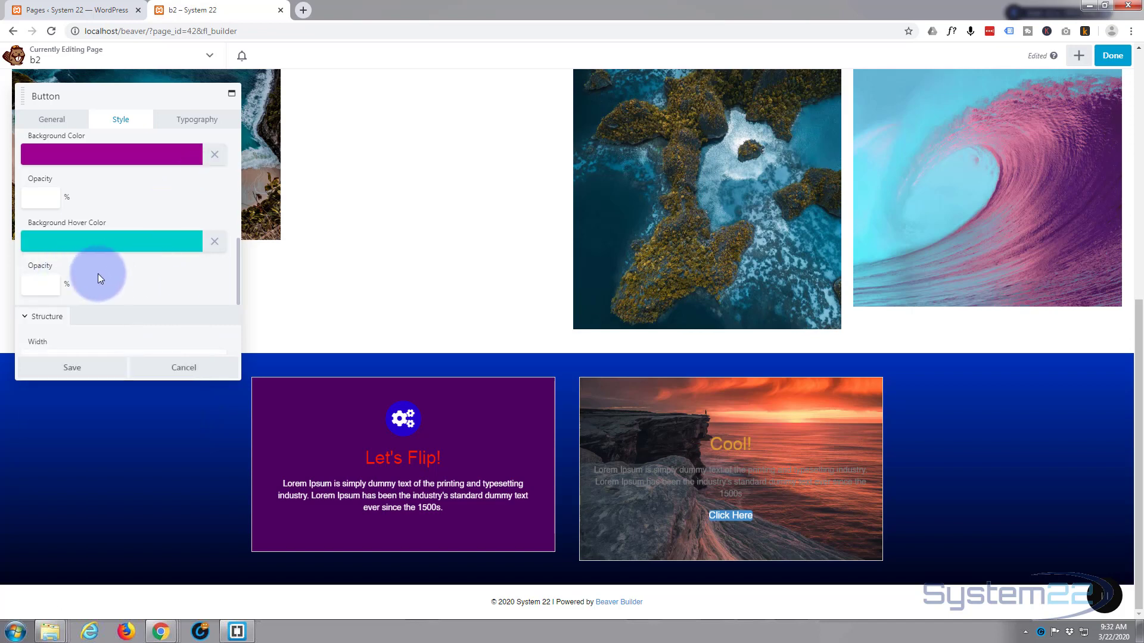
Step: Keep the button width Auto with 5 px rounded corners
{"action": "scroll", "scroll_direction": "down", "scroll_amount": 3}
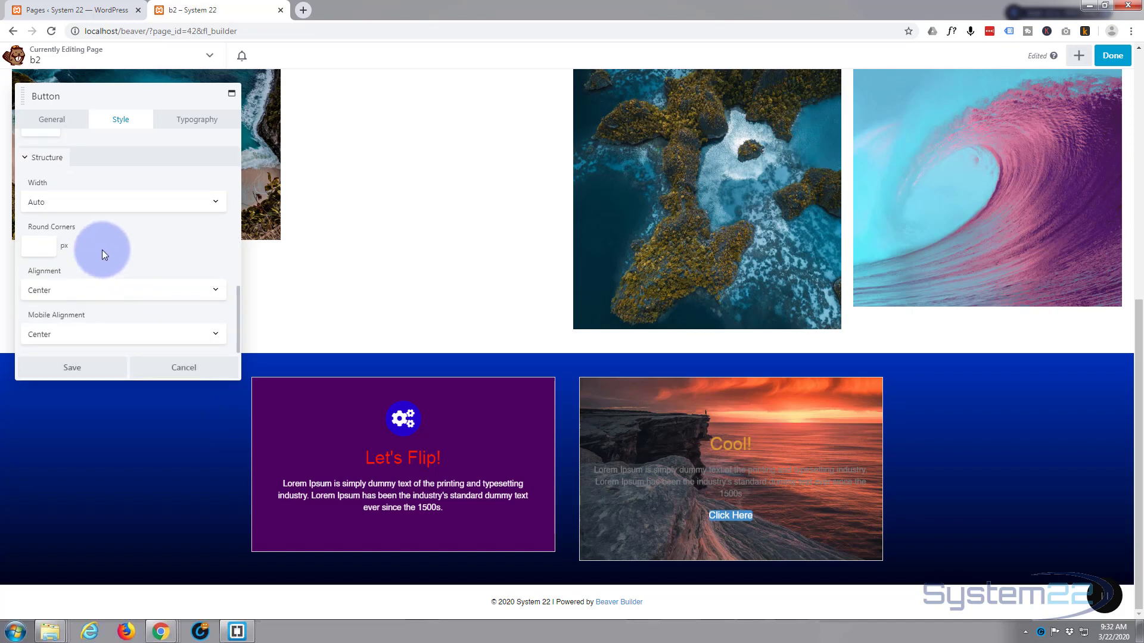
{"action": "mouse_move", "coordinate": [85, 204]}
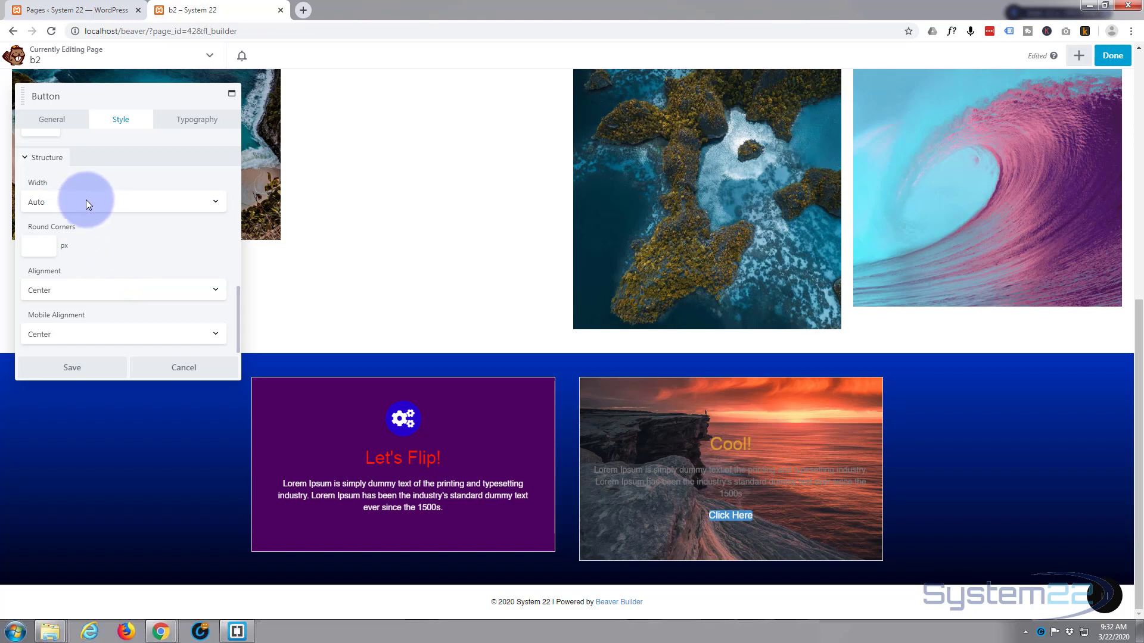
{"action": "left_click", "coordinate": [123, 202]}
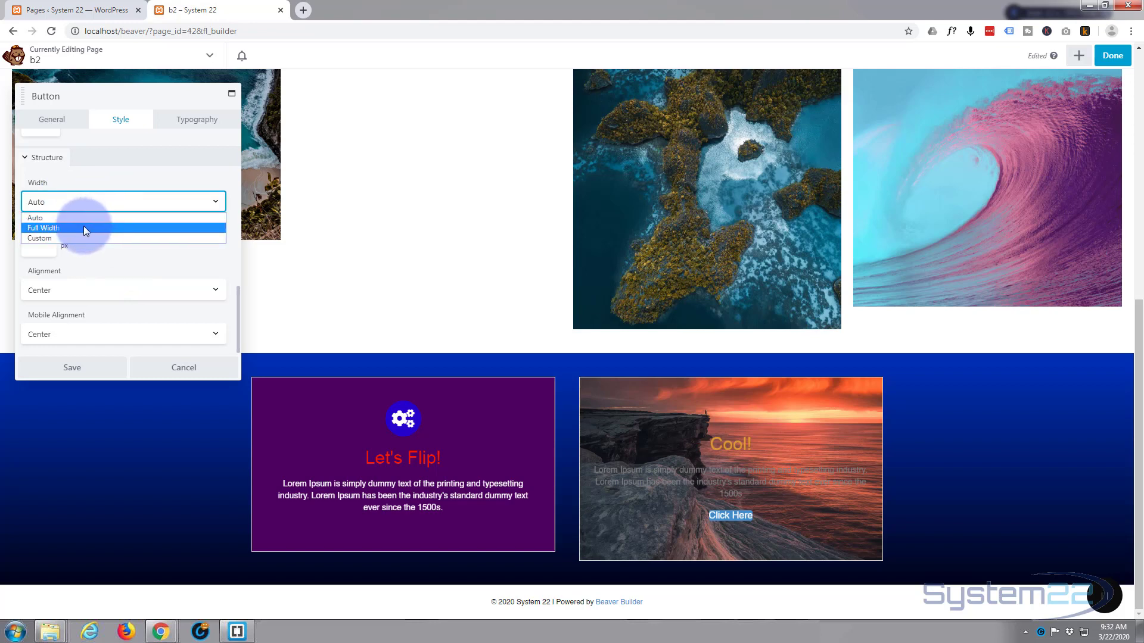
{"action": "left_click", "coordinate": [35, 218]}
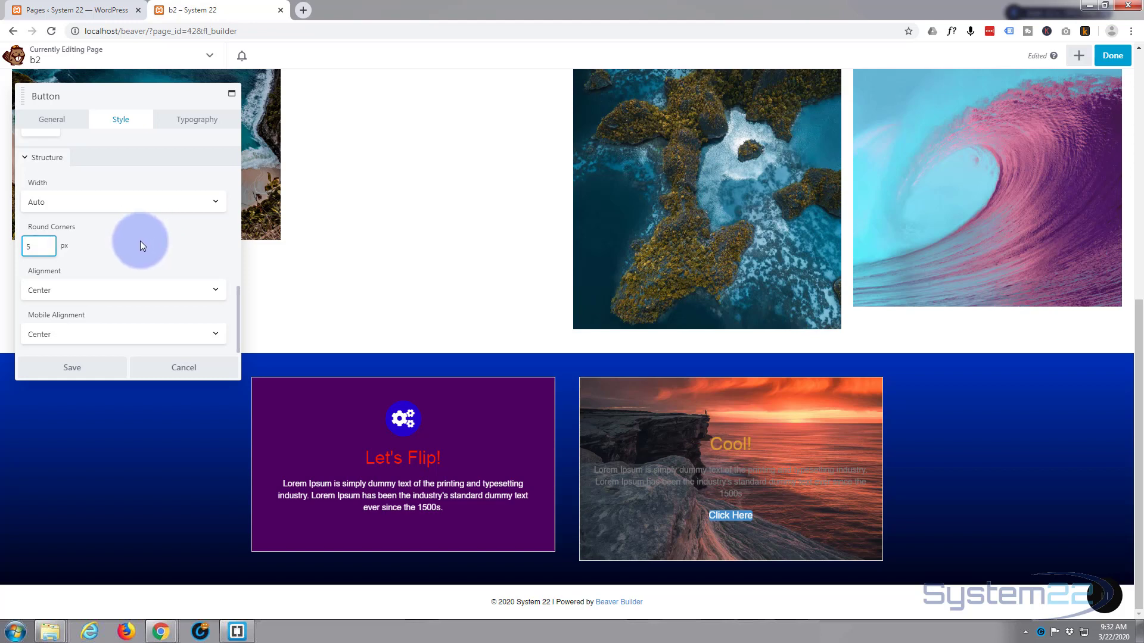
{"action": "mouse_move", "coordinate": [64, 285]}
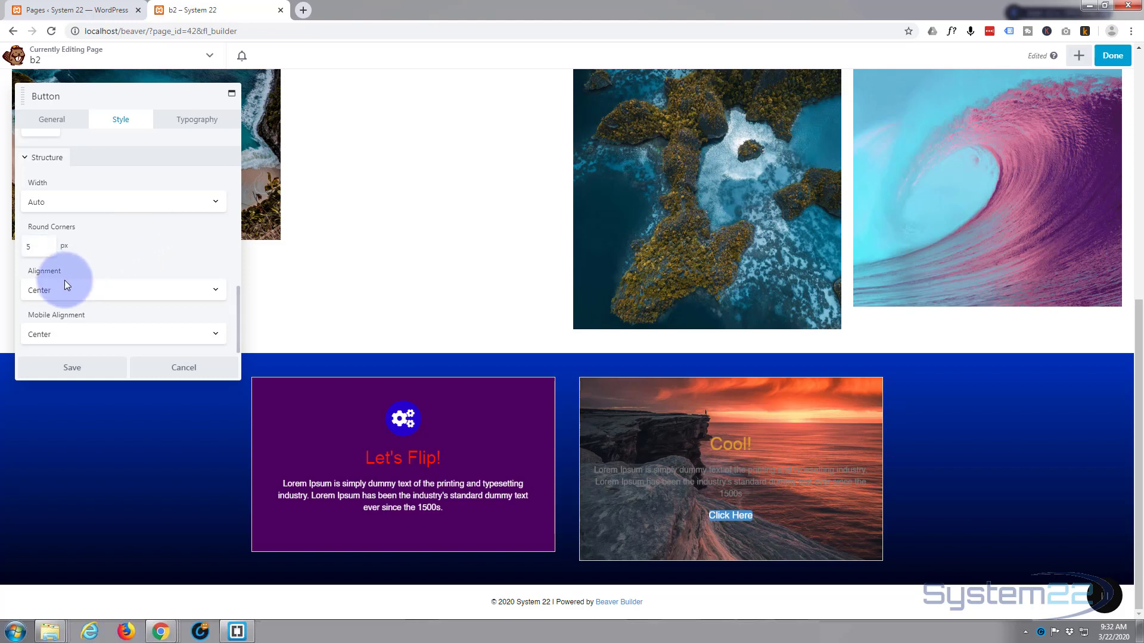
{"action": "mouse_move", "coordinate": [66, 344]}
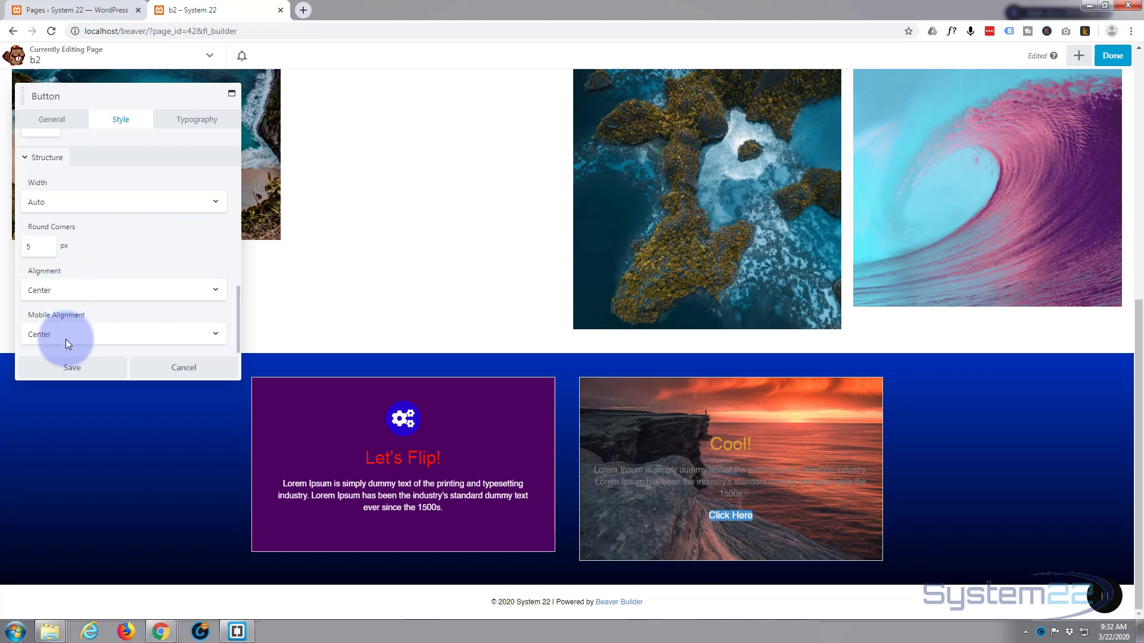
{"action": "left_click", "coordinate": [197, 119]}
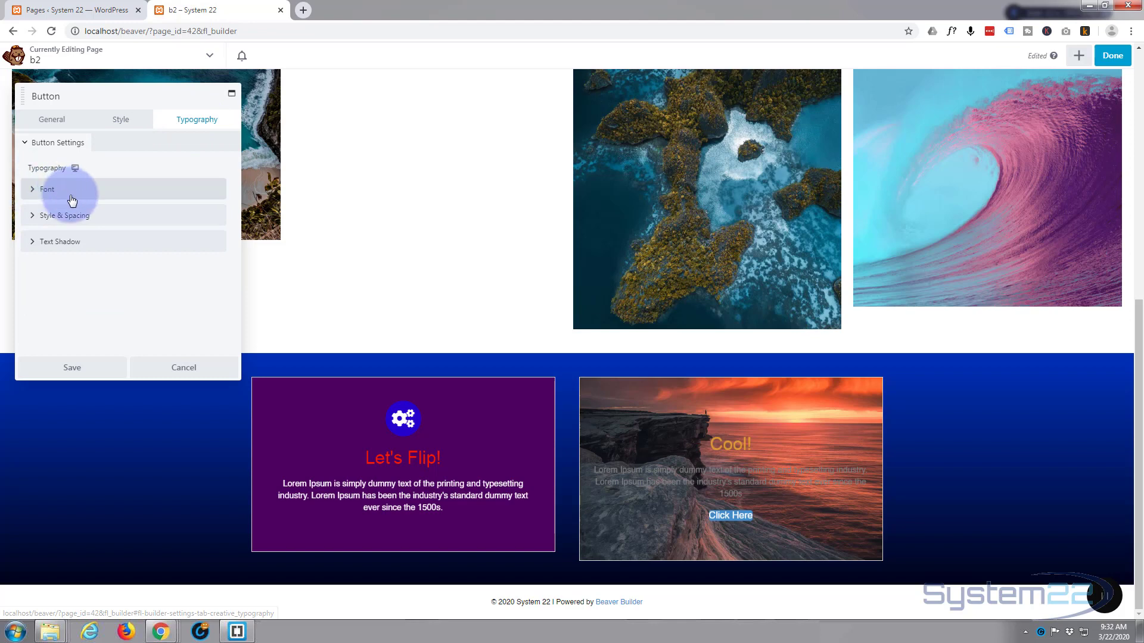
{"action": "mouse_move", "coordinate": [77, 221]}
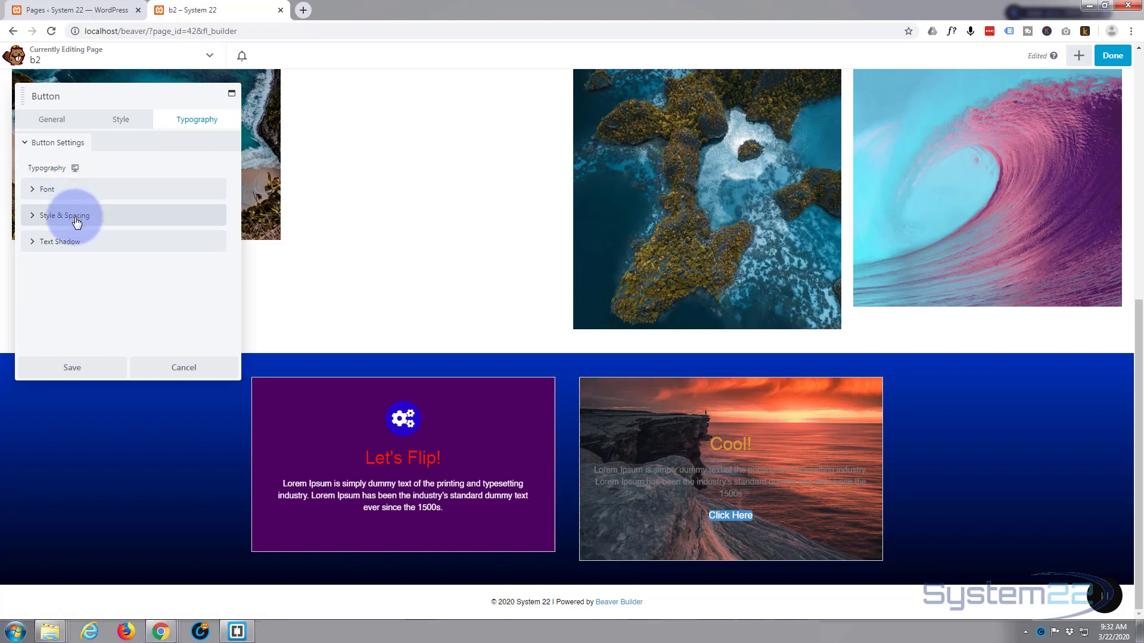
Step: Set the 'Learn More' button font size to 20 px and save the button settings
{"action": "left_click", "coordinate": [64, 215]}
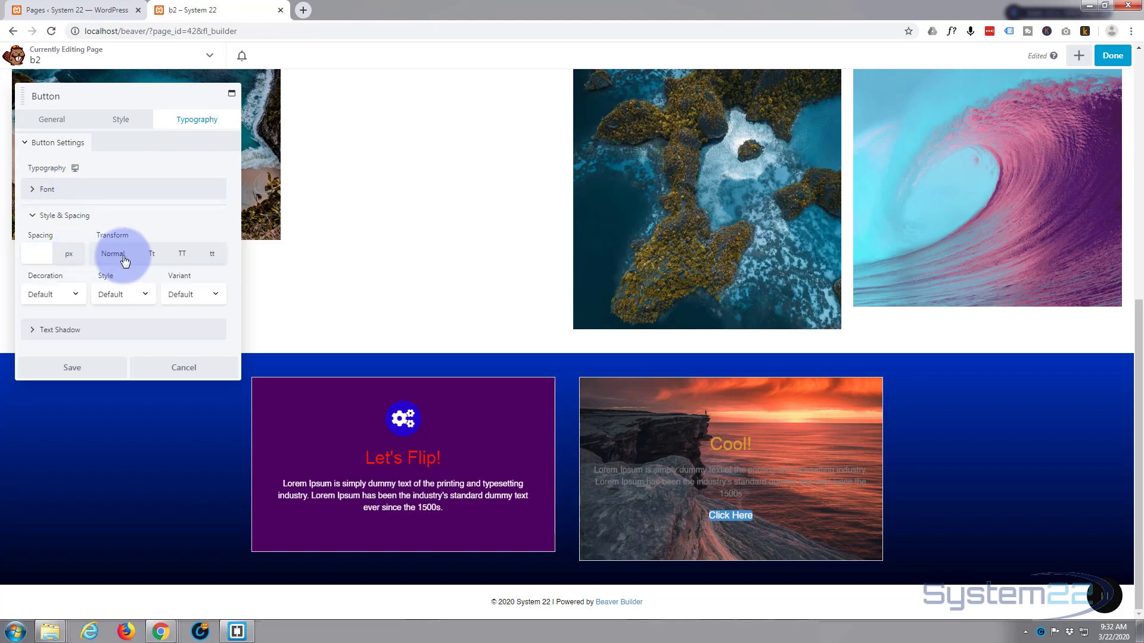
{"action": "mouse_move", "coordinate": [116, 251]}
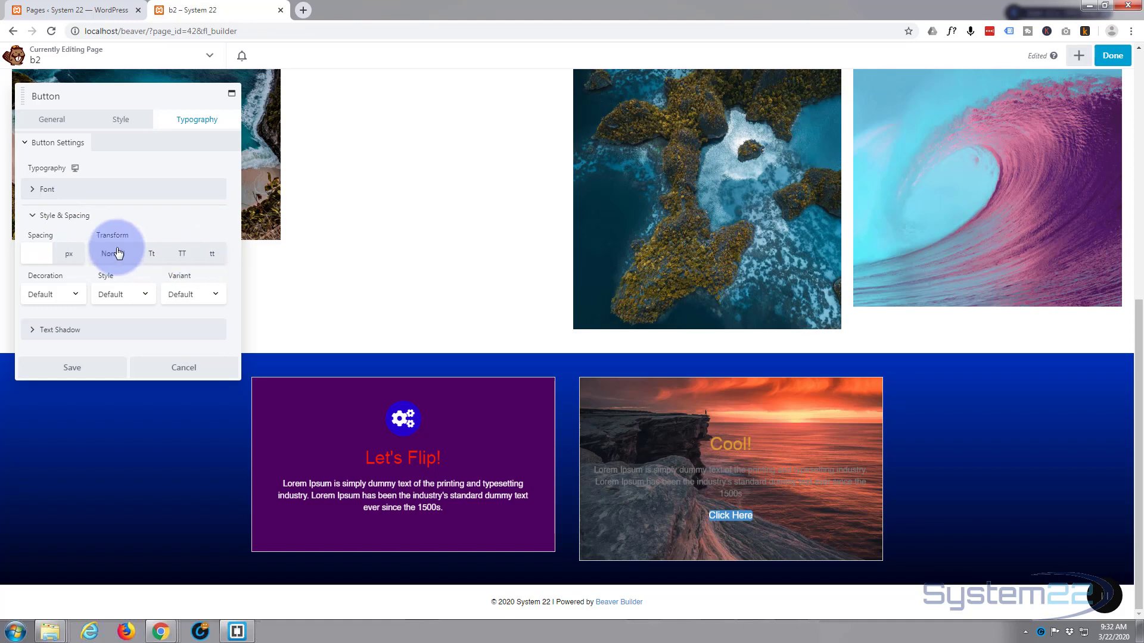
{"action": "mouse_move", "coordinate": [75, 329]}
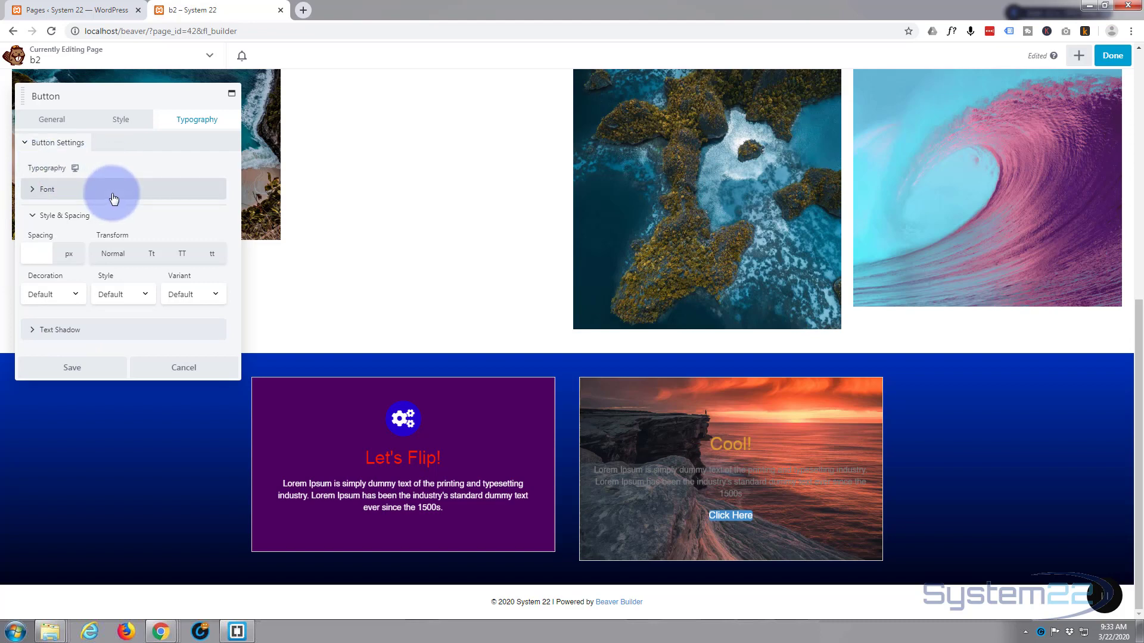
{"action": "left_click", "coordinate": [47, 188]}
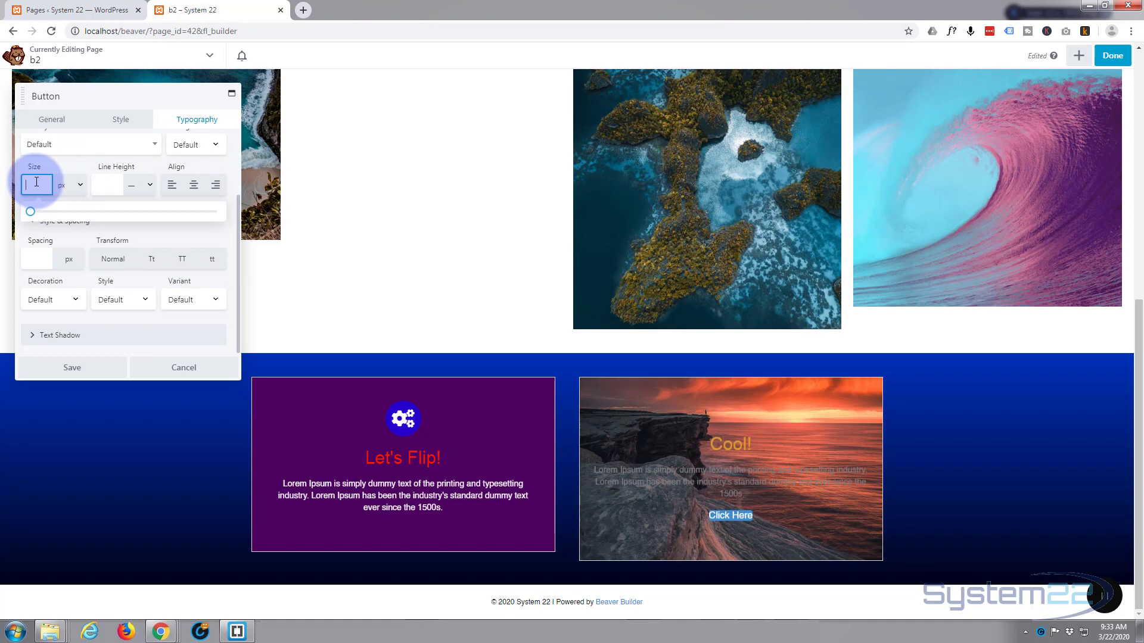
{"action": "type", "text": "20"}
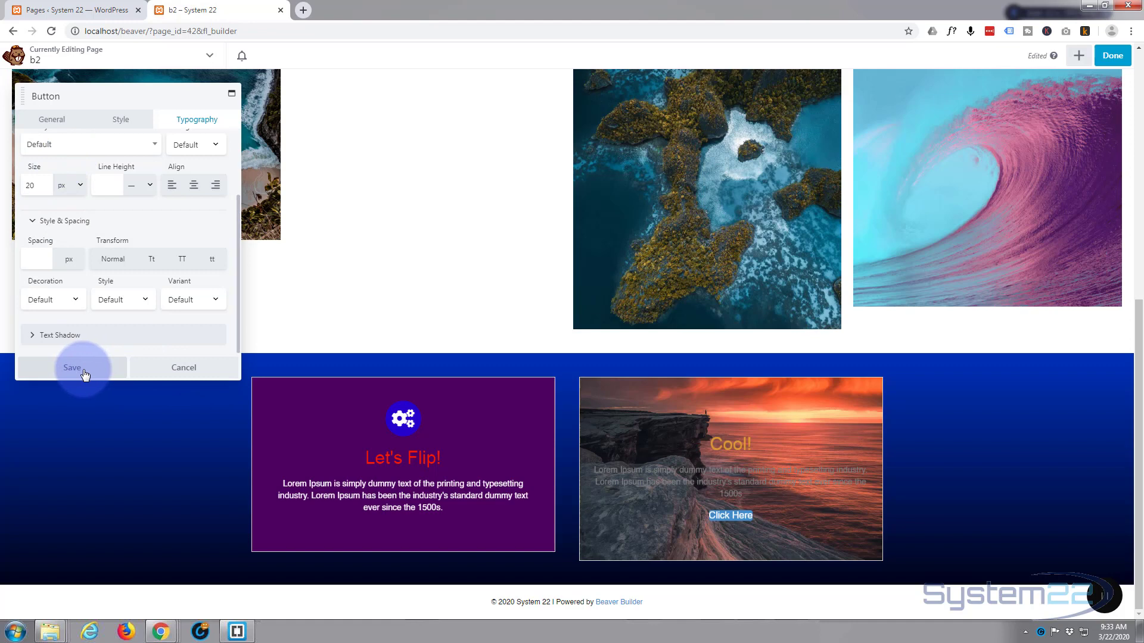
{"action": "left_click", "coordinate": [71, 367]}
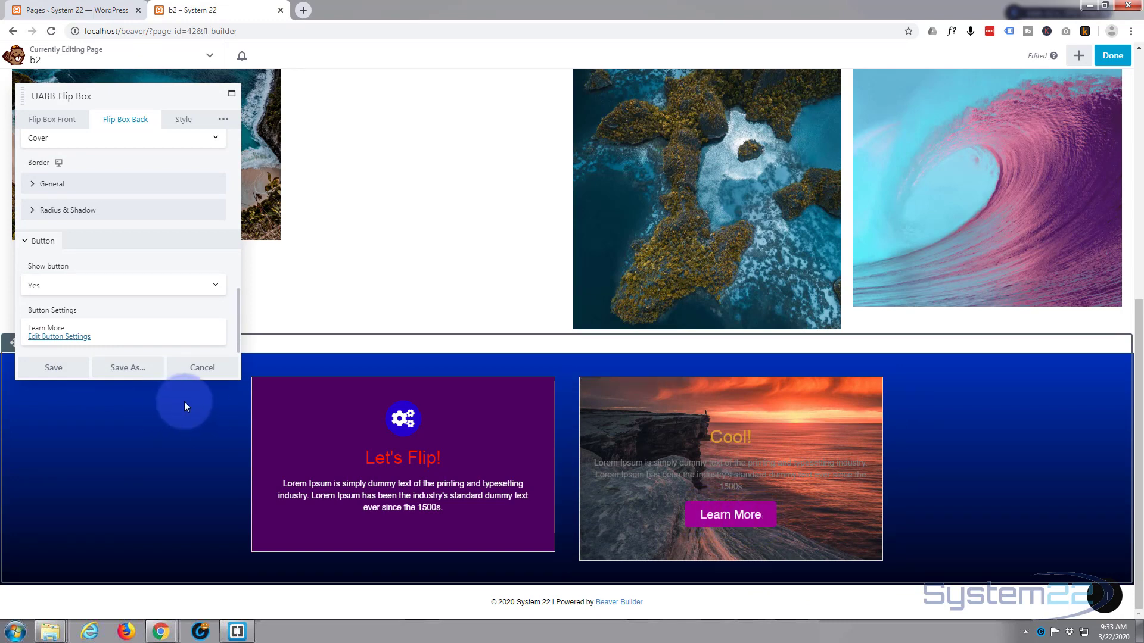
{"action": "mouse_move", "coordinate": [134, 277]}
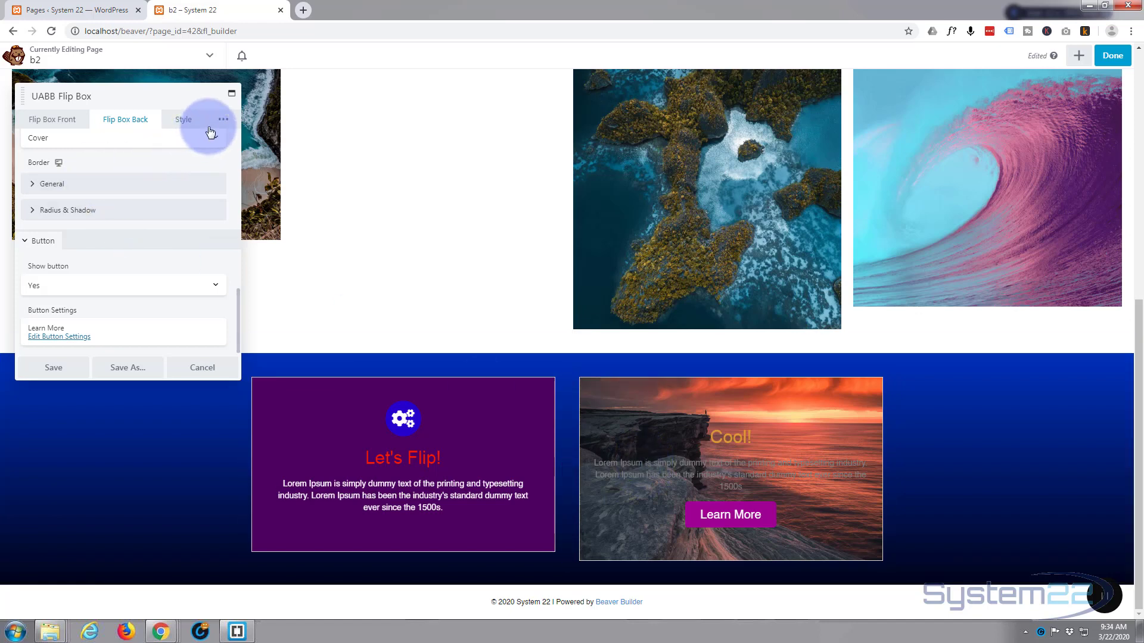
Step: Review the Back Title and Back Description typography options, then save the flip box
{"action": "left_click", "coordinate": [222, 119]}
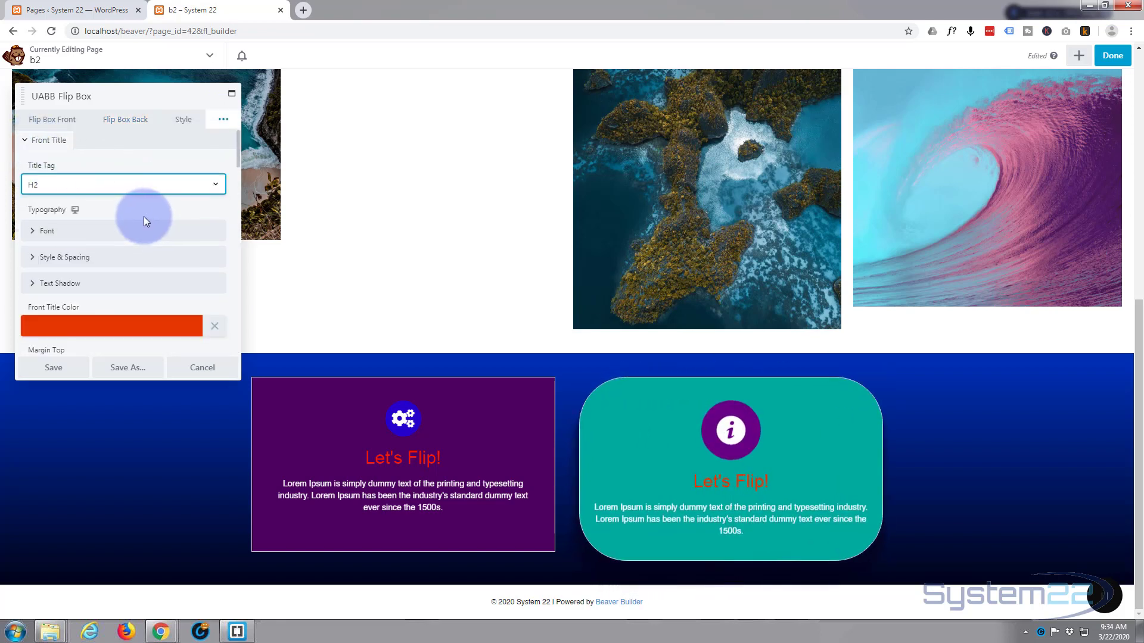
{"action": "scroll", "scroll_direction": "down", "scroll_amount": 3}
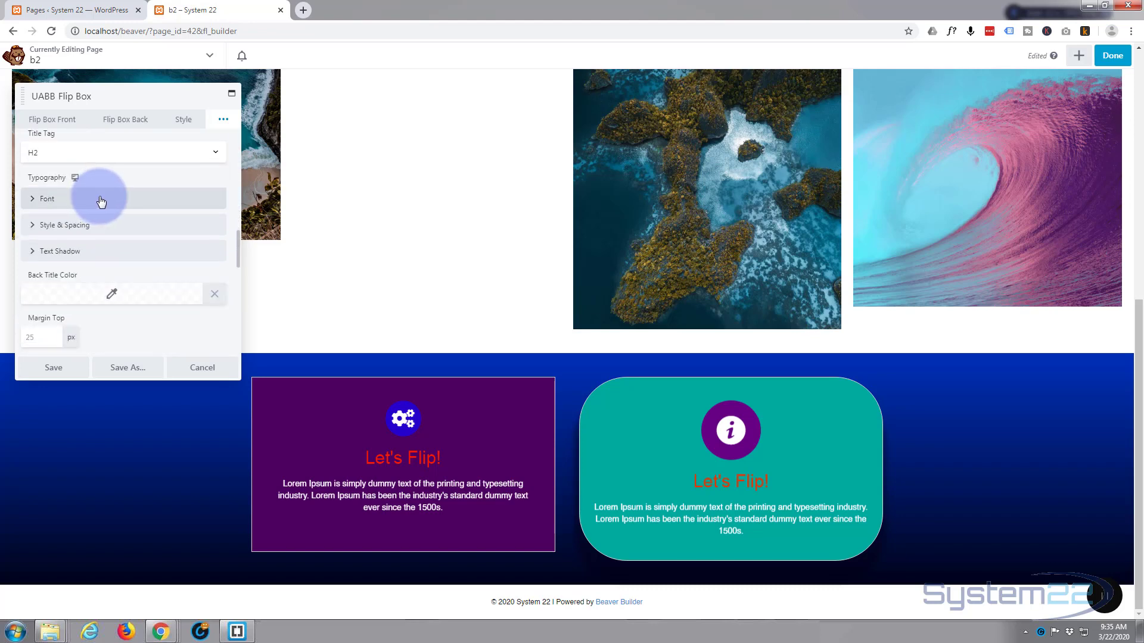
{"action": "scroll", "scroll_direction": "down", "scroll_amount": 3}
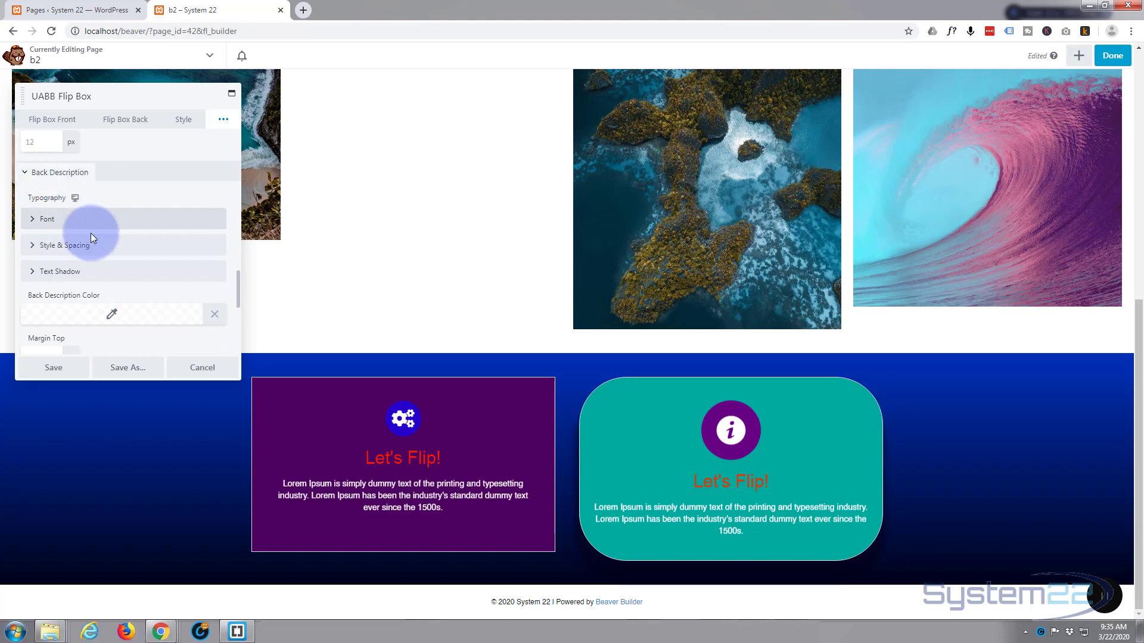
{"action": "scroll", "scroll_direction": "down", "scroll_amount": 3}
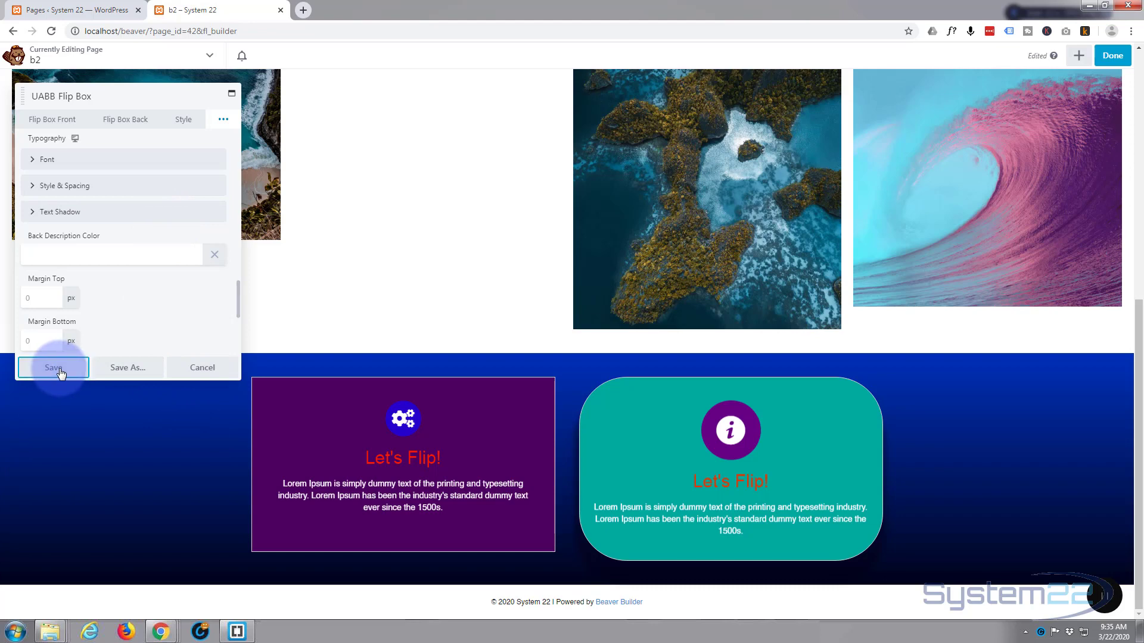
{"action": "left_click", "coordinate": [52, 367]}
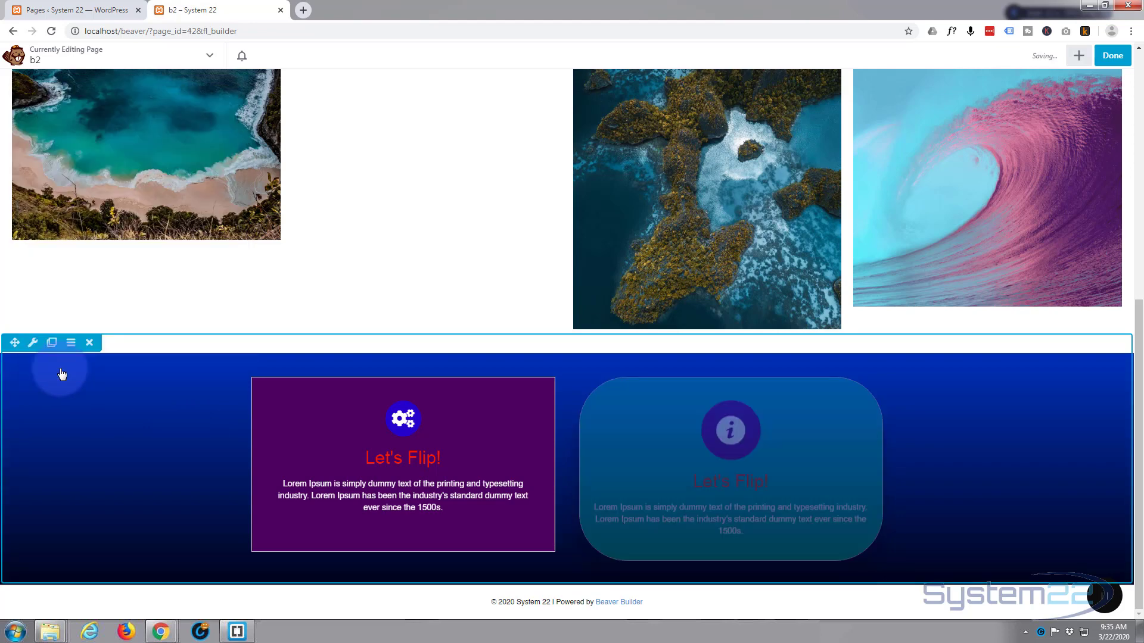
Step: Save the edits as a draft and exit to watch the card flip on the live page
{"action": "left_click", "coordinate": [1112, 56]}
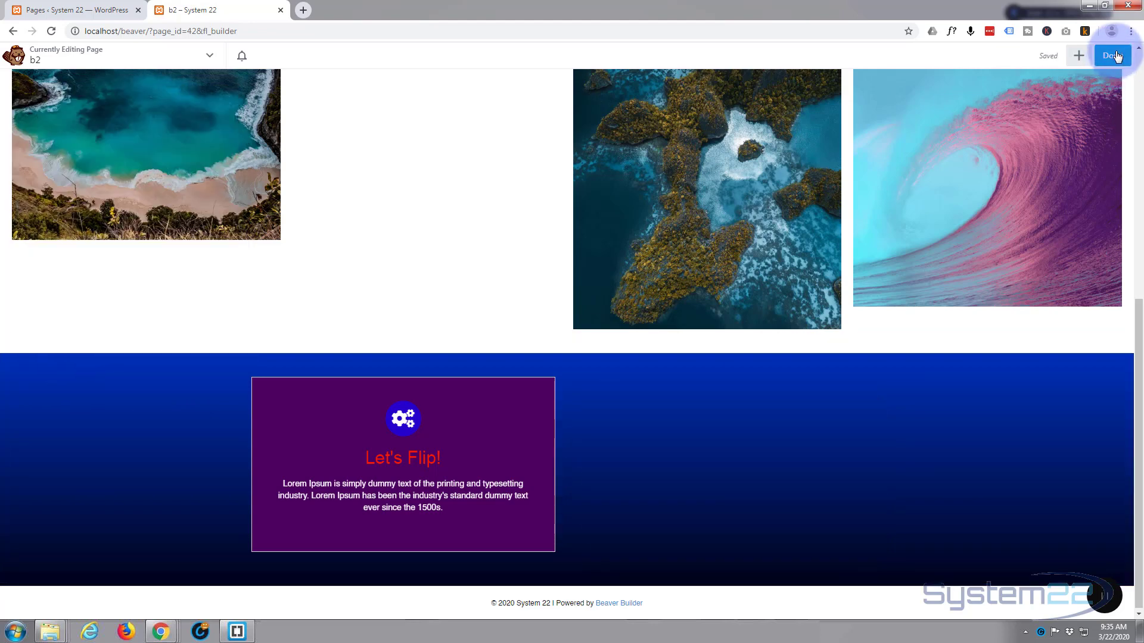
{"action": "left_click", "coordinate": [1111, 55]}
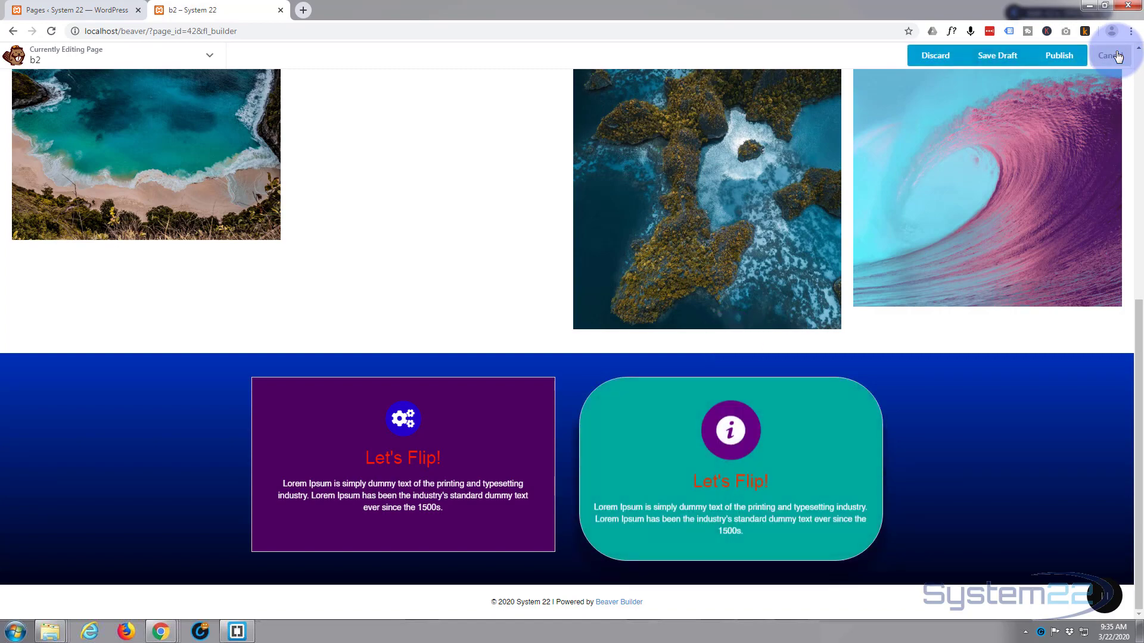
{"action": "left_click", "coordinate": [1109, 55]}
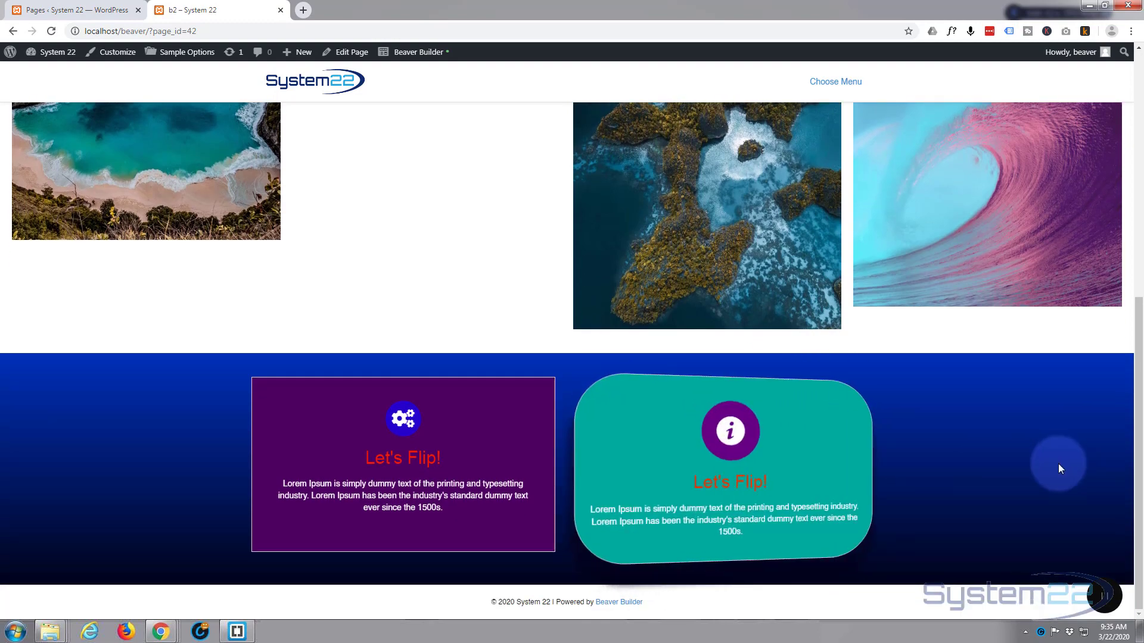
{"action": "mouse_move", "coordinate": [729, 452]}
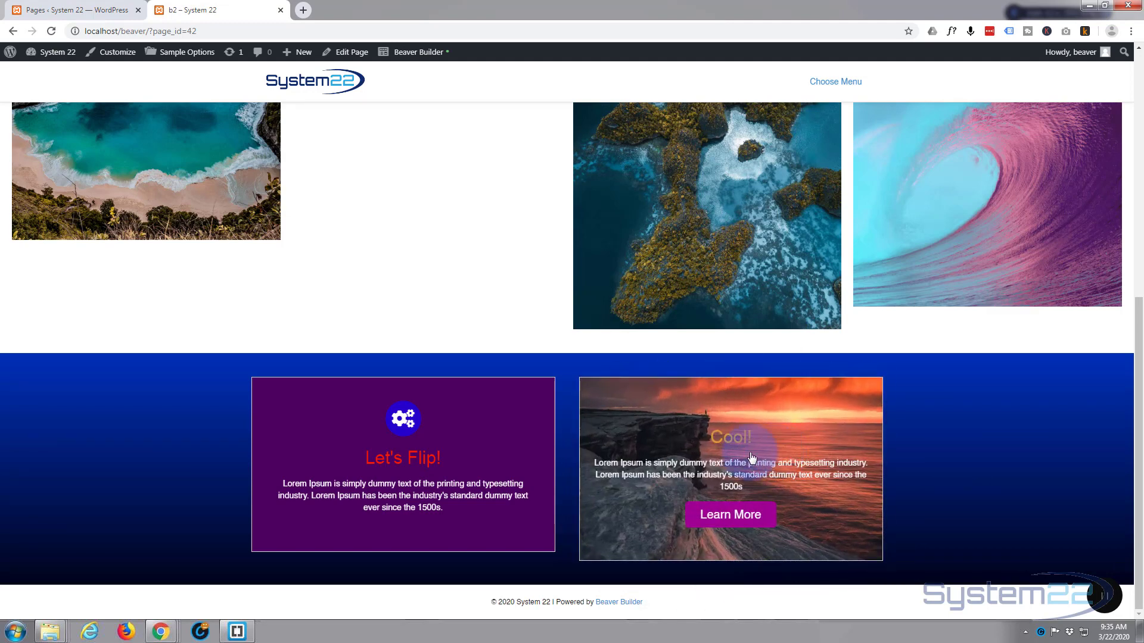
{"action": "mouse_move", "coordinate": [640, 465]}
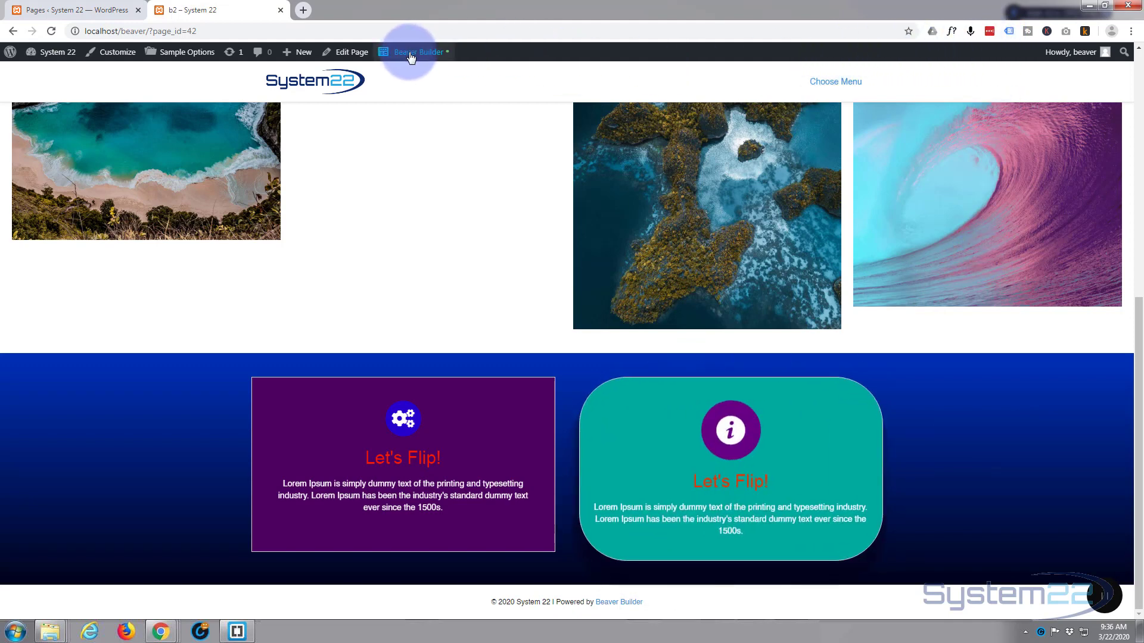
Step: Reopen the page in Beaver Builder and bring up the teal flip box's Style settings
{"action": "left_click", "coordinate": [414, 52]}
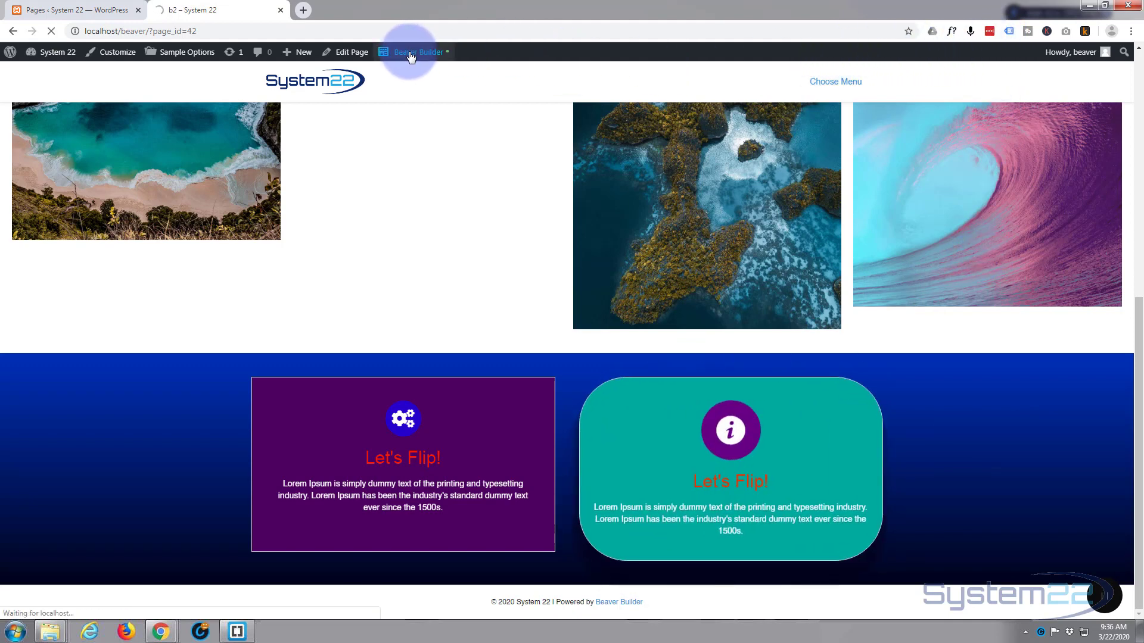
{"action": "left_click", "coordinate": [414, 52]}
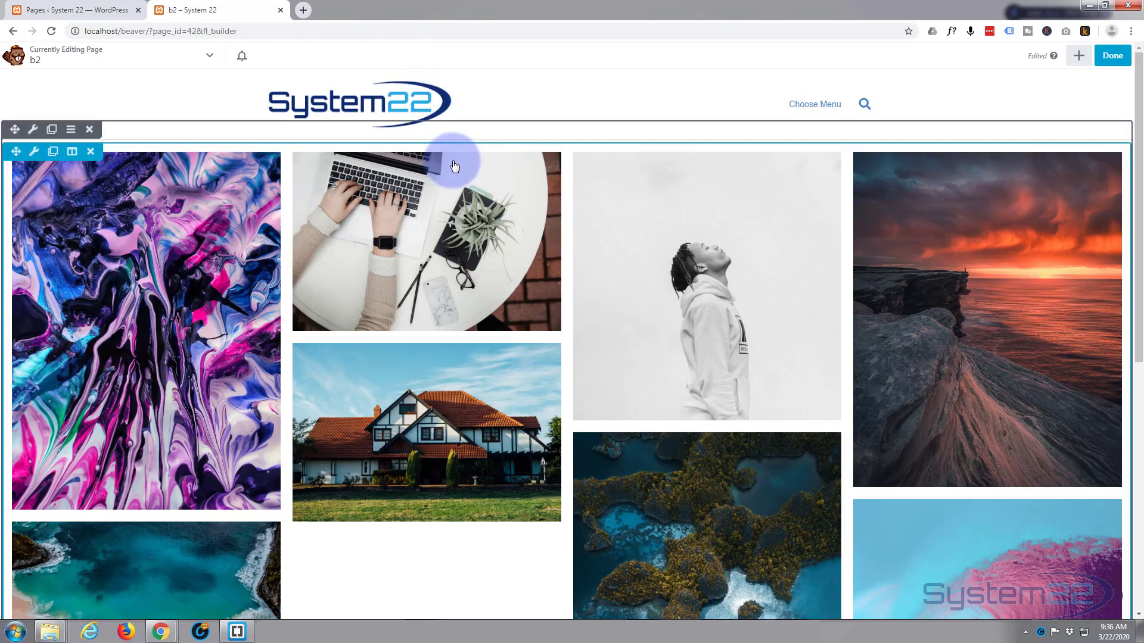
{"action": "scroll", "scroll_direction": "down", "scroll_amount": 3}
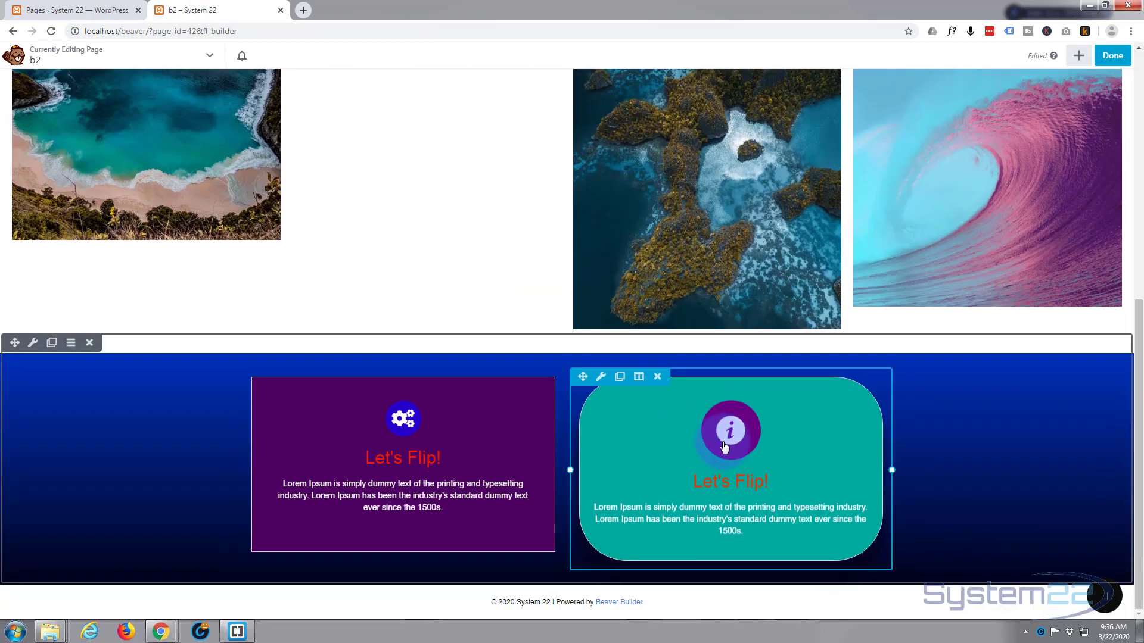
{"action": "left_click", "coordinate": [600, 377]}
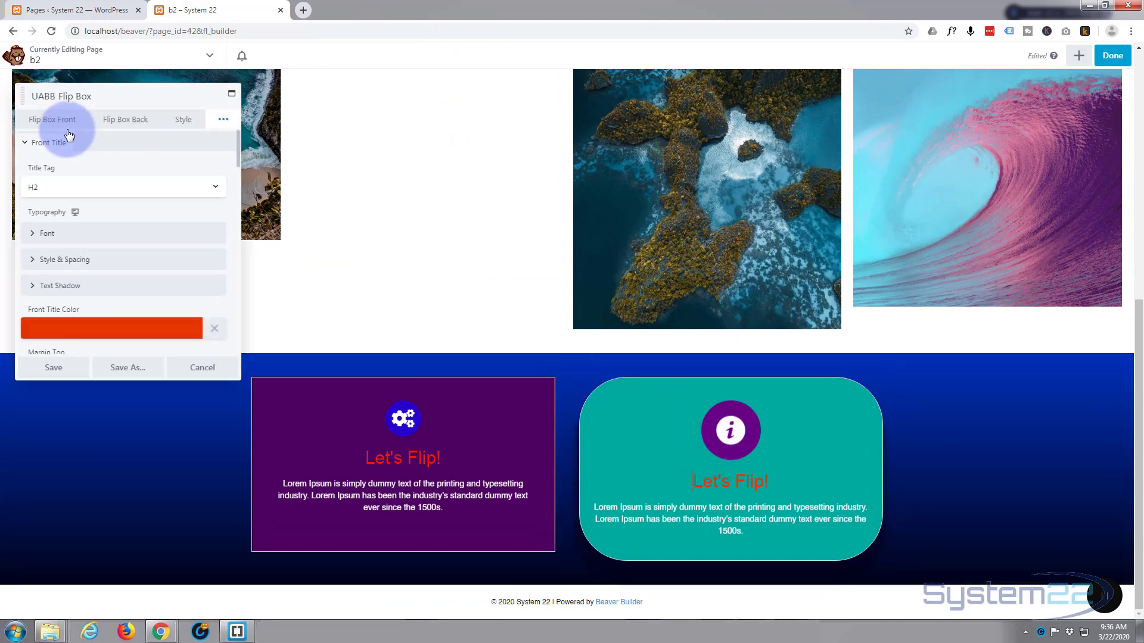
{"action": "left_click", "coordinate": [183, 120]}
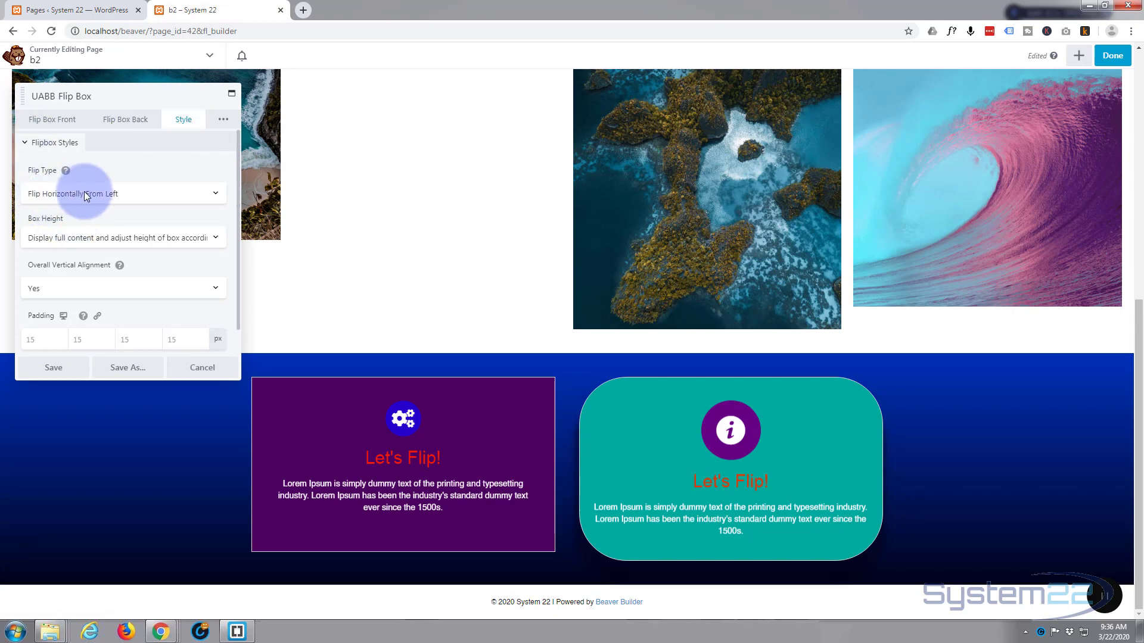
{"action": "mouse_move", "coordinate": [166, 193]}
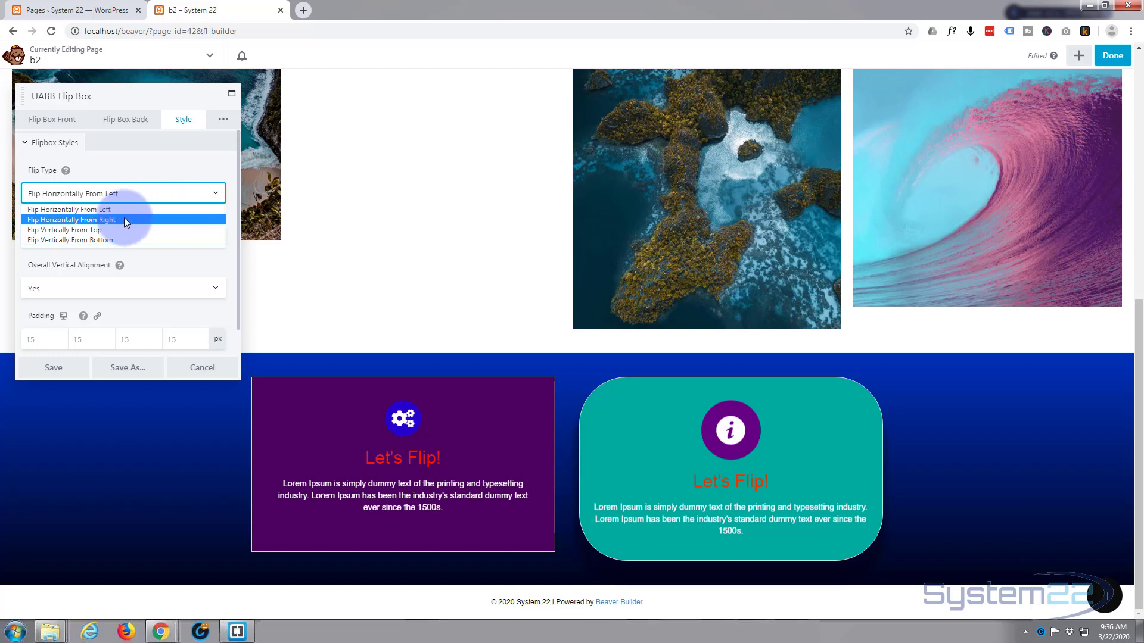
{"action": "mouse_move", "coordinate": [102, 230]}
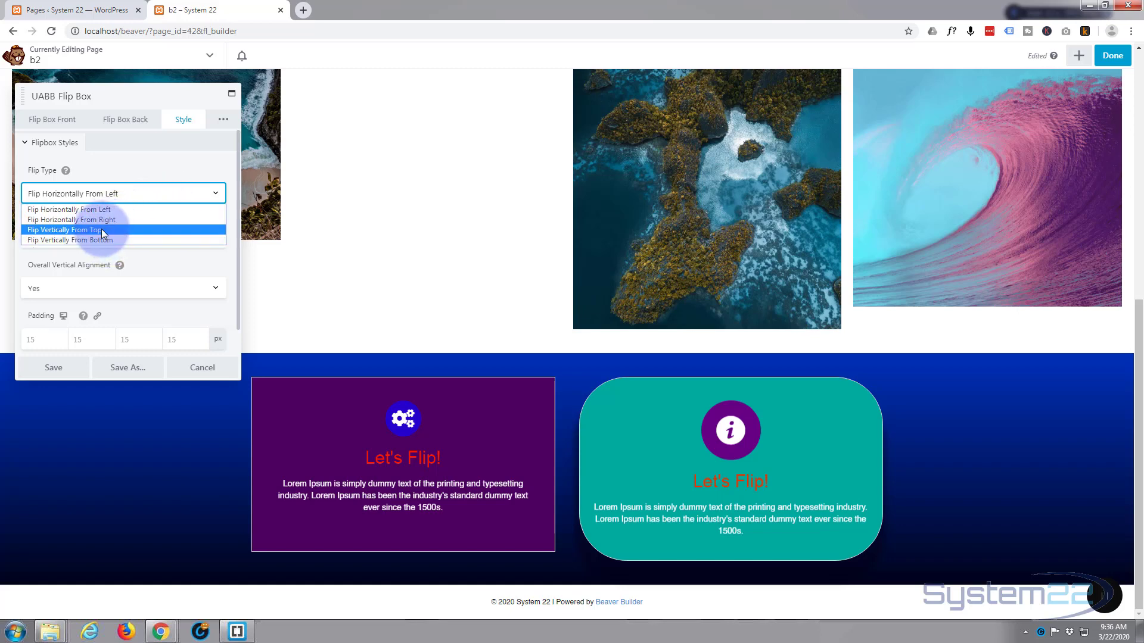
Step: Set the flip to Vertically From Top with a custom 350 px box height and save
{"action": "left_click", "coordinate": [65, 230]}
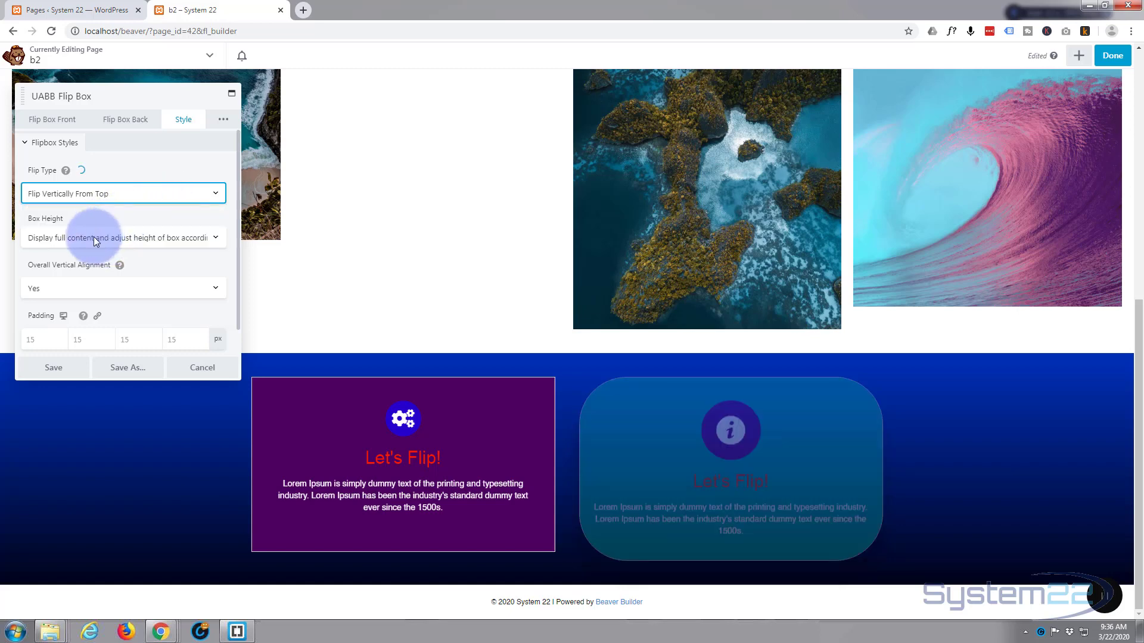
{"action": "mouse_move", "coordinate": [109, 242]}
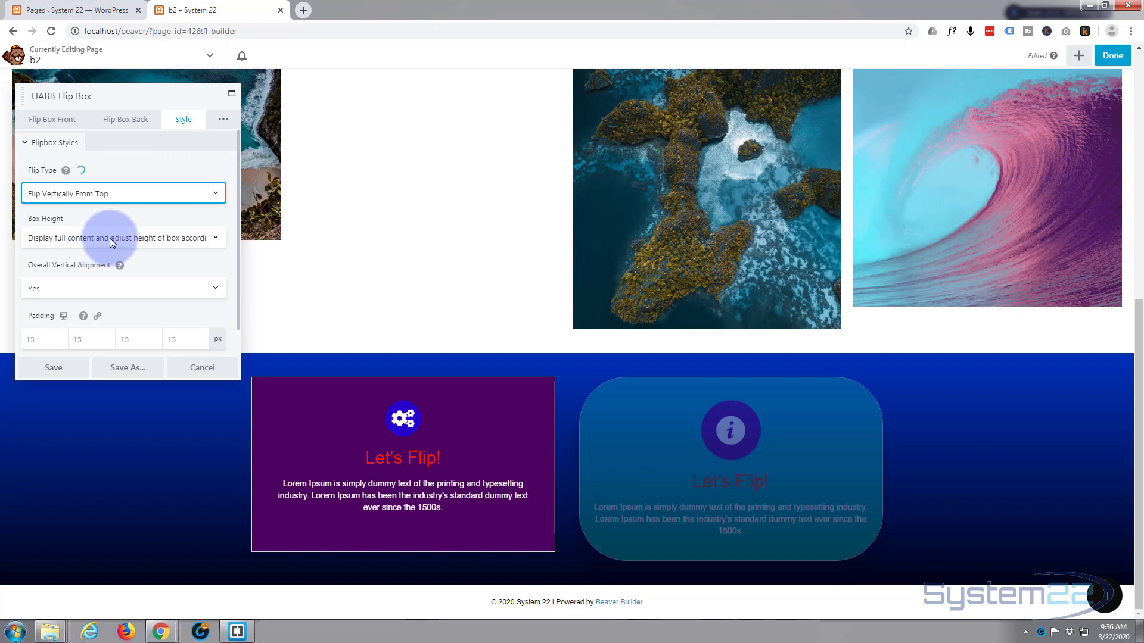
{"action": "left_click", "coordinate": [124, 238]}
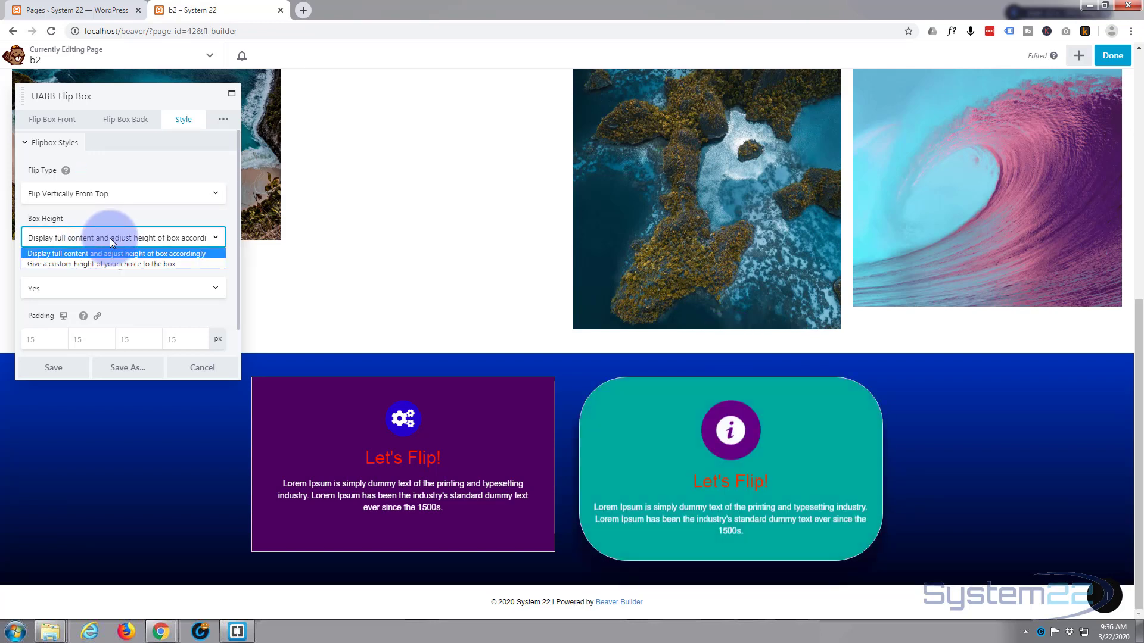
{"action": "mouse_move", "coordinate": [106, 263]}
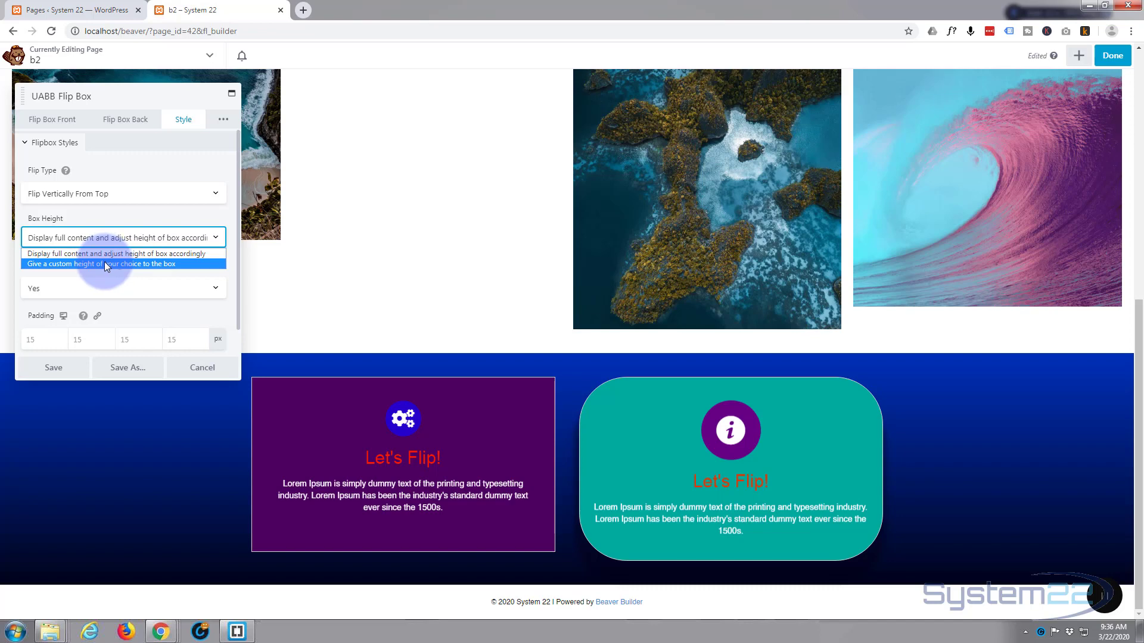
{"action": "left_click", "coordinate": [104, 264]}
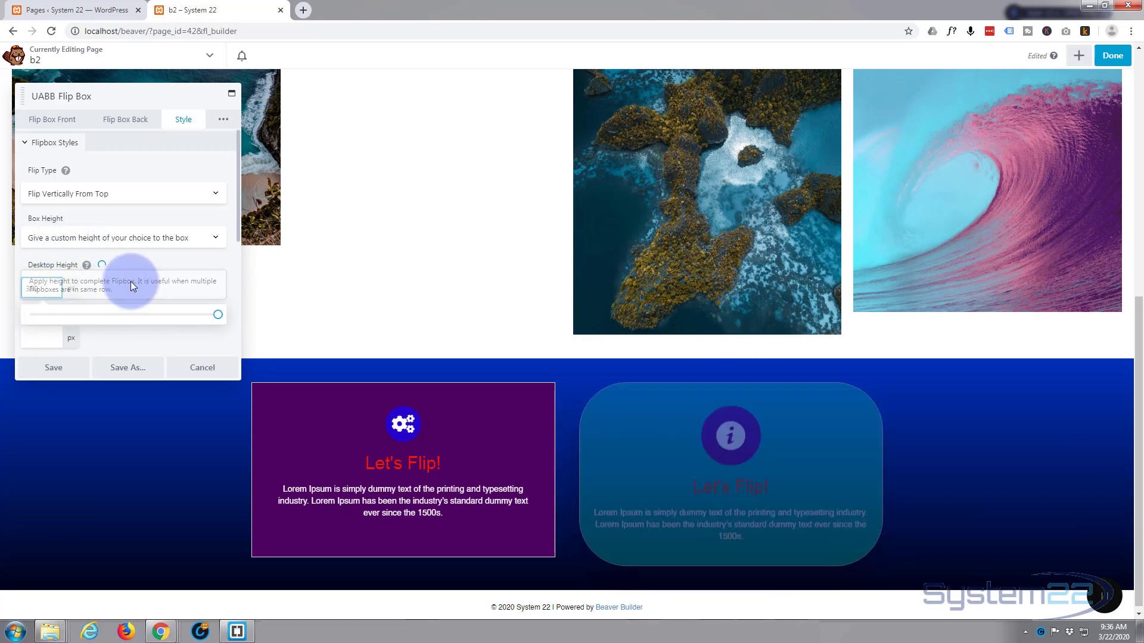
{"action": "type", "text": "350"}
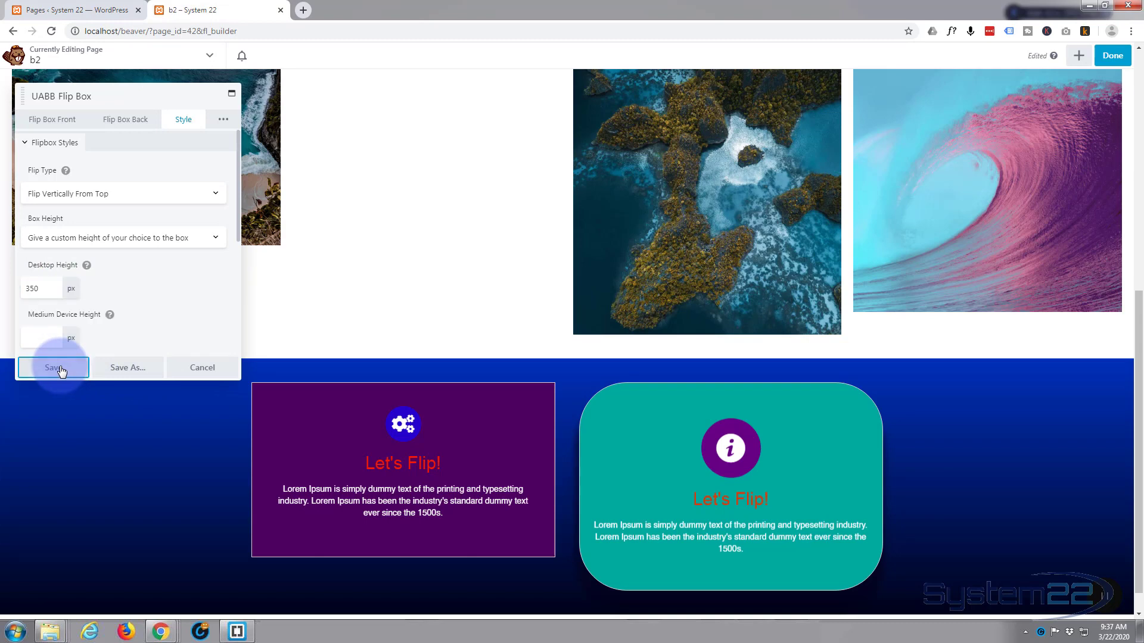
{"action": "left_click", "coordinate": [53, 366]}
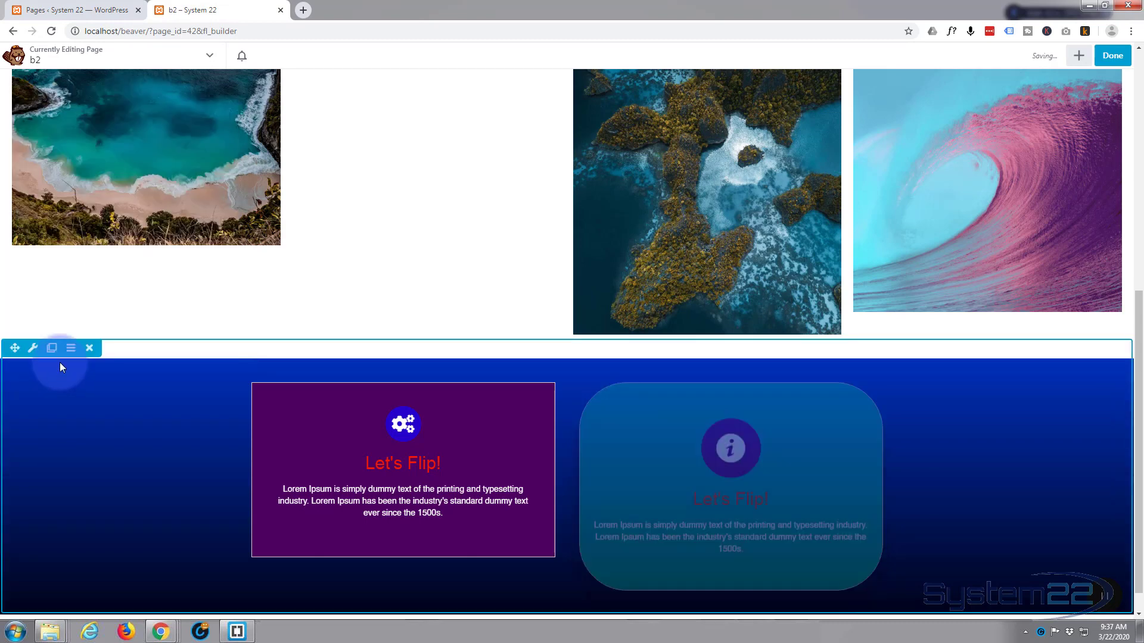
Step: Save the flip box changes as a draft and view the teal card flipping vertically
{"action": "left_click", "coordinate": [1111, 56]}
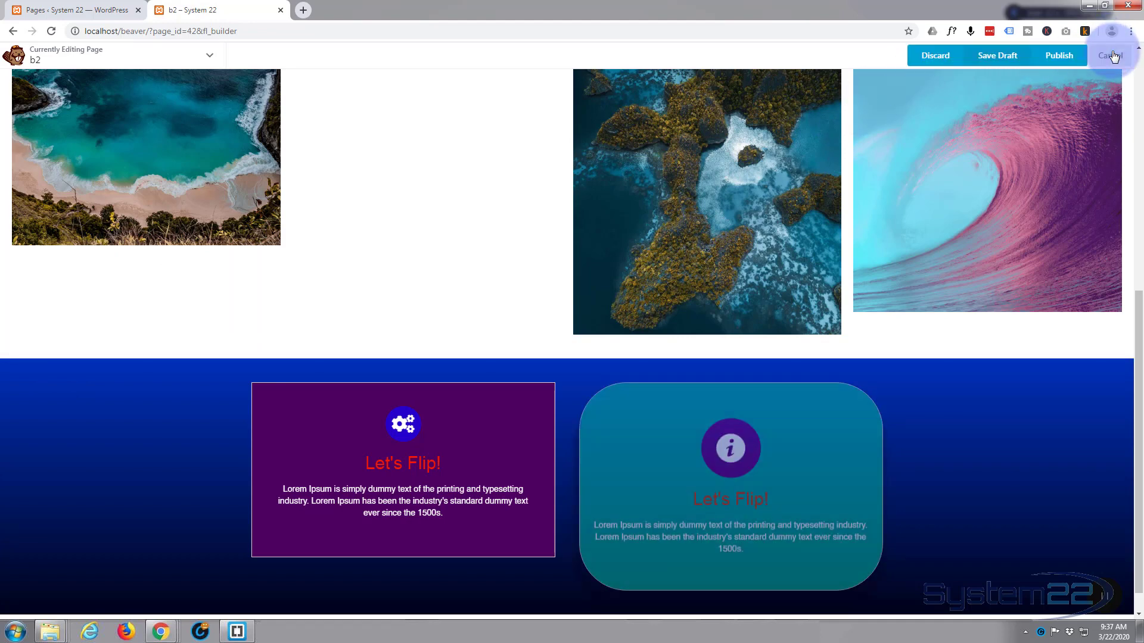
{"action": "mouse_move", "coordinate": [997, 55]}
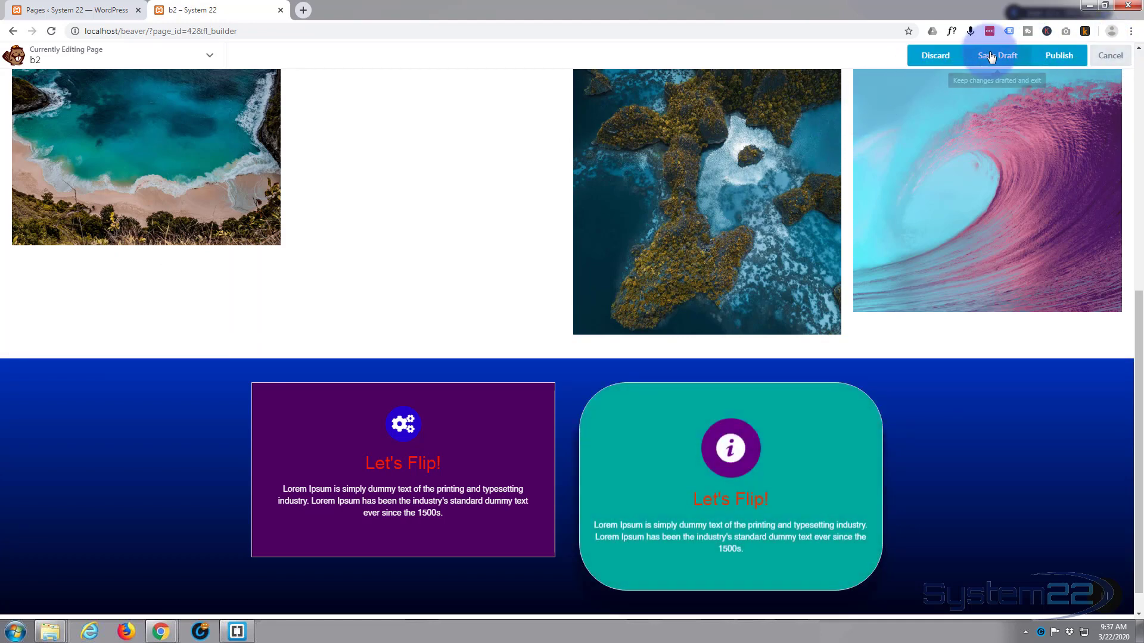
{"action": "left_click", "coordinate": [997, 55]}
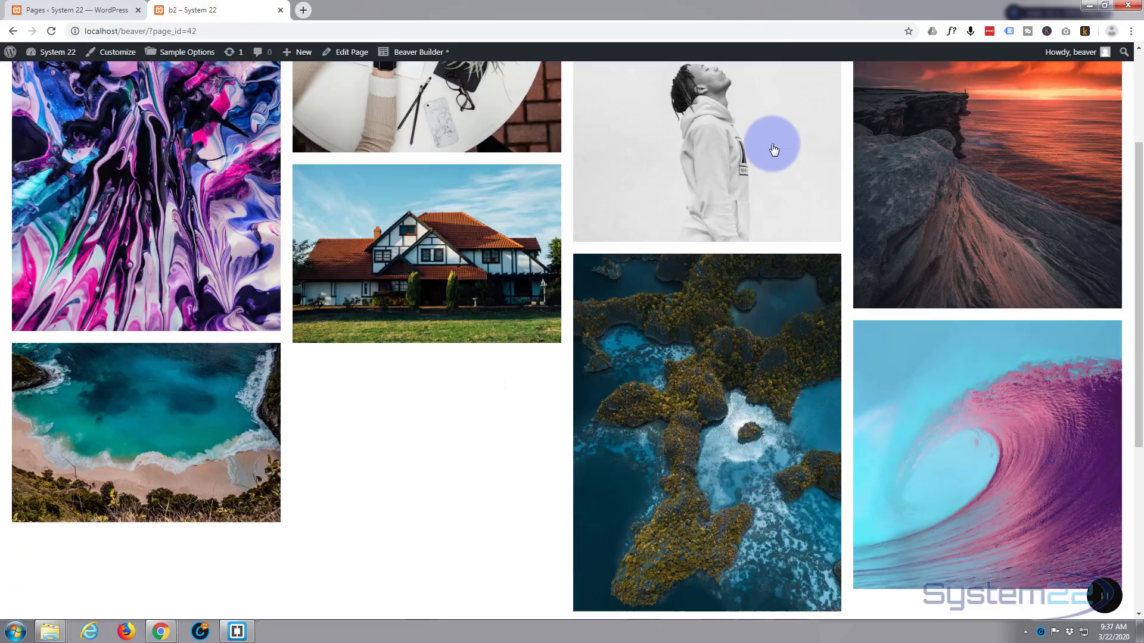
{"action": "scroll", "scroll_direction": "down", "scroll_amount": 3}
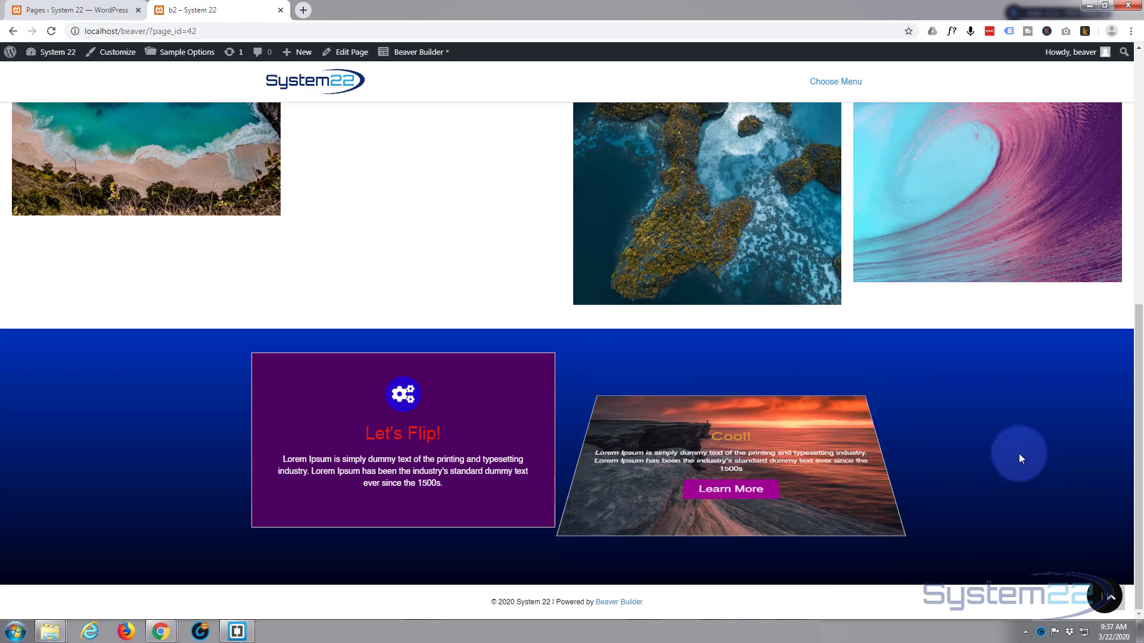
{"action": "mouse_move", "coordinate": [810, 459]}
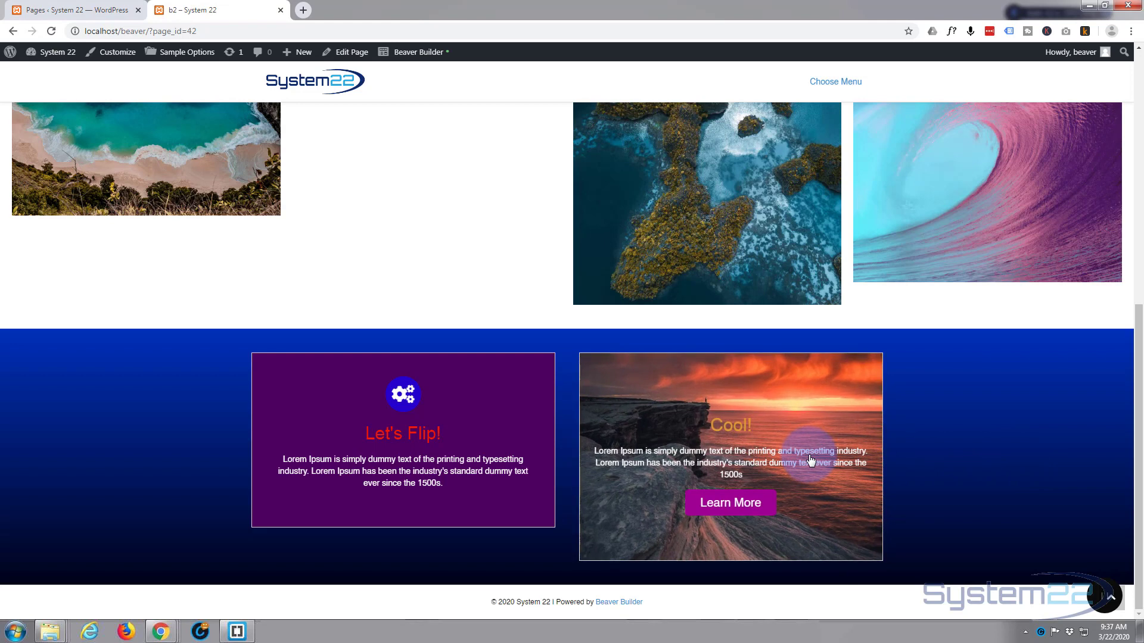